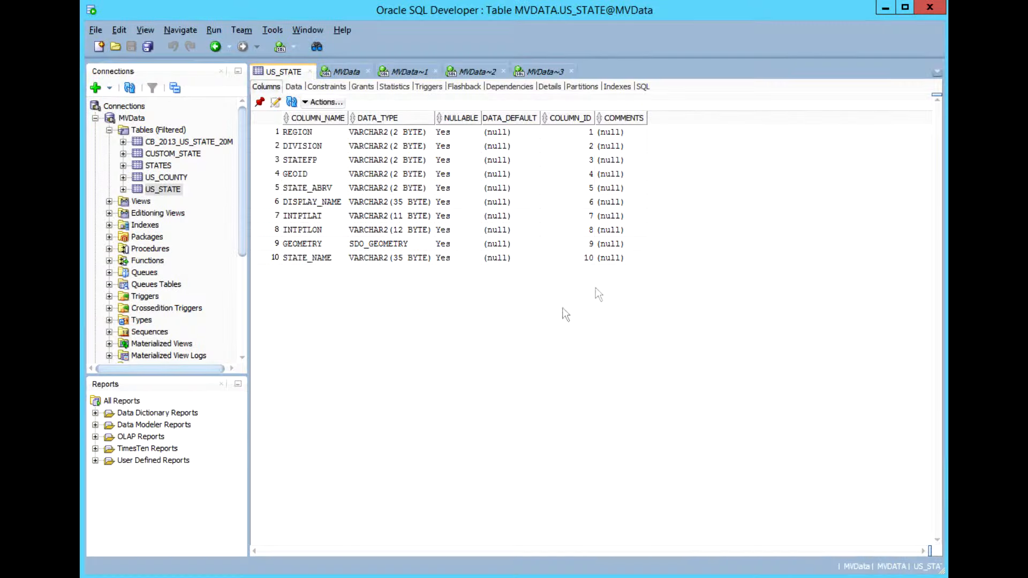
mouse_move(354, 301)
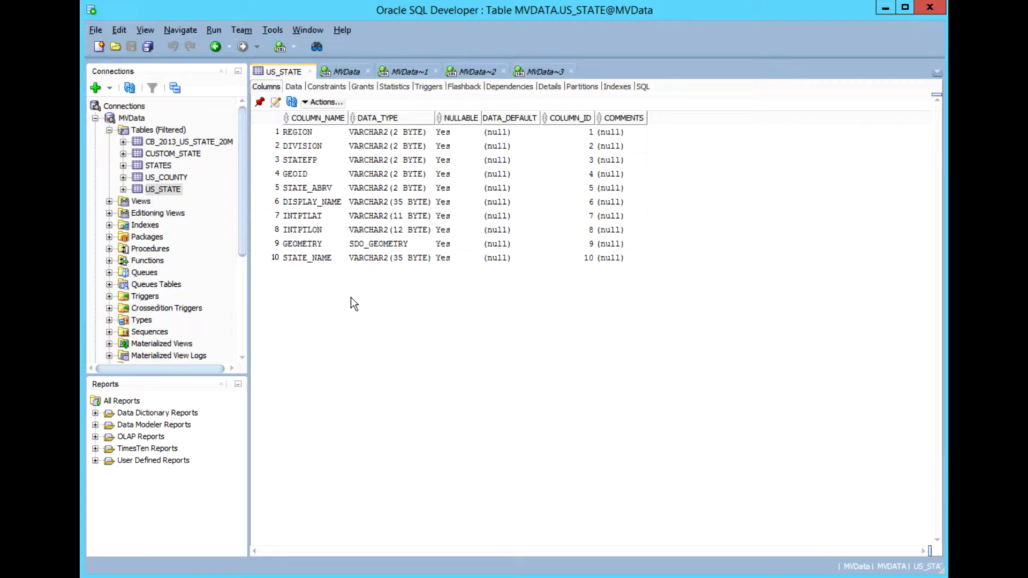
mouse_move(354, 303)
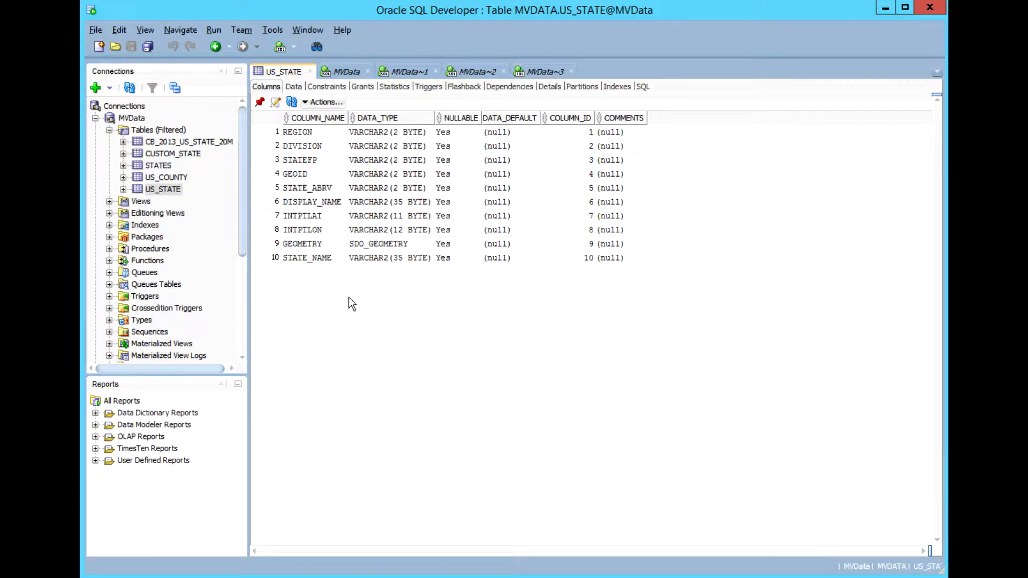
mouse_move(341, 297)
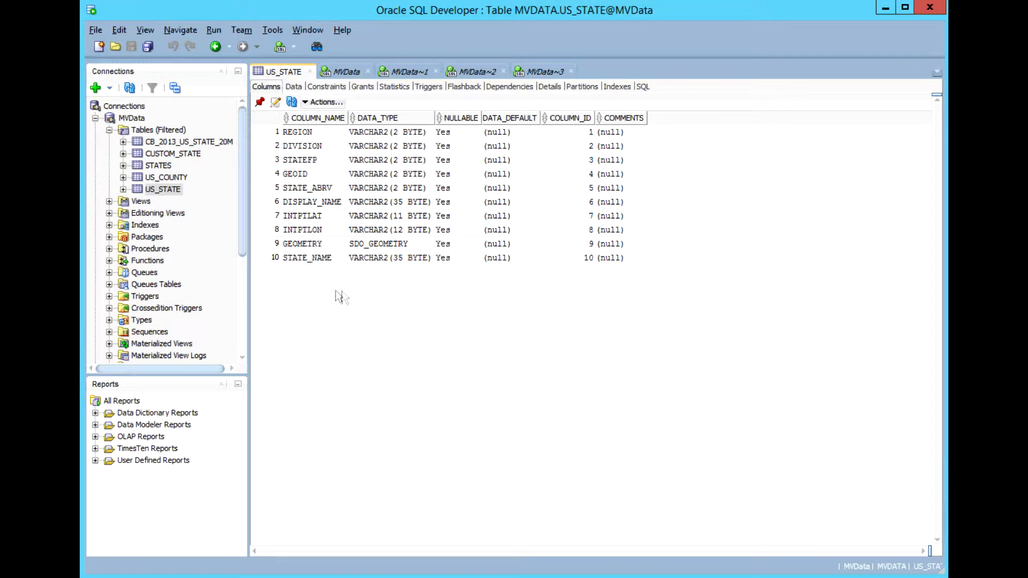
mouse_move(267, 151)
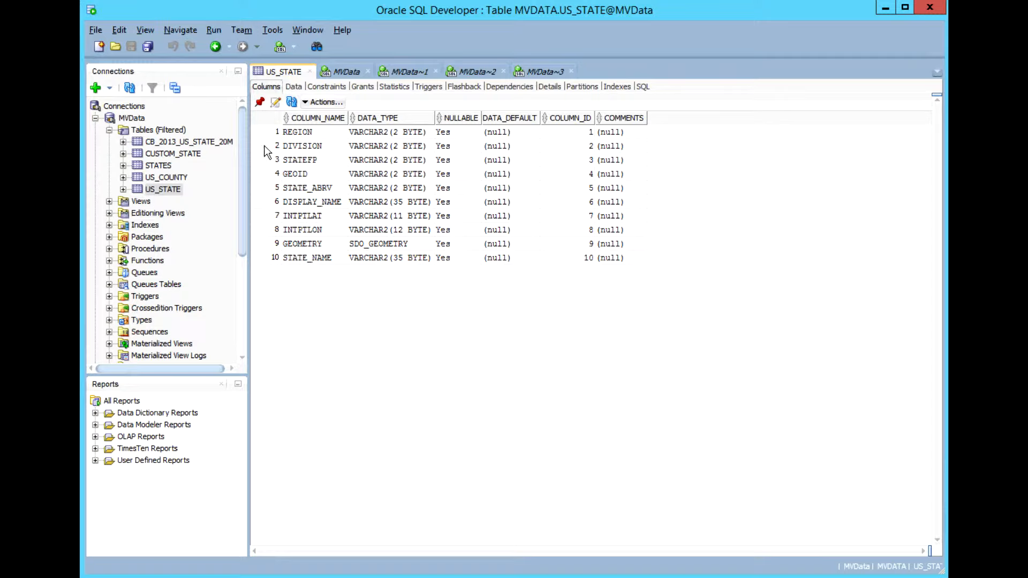
mouse_move(248, 219)
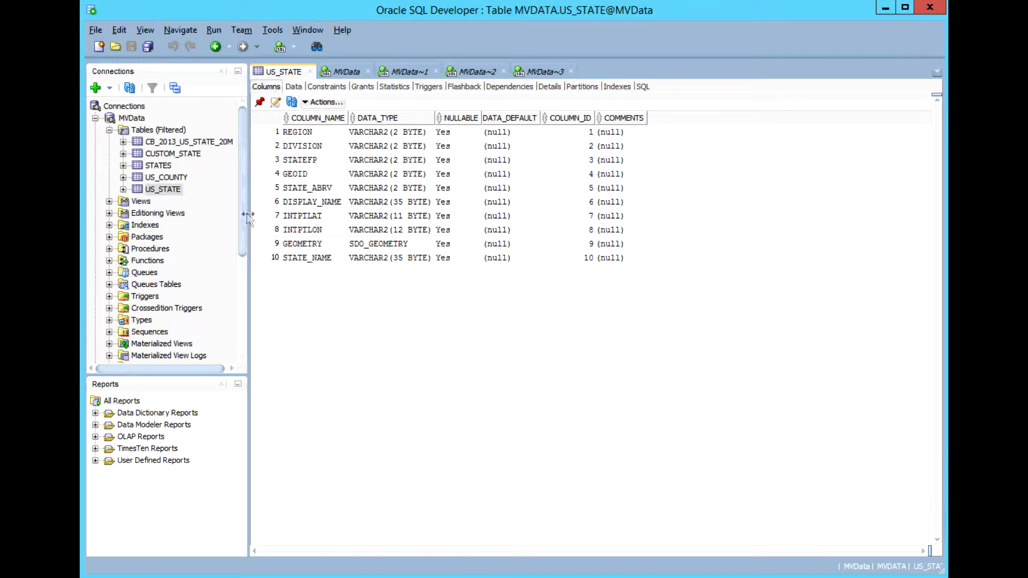
mouse_move(315, 282)
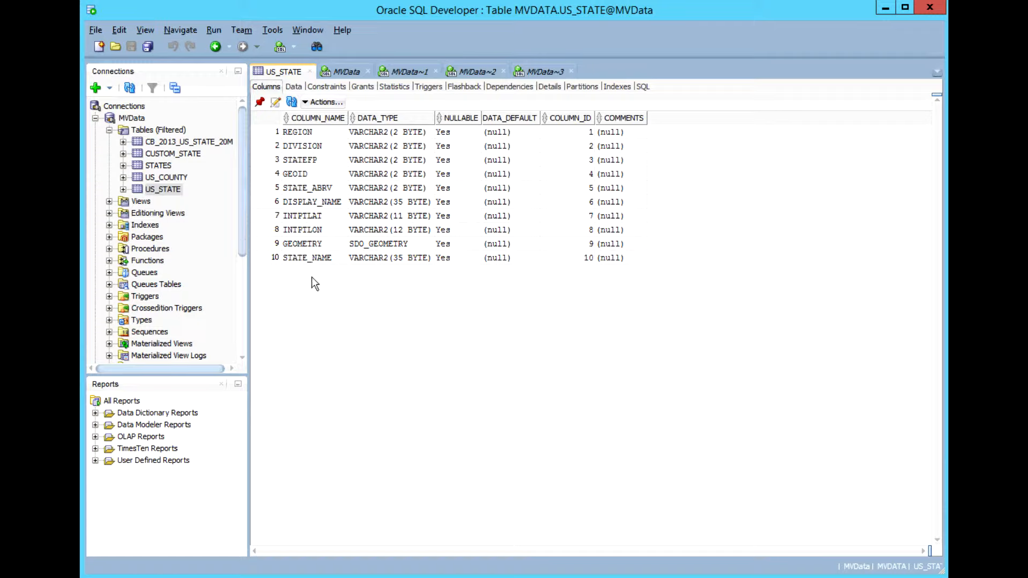
mouse_move(334, 270)
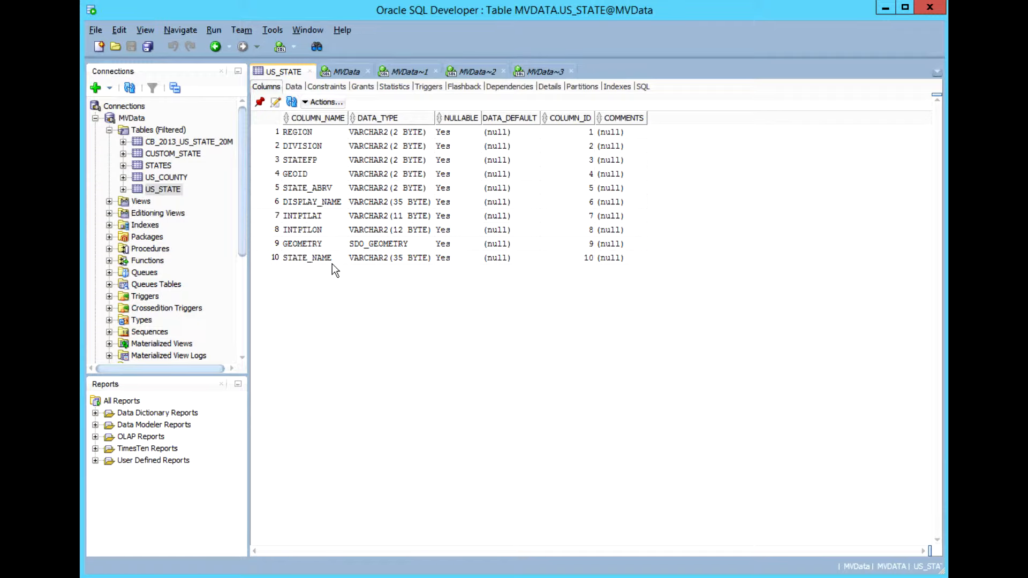
mouse_move(348, 263)
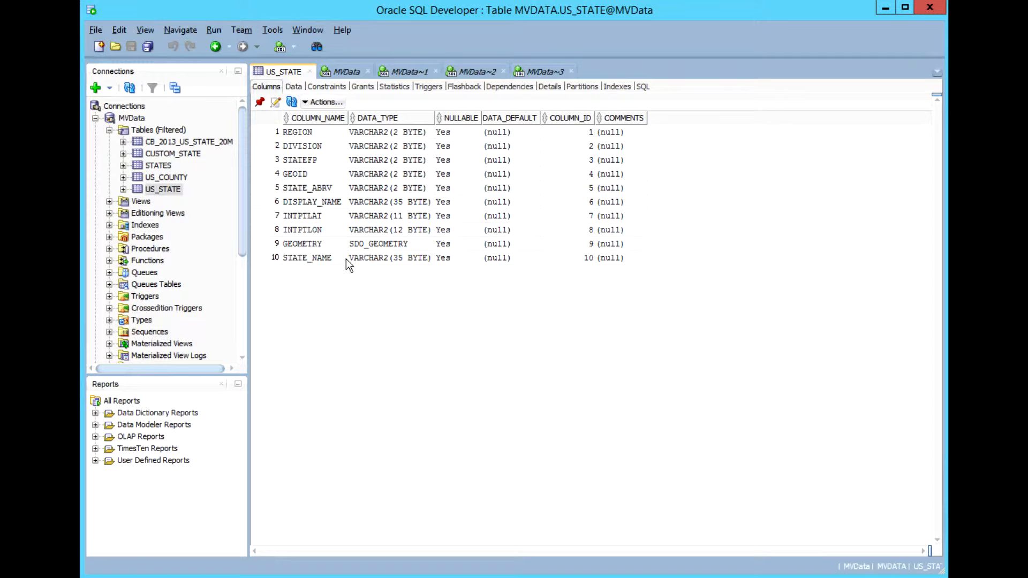
mouse_move(307, 301)
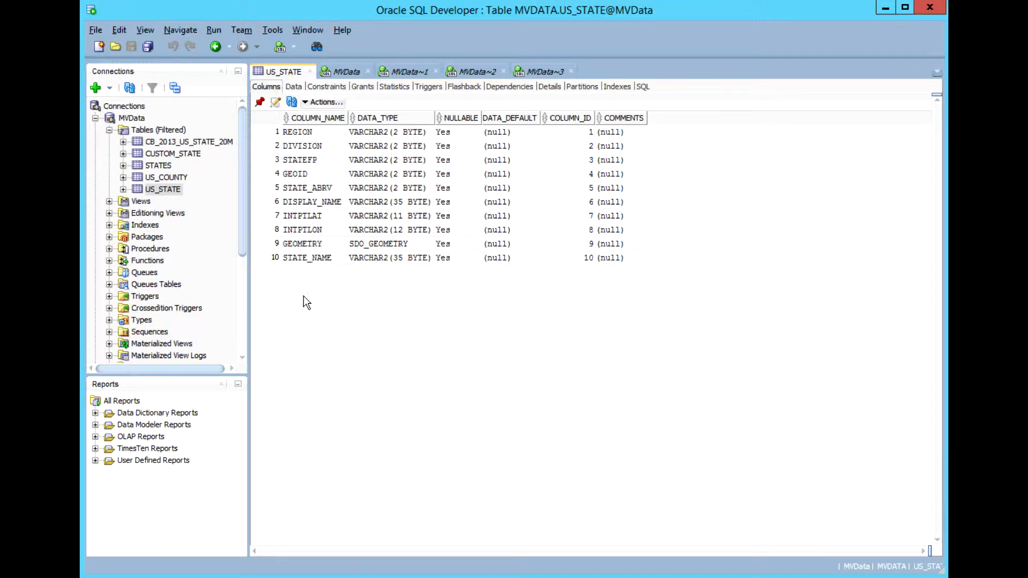
mouse_move(269, 248)
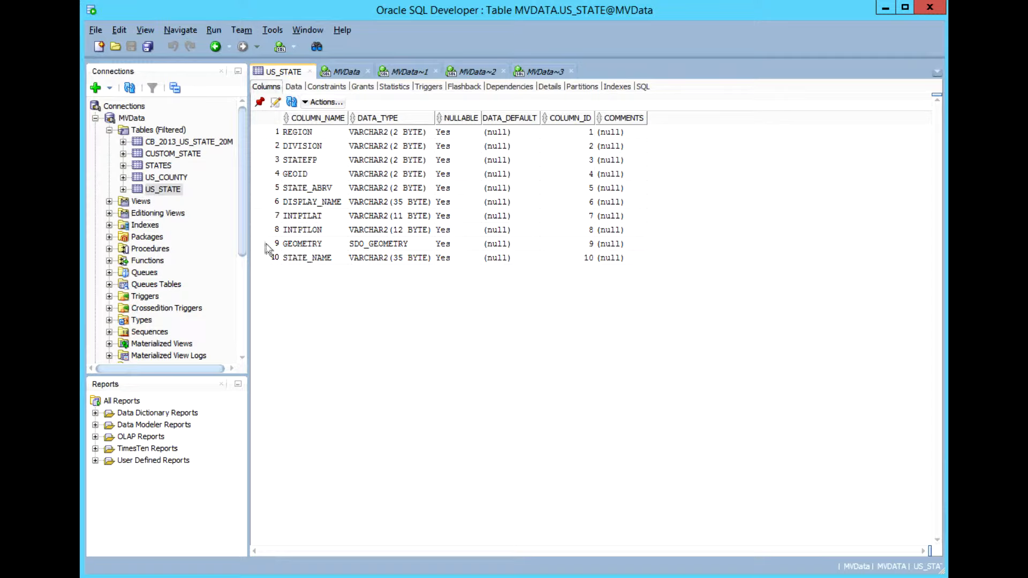
mouse_move(286, 275)
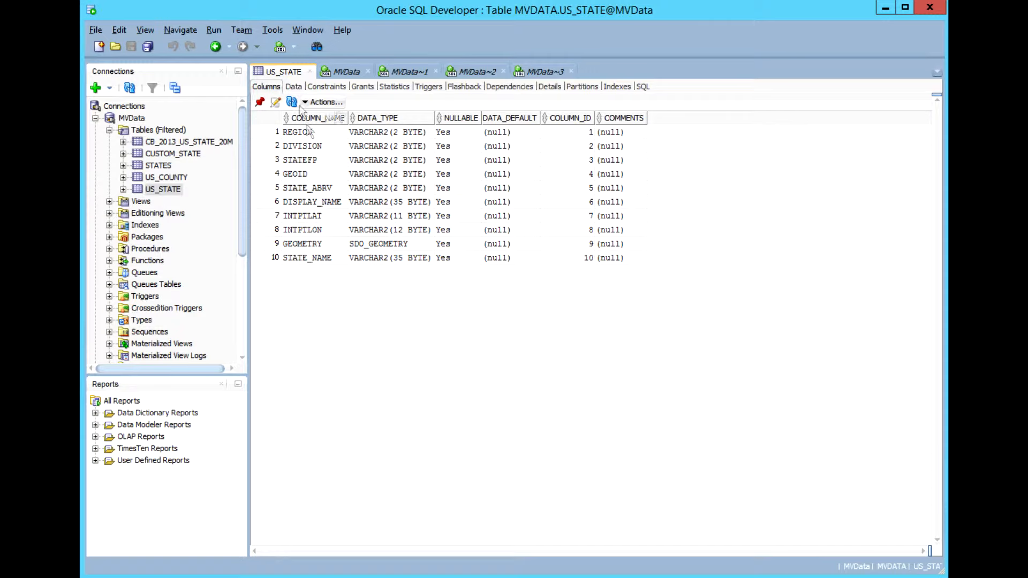
Browse the US_STATE rows showing each state's region, division, codes and geometry.
click(294, 85)
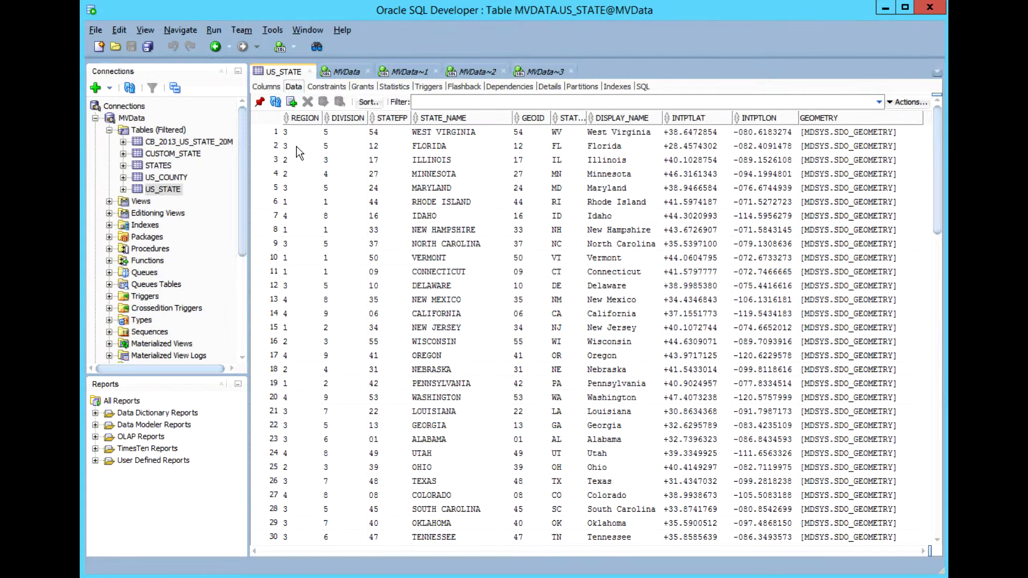
mouse_move(360, 161)
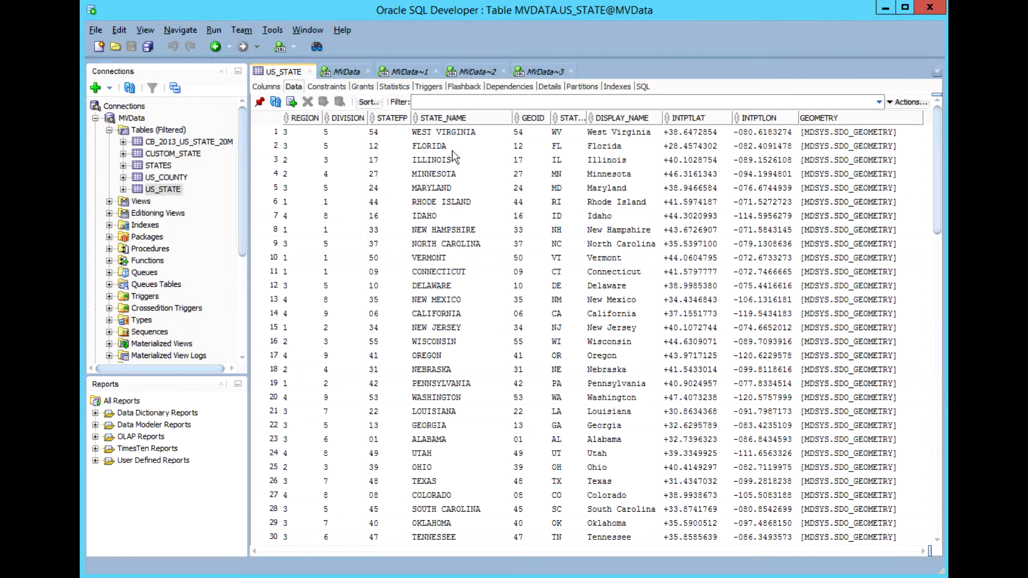
mouse_move(566, 161)
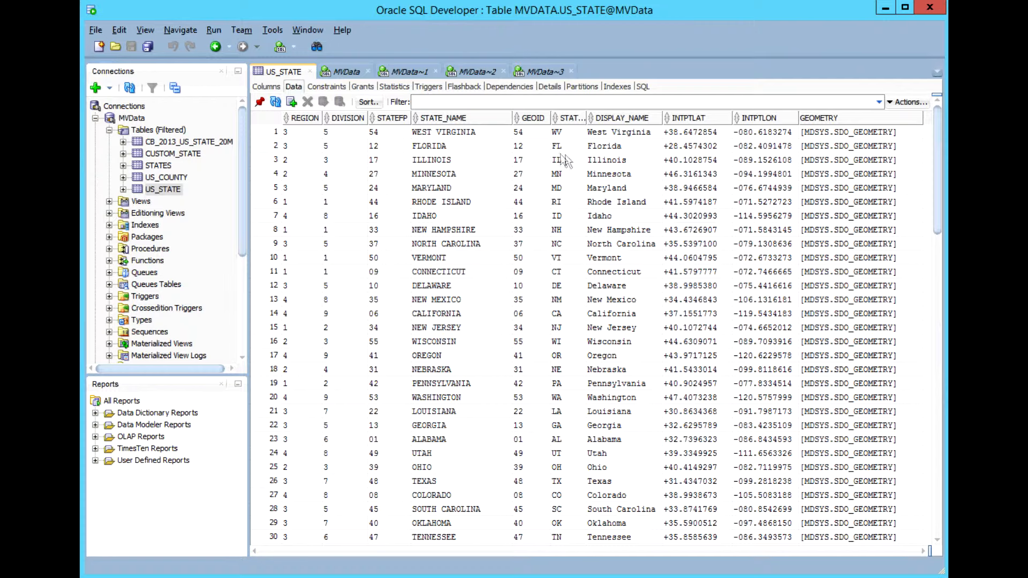
mouse_move(699, 155)
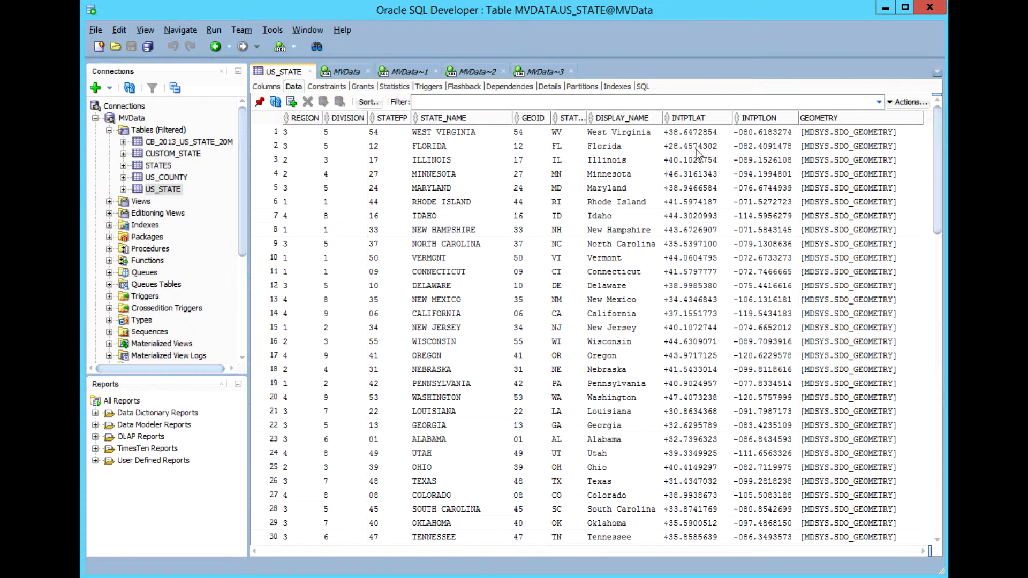
mouse_move(748, 157)
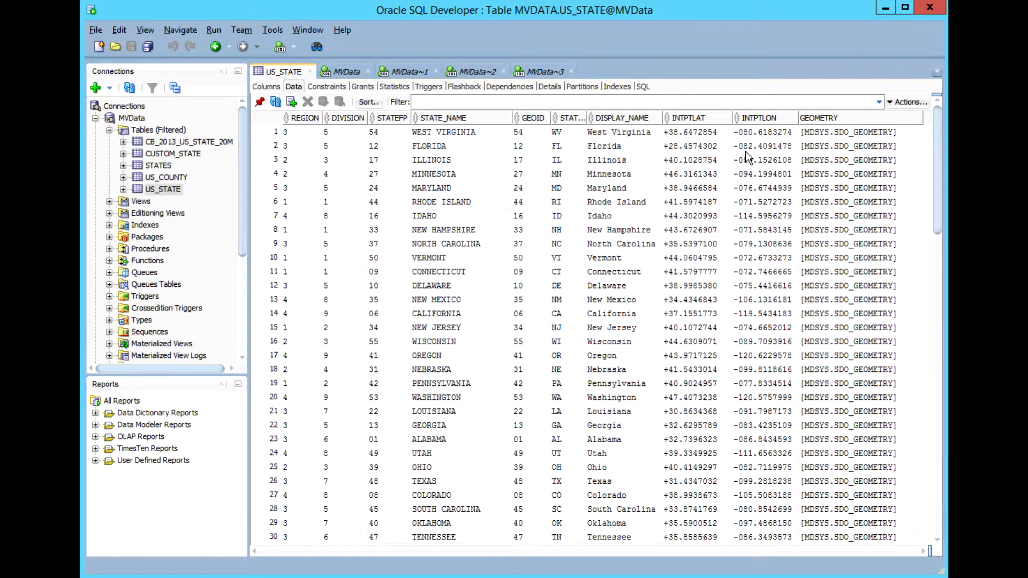
mouse_move(859, 140)
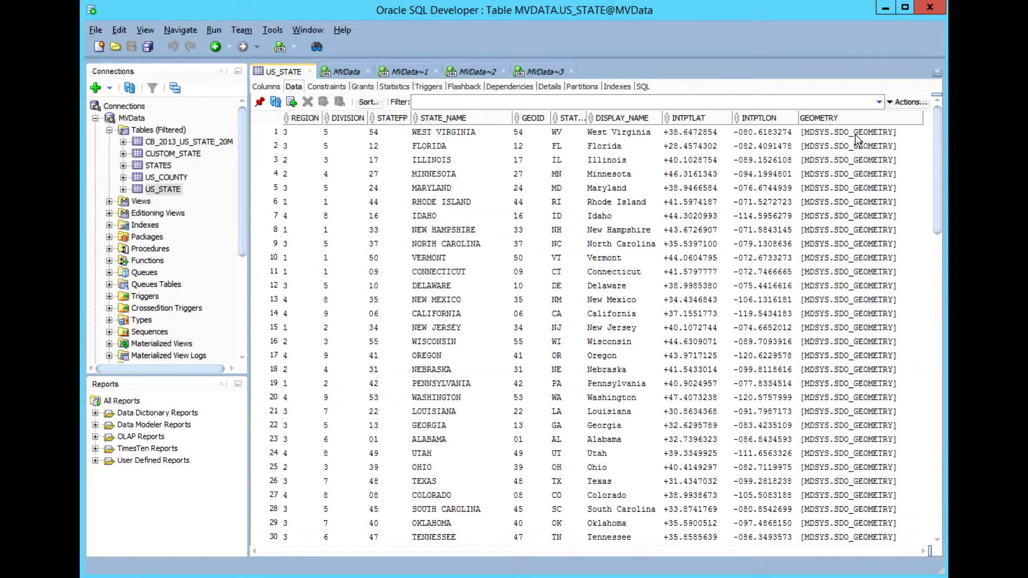
mouse_move(303, 157)
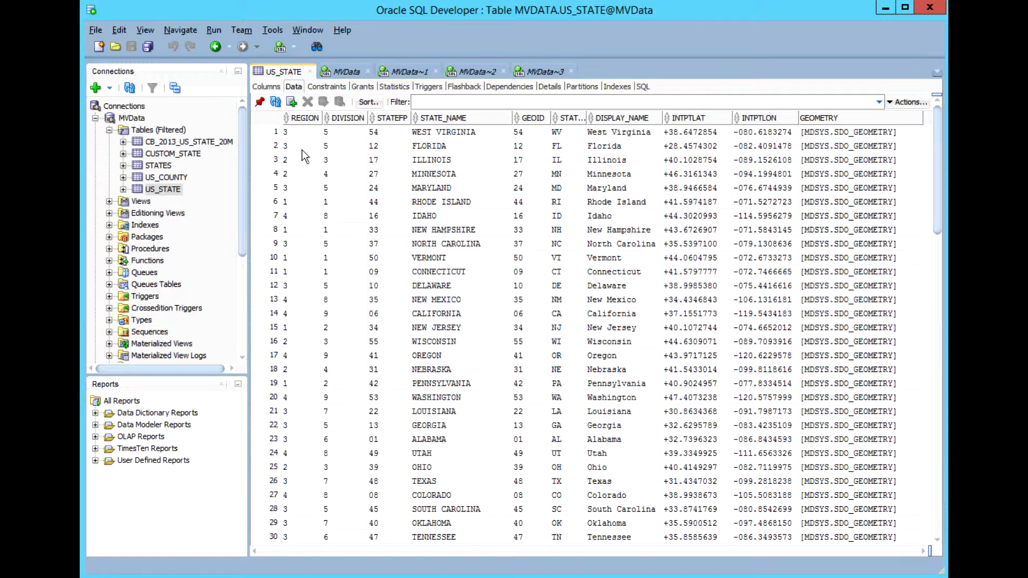
mouse_move(307, 135)
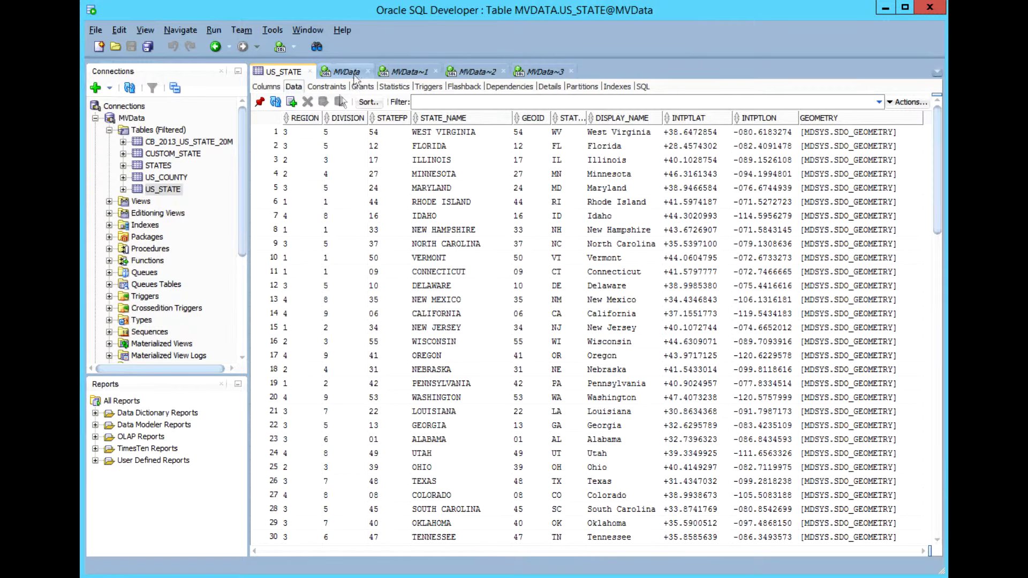
Run the GROUP BY query counting US_STATE states per region and division, returning nine rows.
click(345, 71)
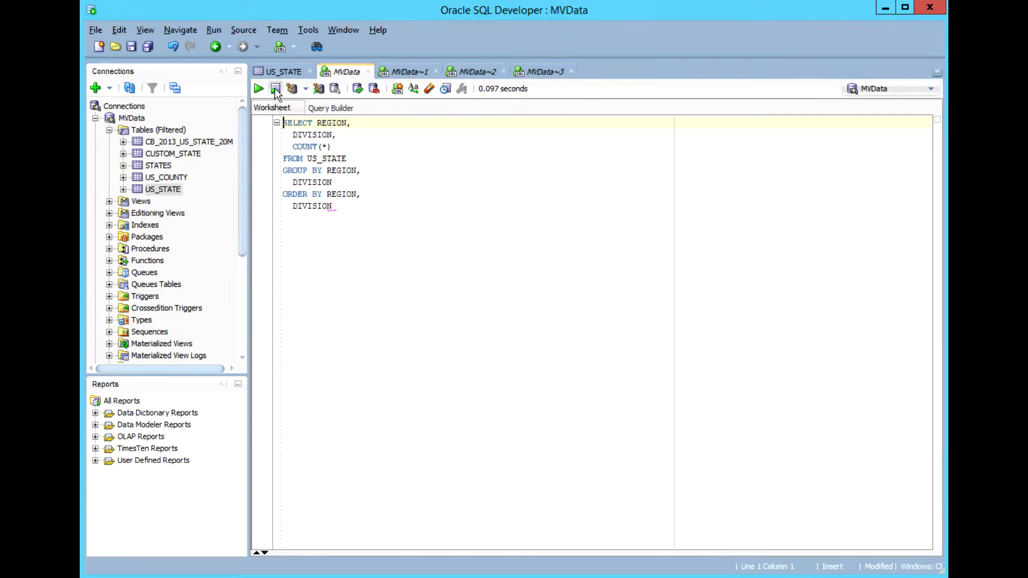
click(258, 88)
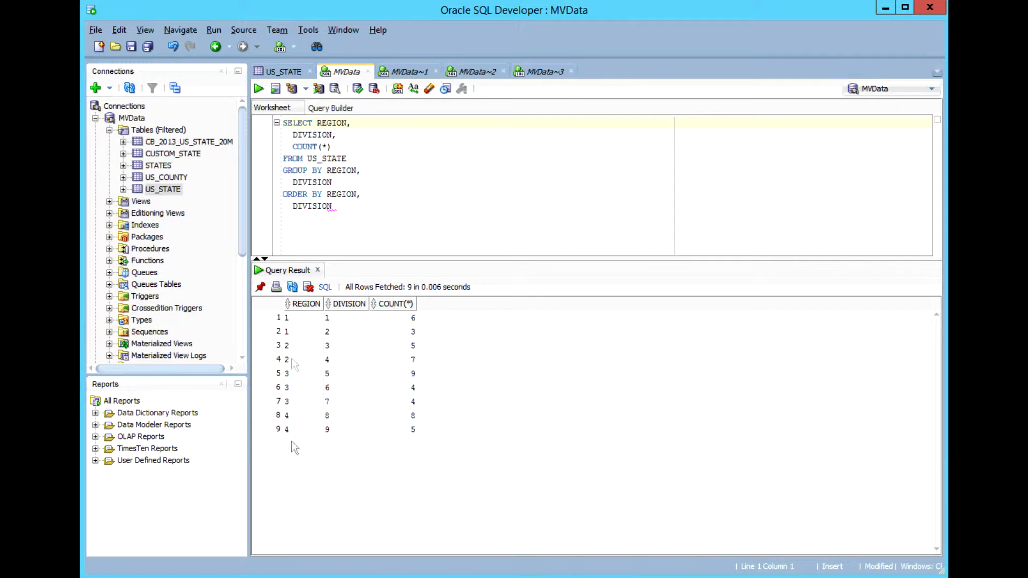
mouse_move(351, 456)
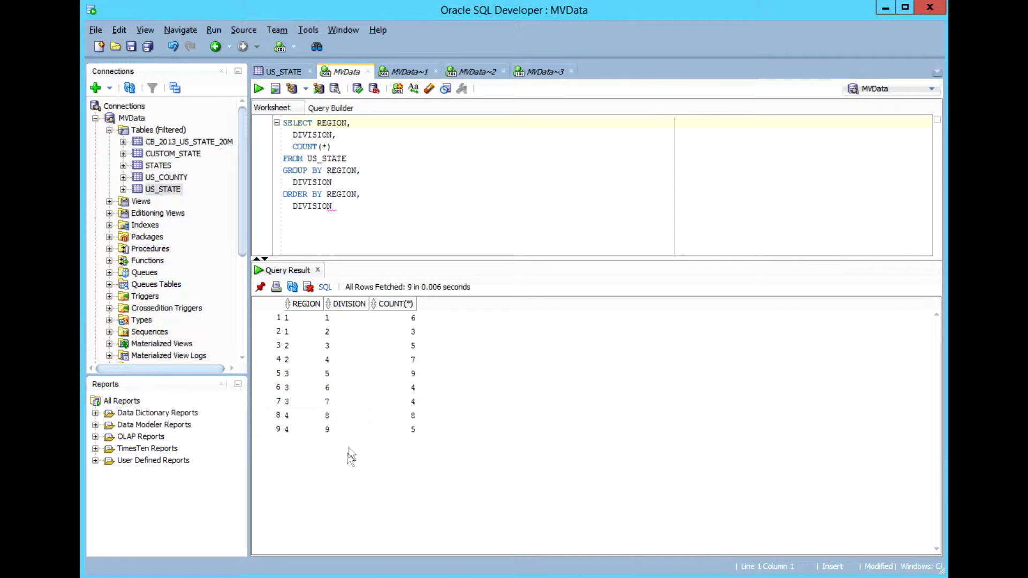
mouse_move(349, 447)
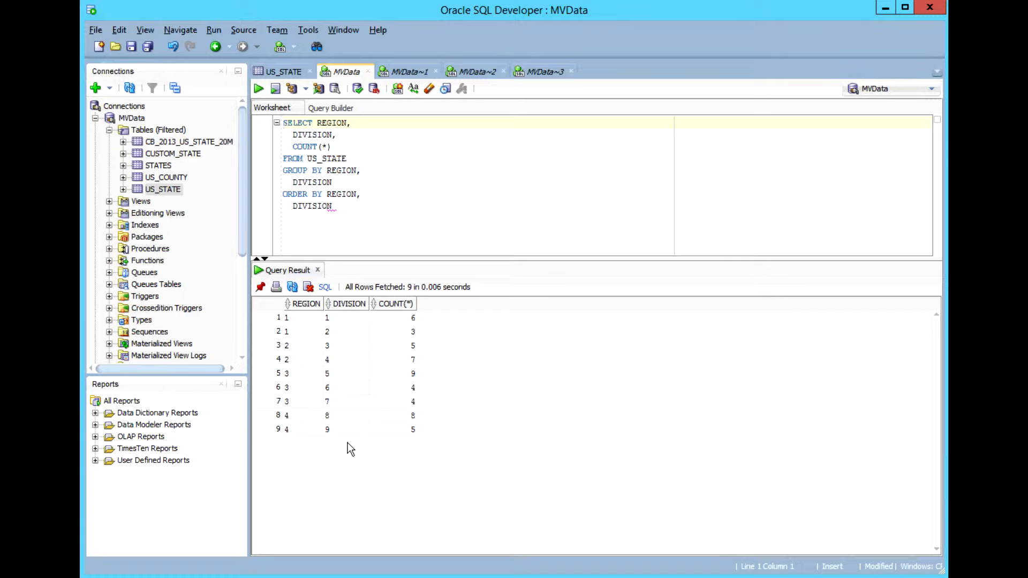
mouse_move(466, 333)
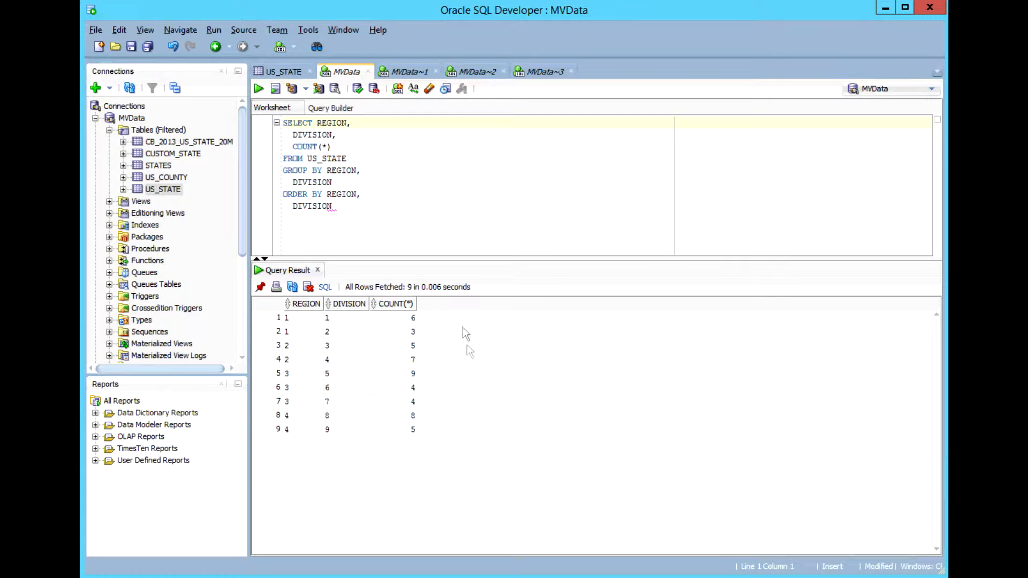
mouse_move(455, 321)
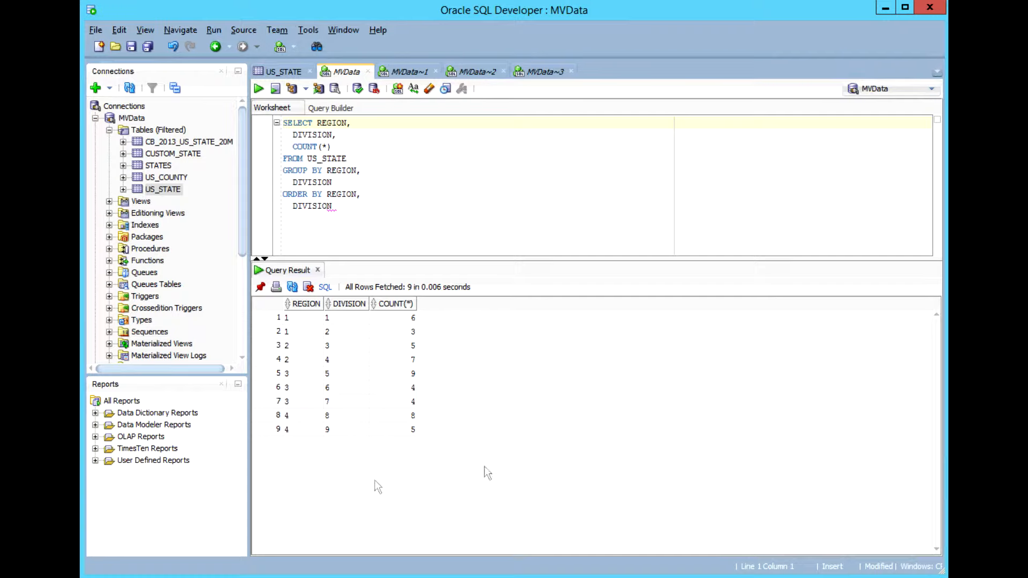
mouse_move(510, 447)
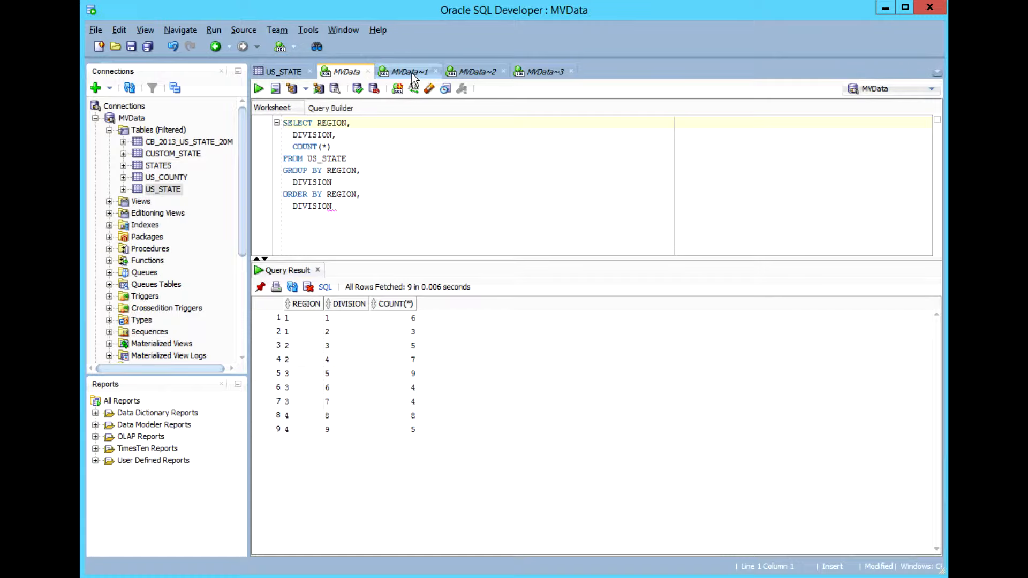
mouse_move(414, 77)
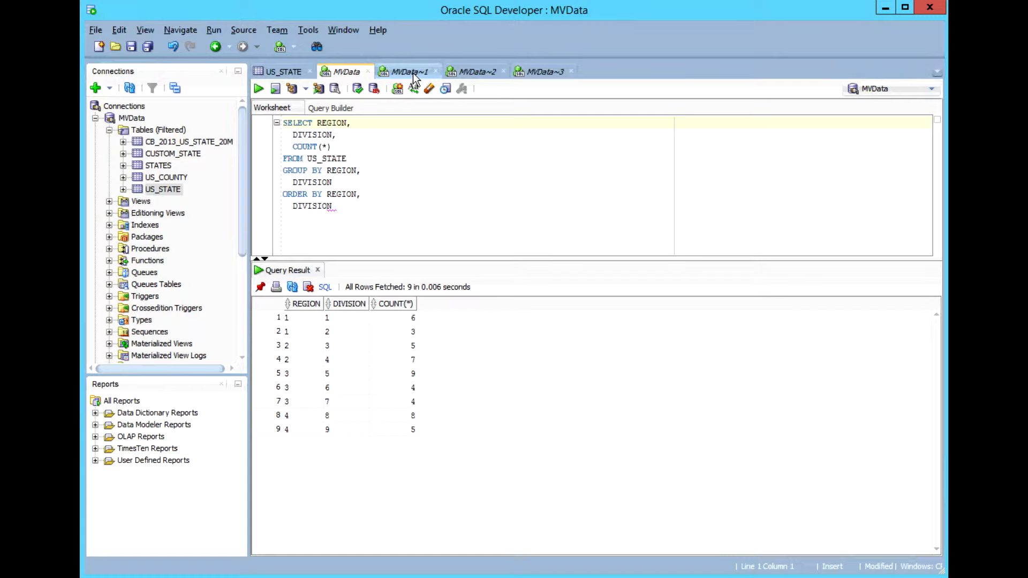
mouse_move(408, 72)
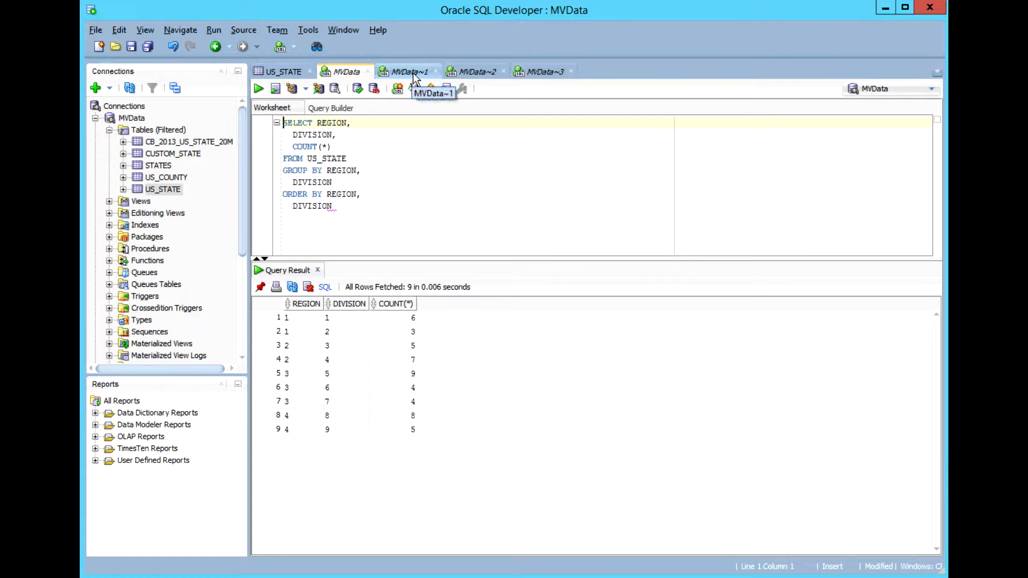
mouse_move(415, 77)
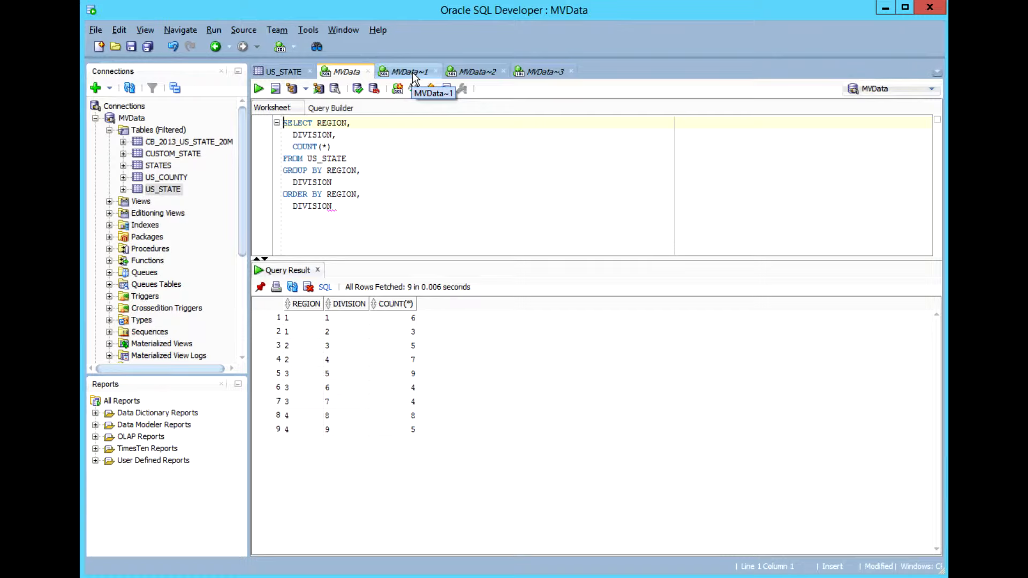
Run the query listing state abbreviations with region numbers ordered by region, fetching all rows.
click(406, 72)
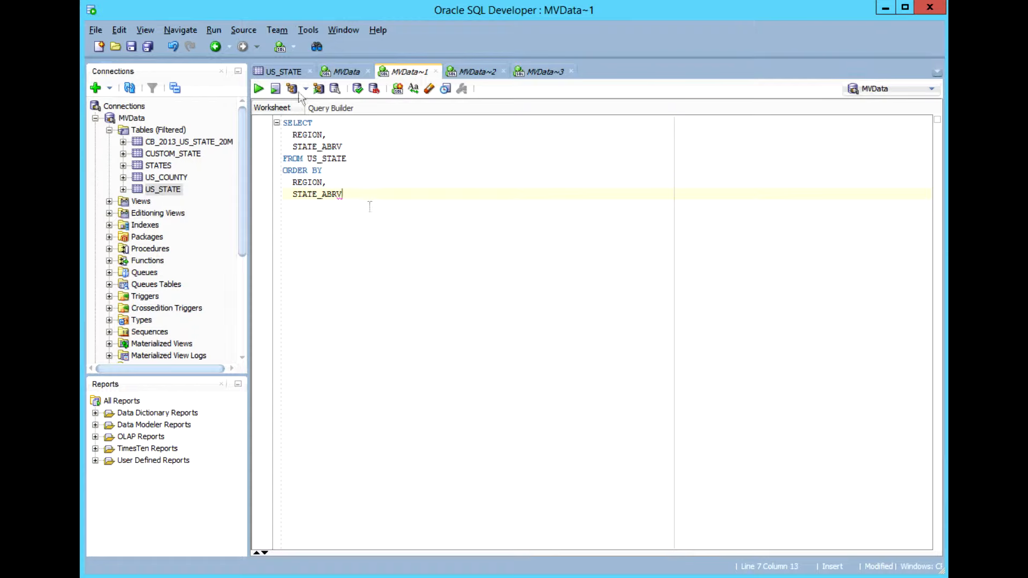
click(258, 88)
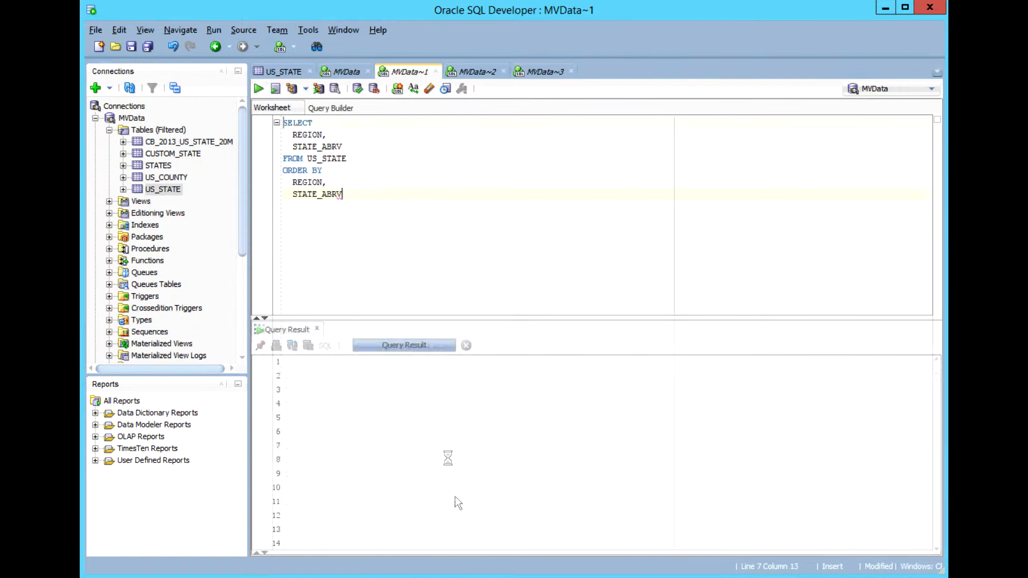
click(258, 88)
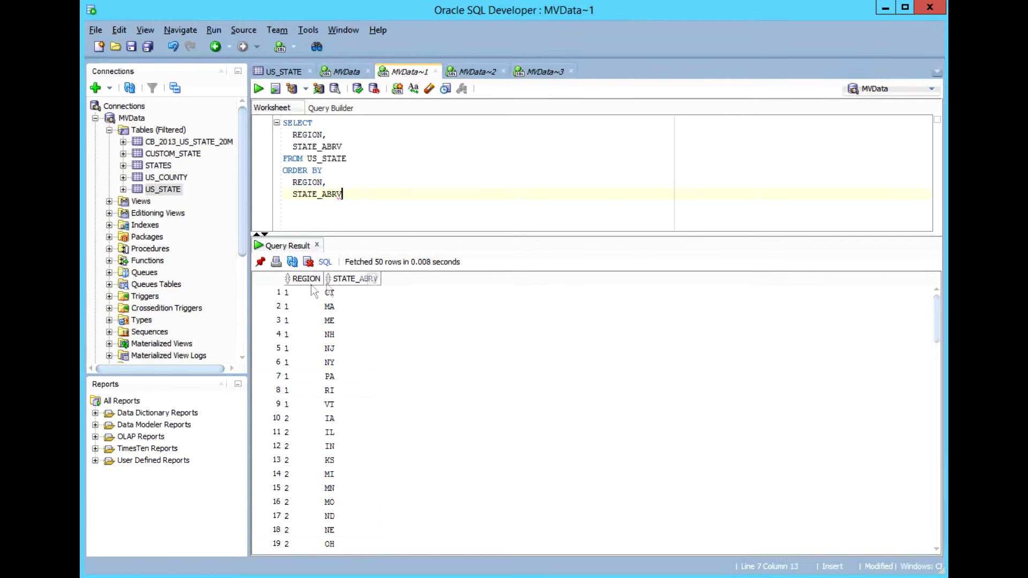
mouse_move(356, 408)
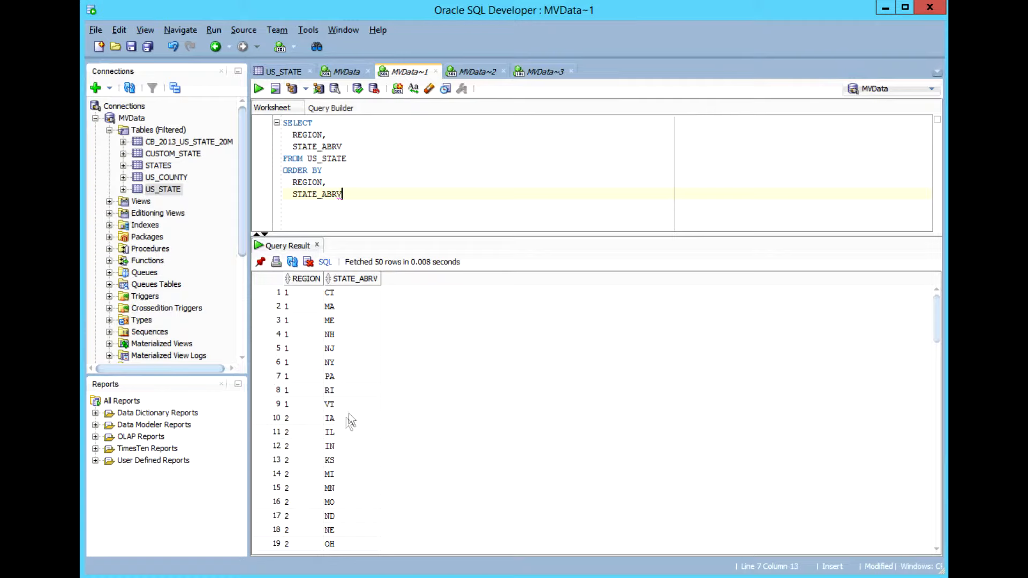
mouse_move(308, 426)
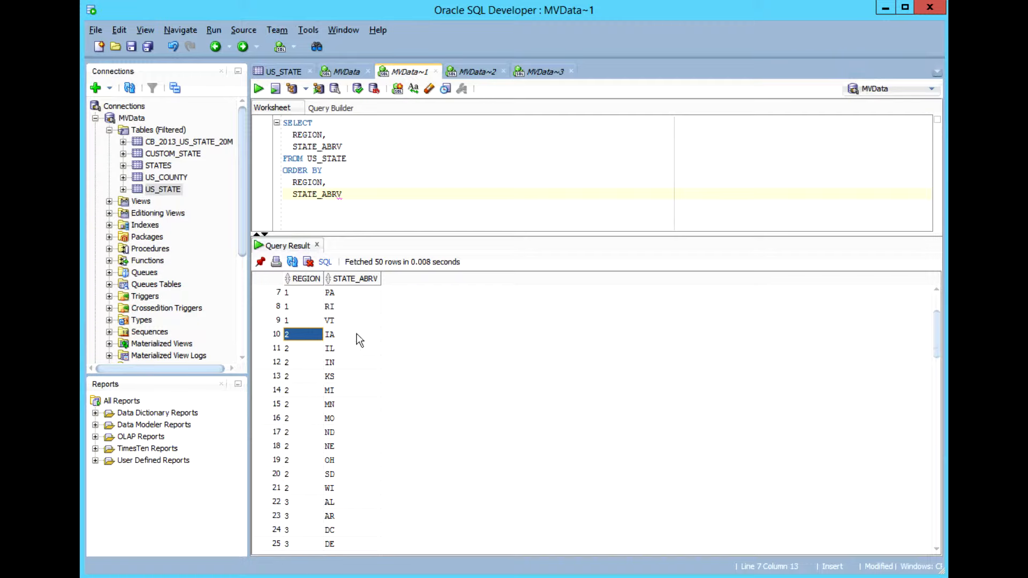
mouse_move(342, 500)
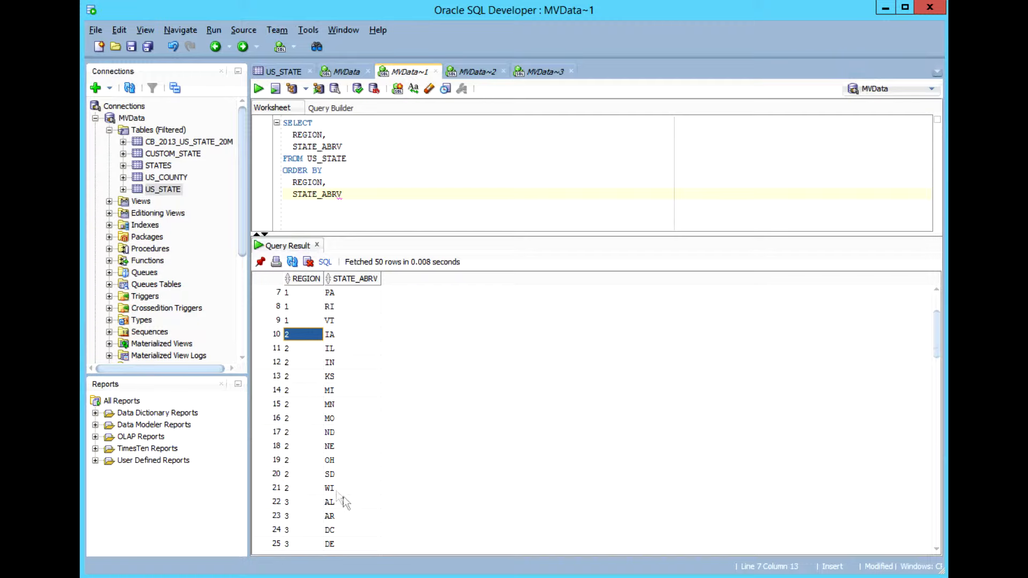
mouse_move(359, 494)
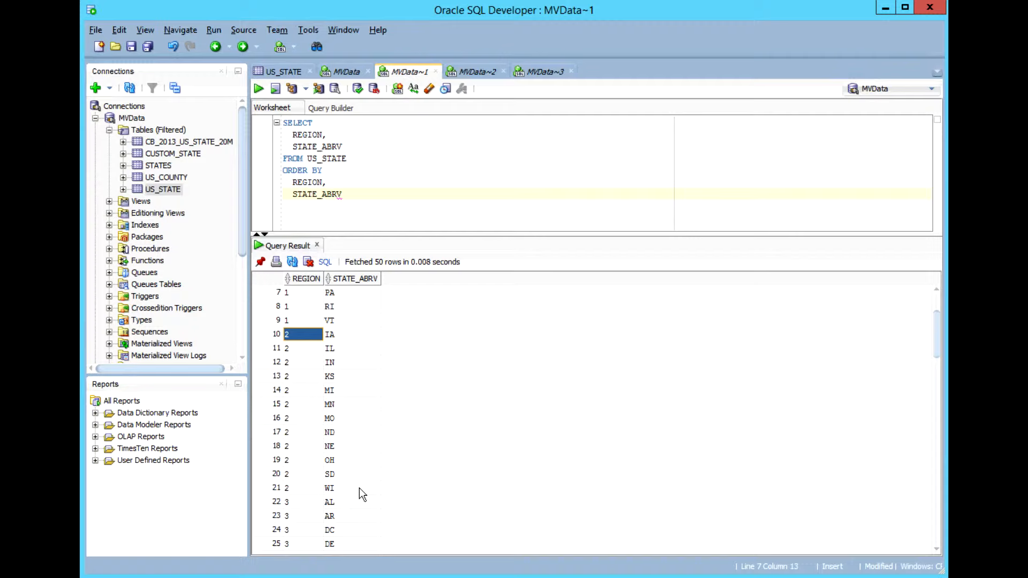
scroll(down, 3)
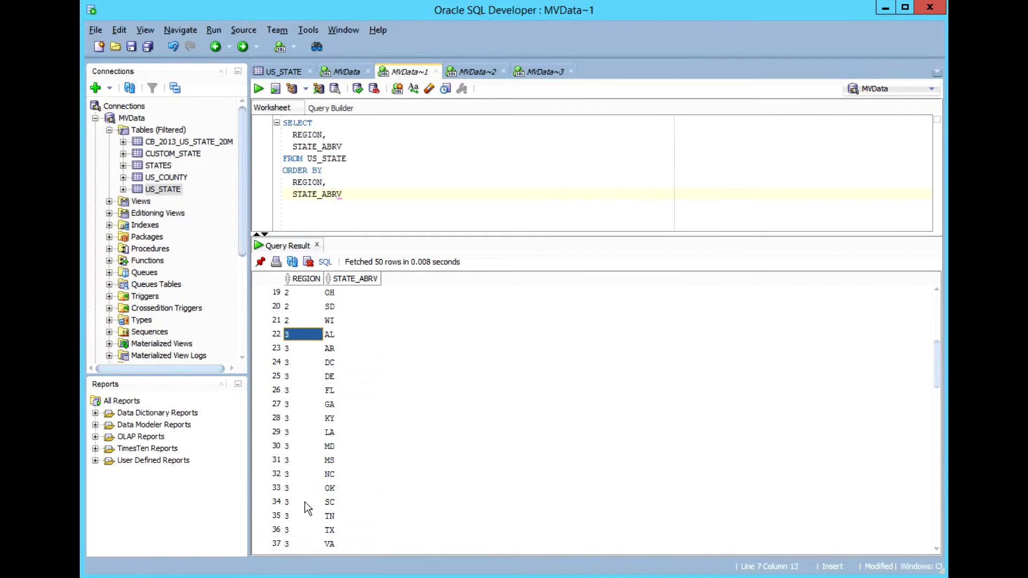
scroll(down, 3)
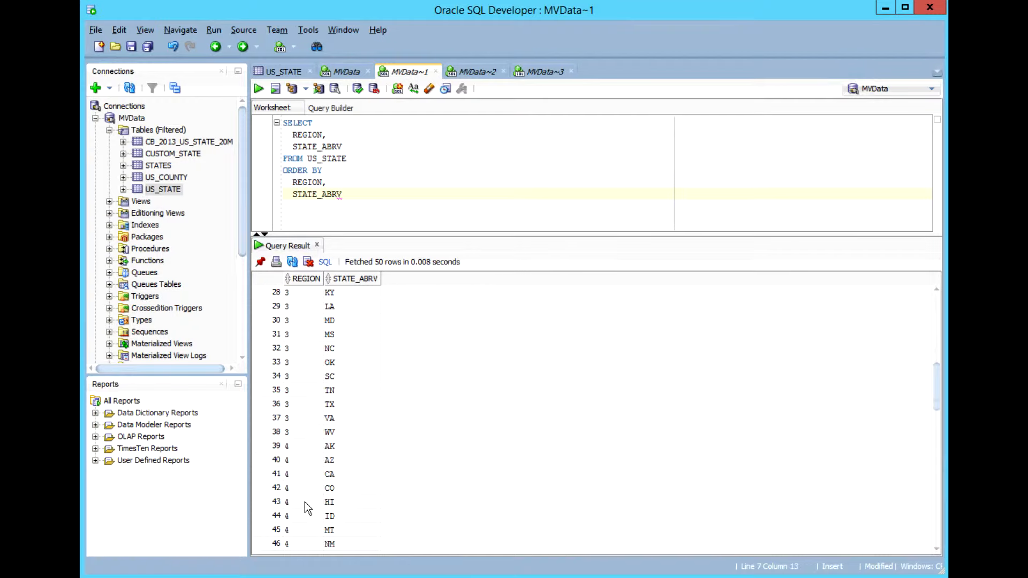
mouse_move(307, 501)
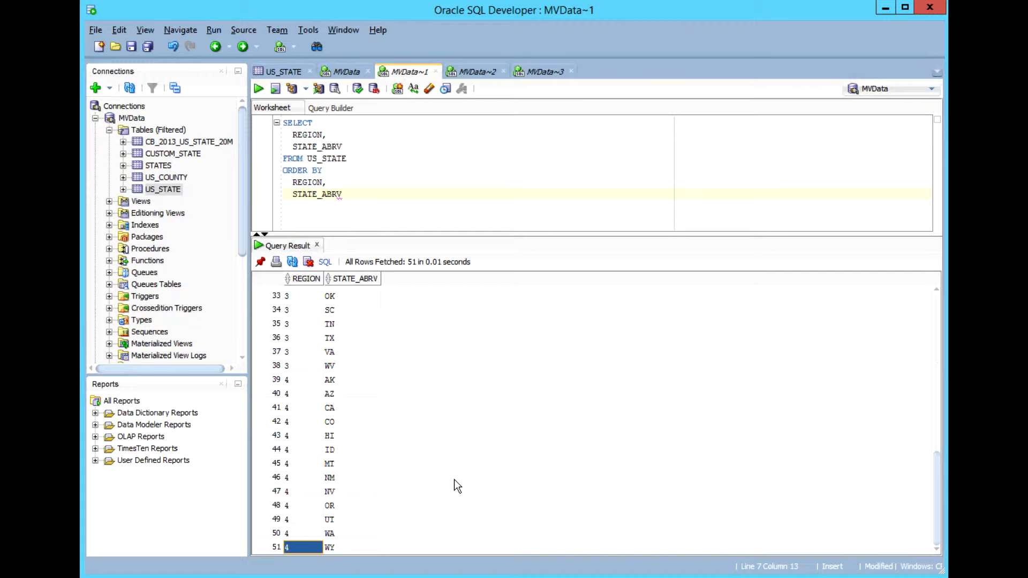
mouse_move(278, 366)
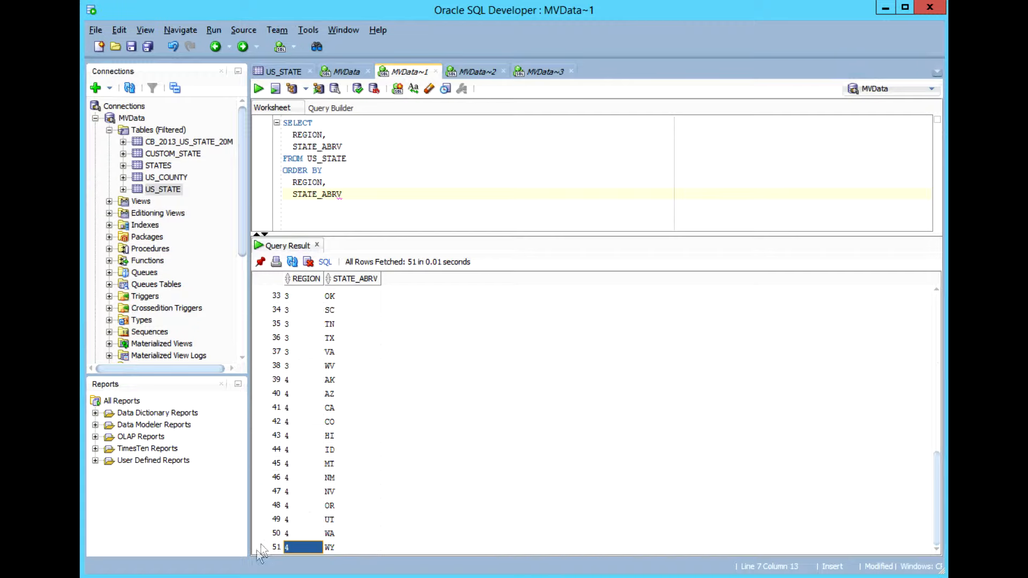
mouse_move(368, 553)
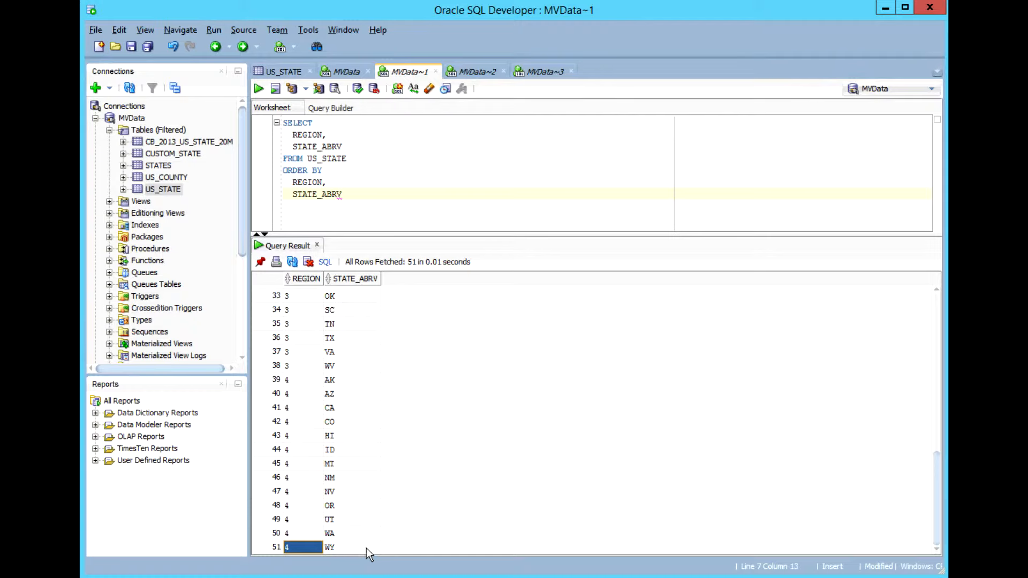
mouse_move(423, 420)
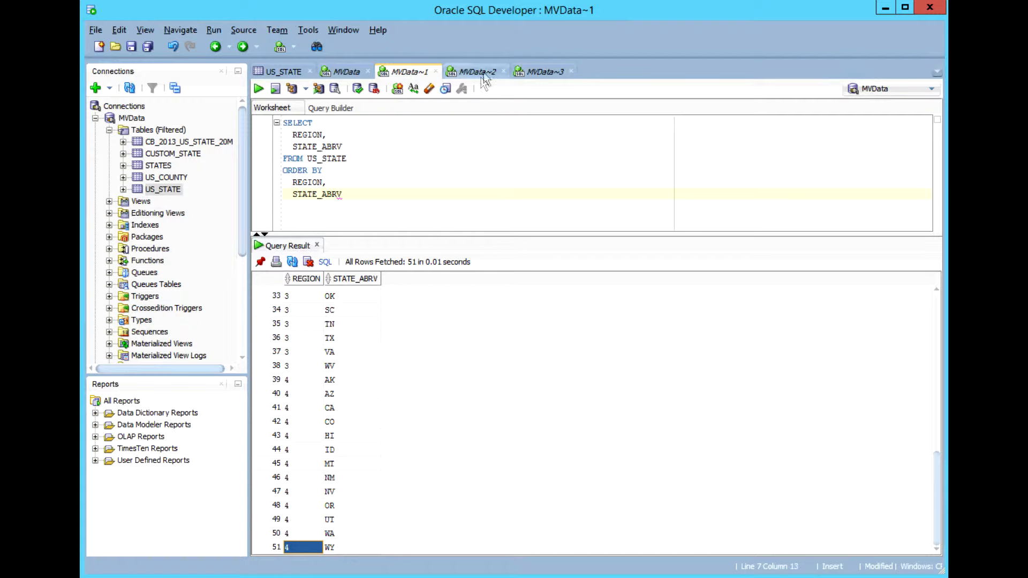
mouse_move(473, 71)
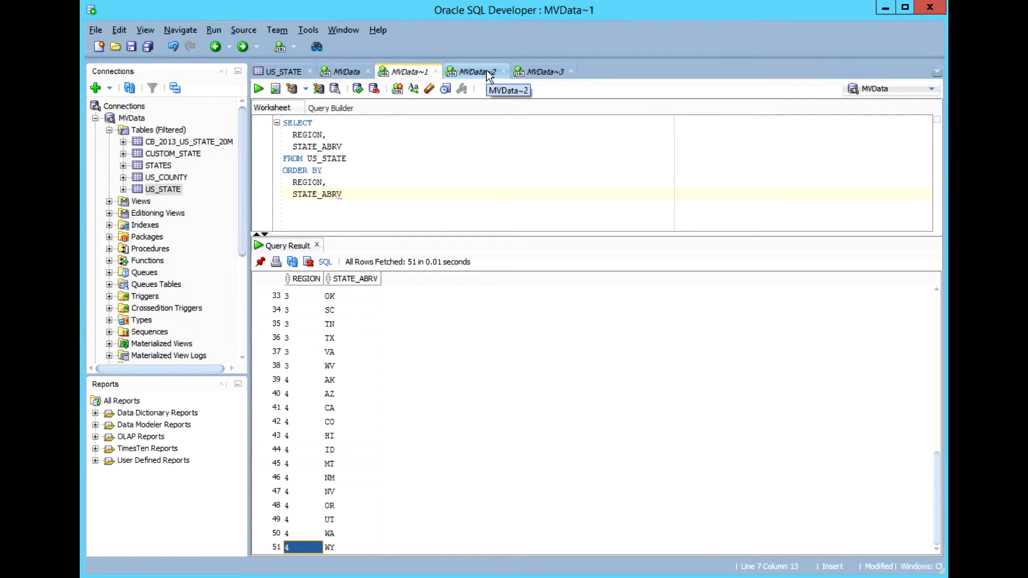
Run the CREATE TABLE US_REGIONS script and refresh the Connections tree to show the new table.
click(475, 71)
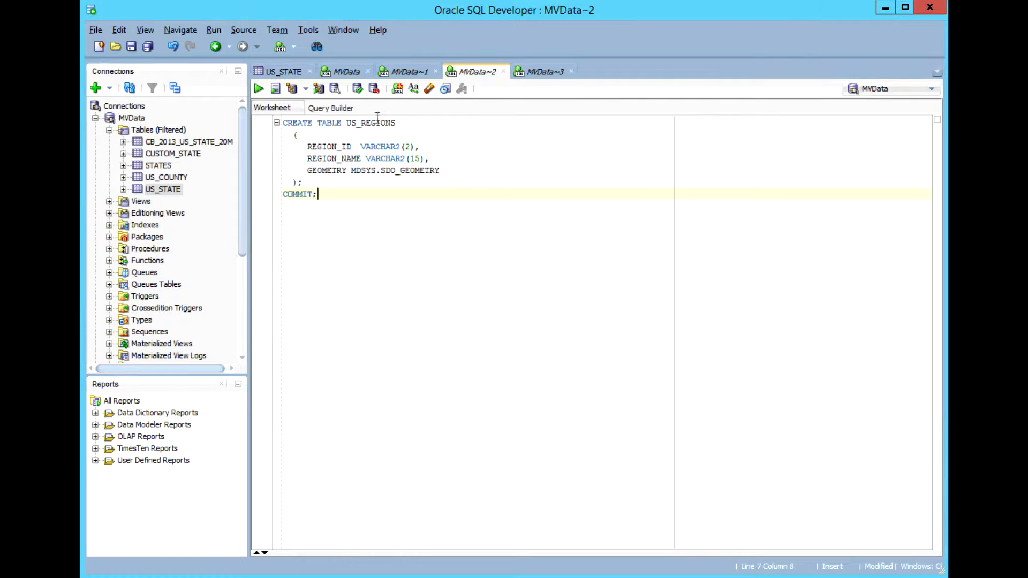
mouse_move(294, 144)
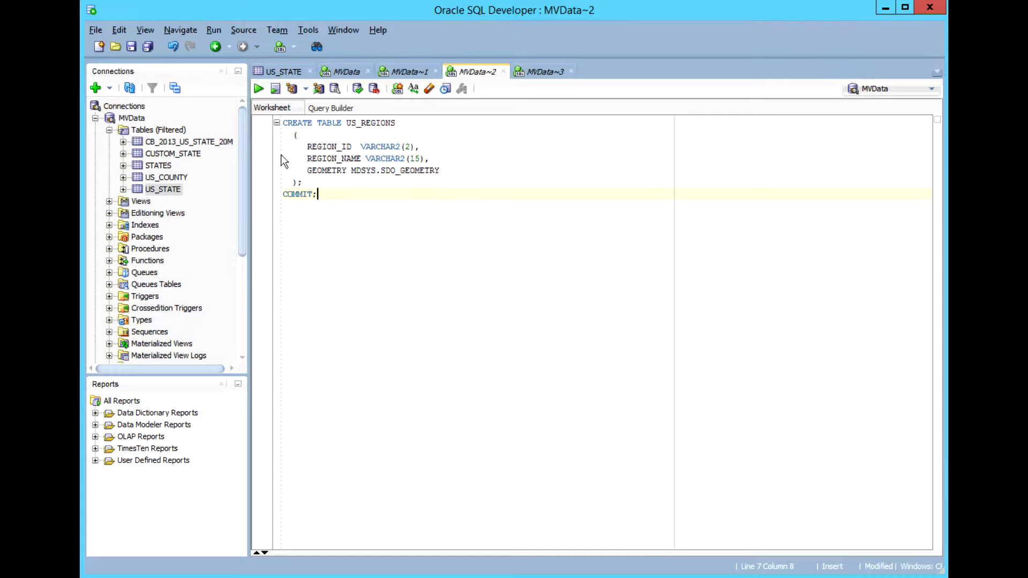
mouse_move(283, 149)
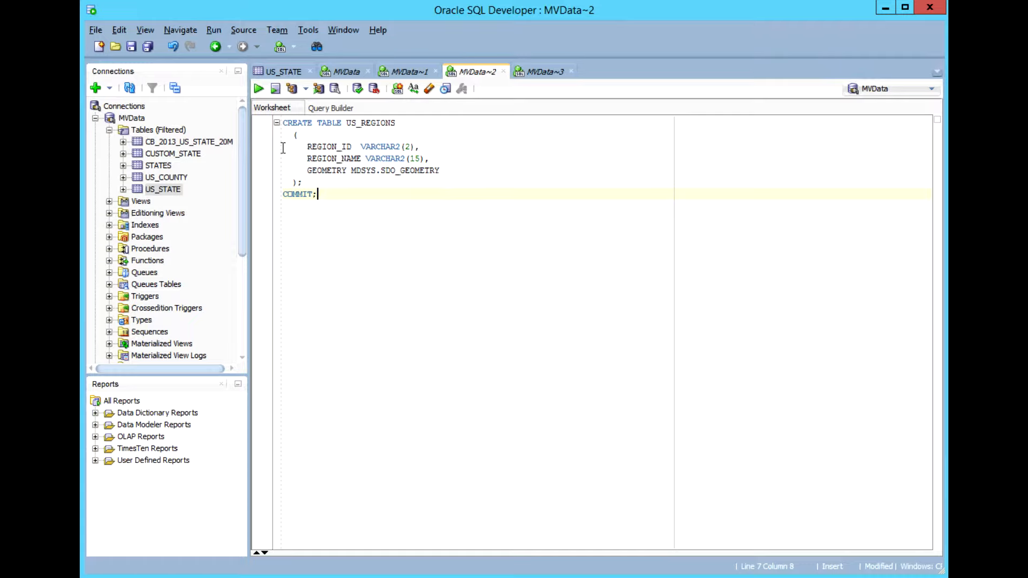
mouse_move(279, 153)
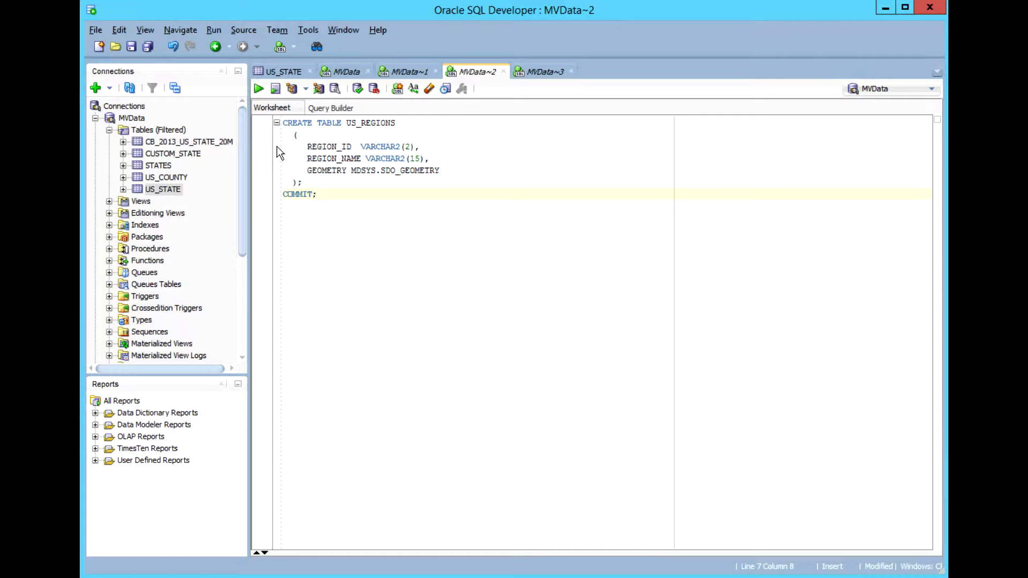
click(318, 194)
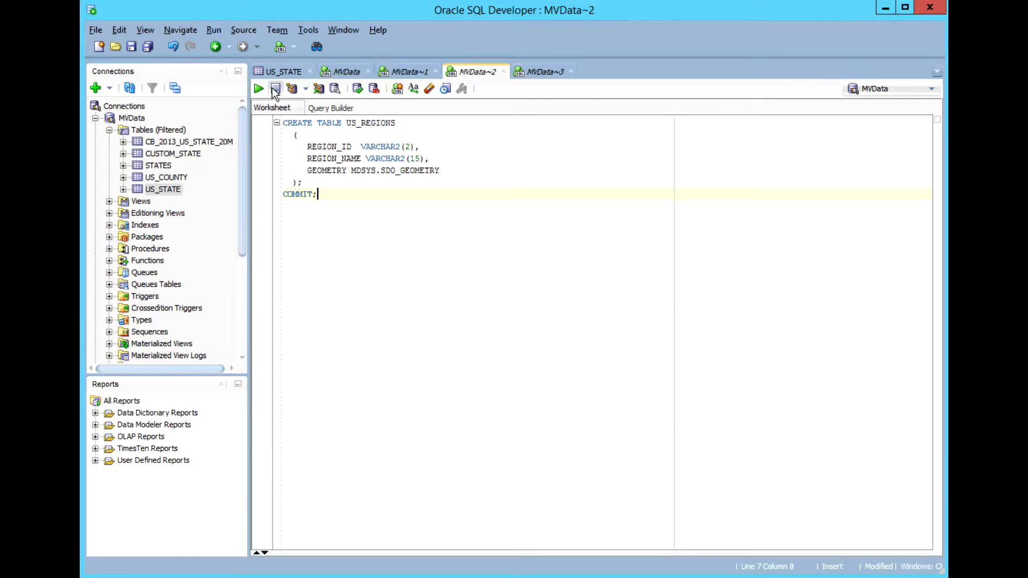
click(275, 89)
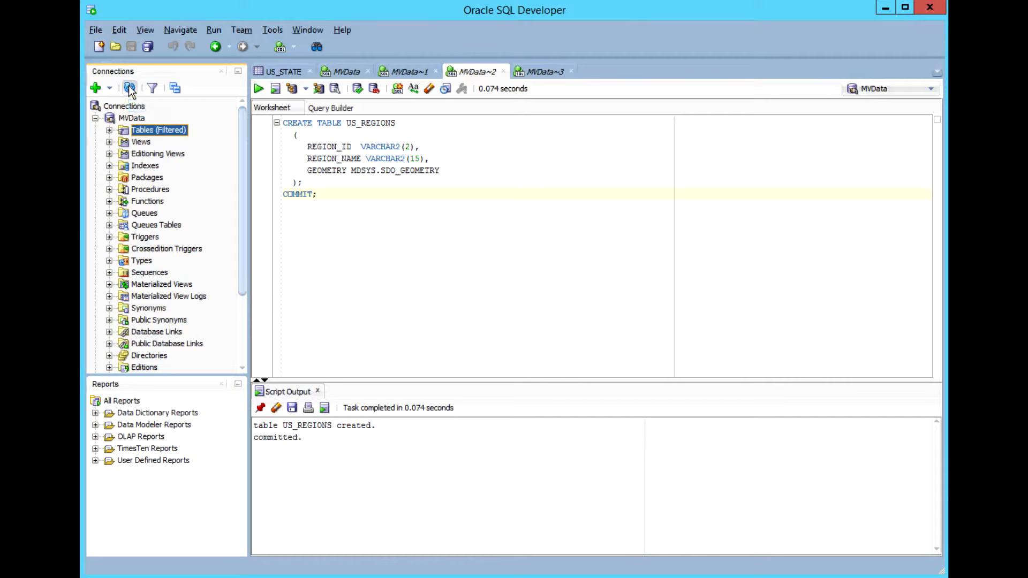
click(109, 129)
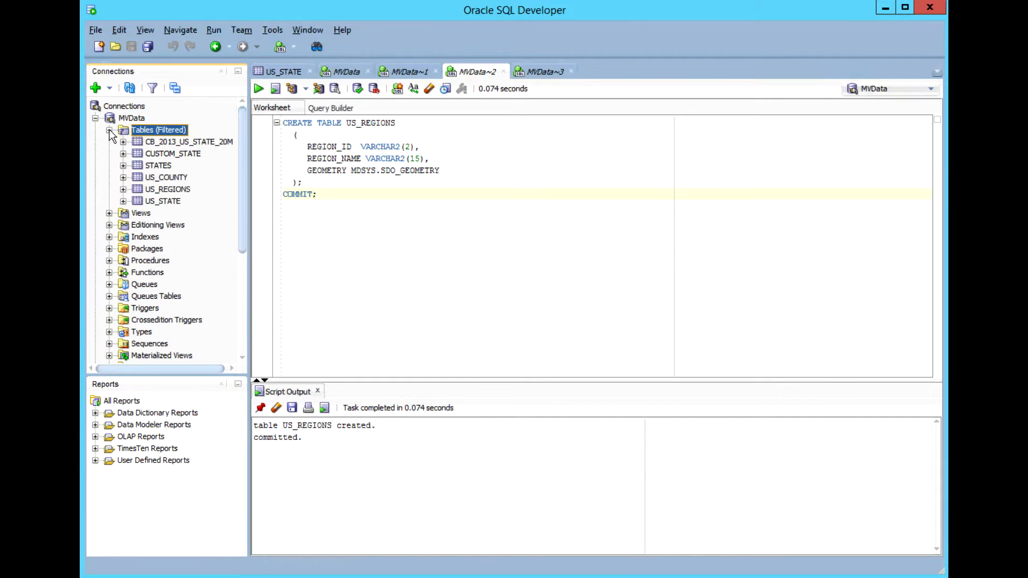
mouse_move(167, 189)
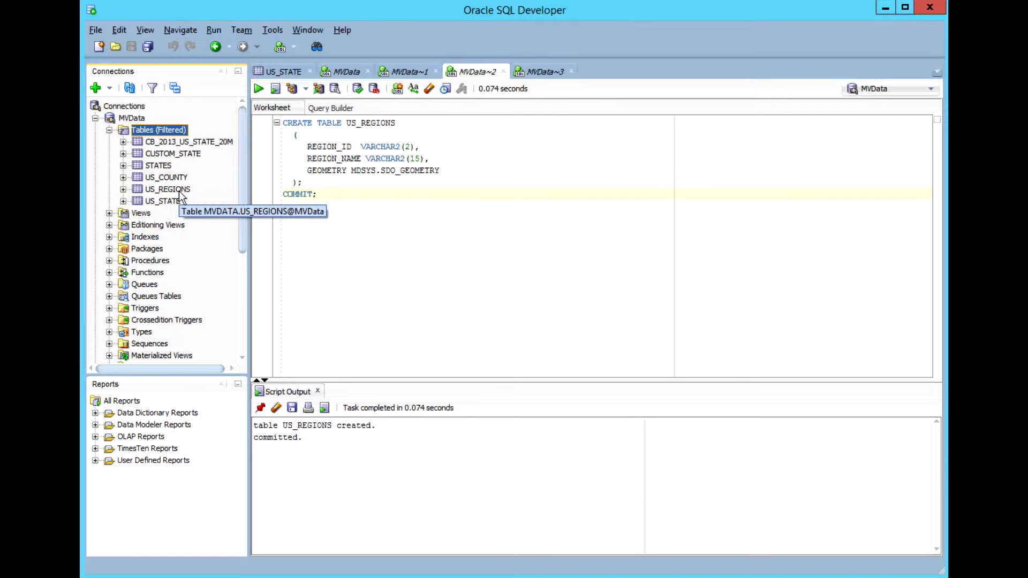
mouse_move(549, 242)
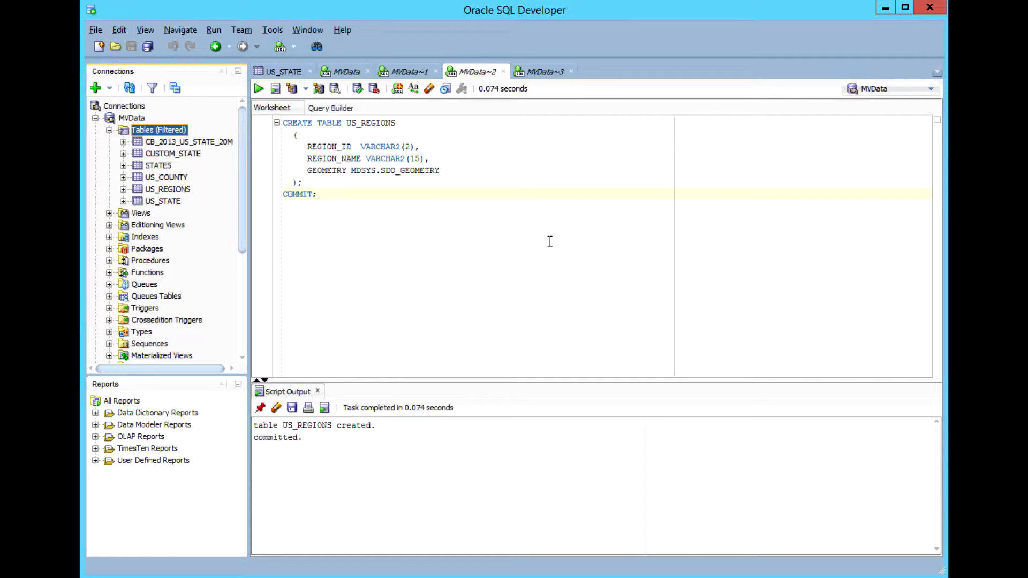
mouse_move(167, 189)
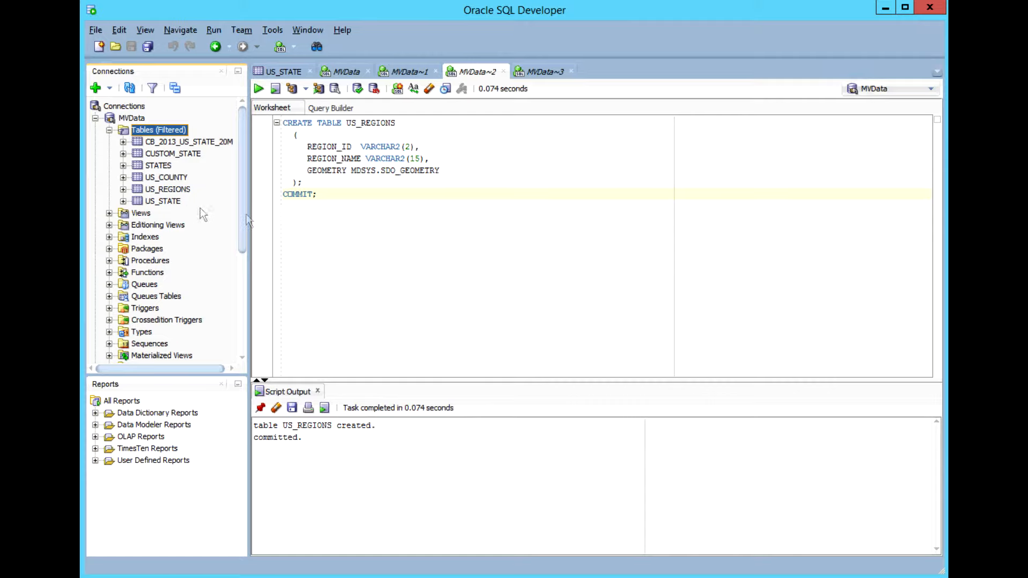
mouse_move(161, 201)
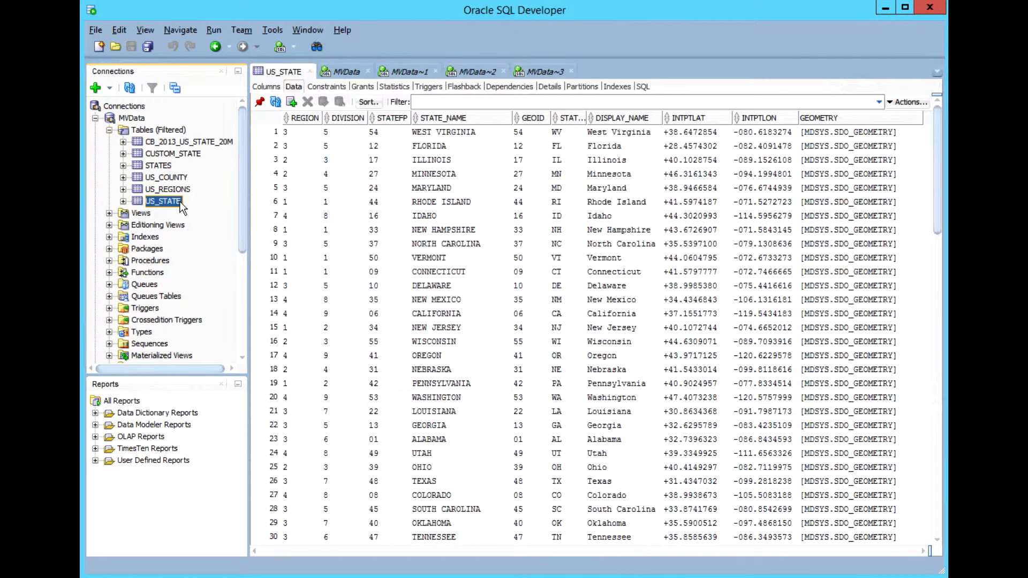
Bring up the US_STATE context menu to reach its Spatial actions.
right_click(164, 201)
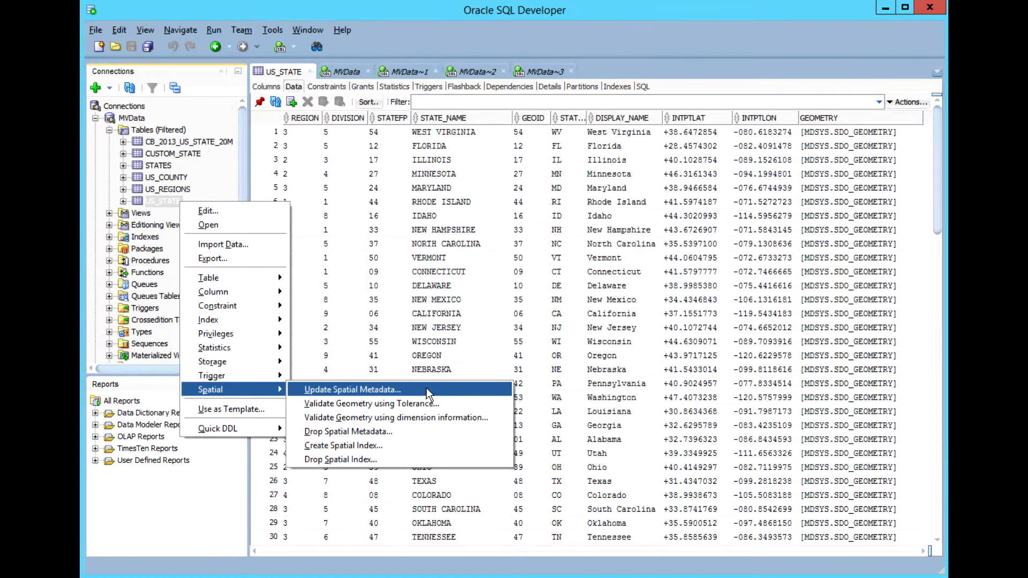
click(353, 389)
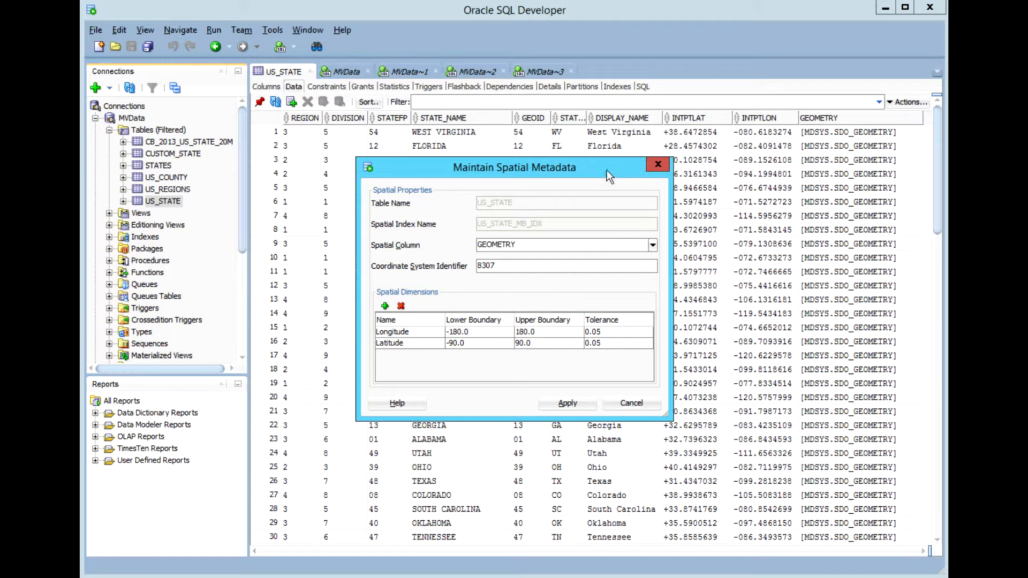
mouse_move(513, 223)
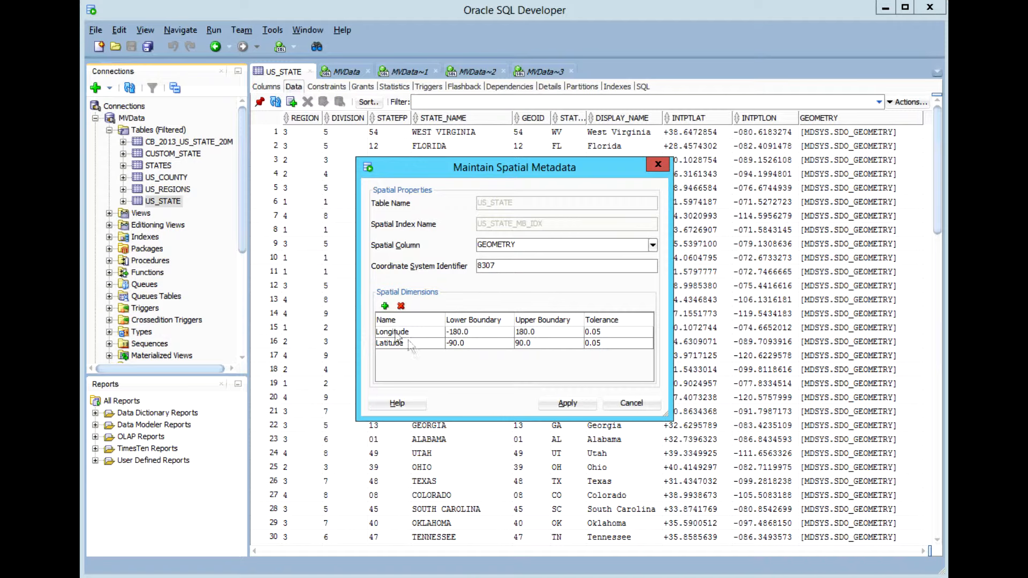
mouse_move(418, 364)
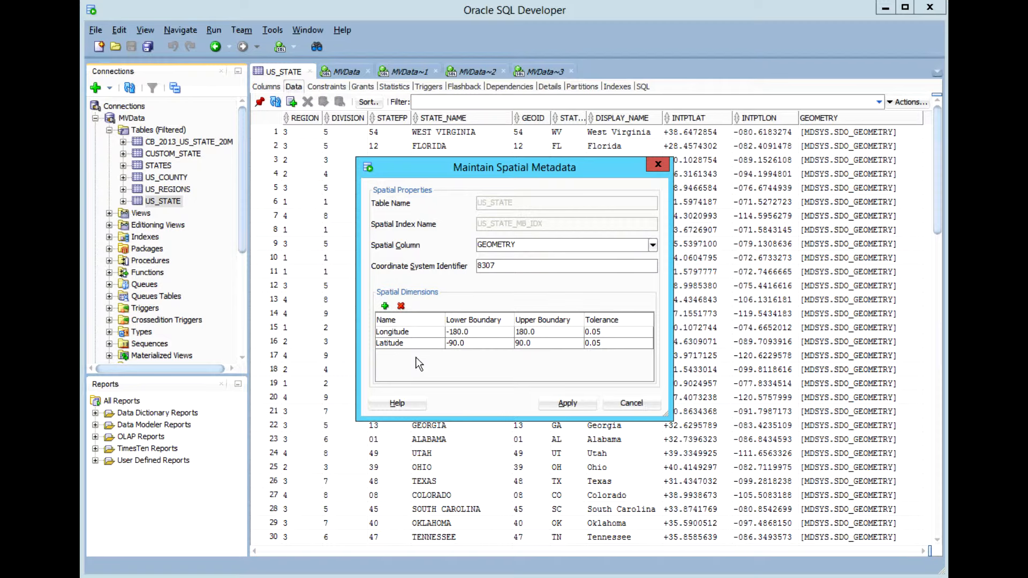
mouse_move(373, 291)
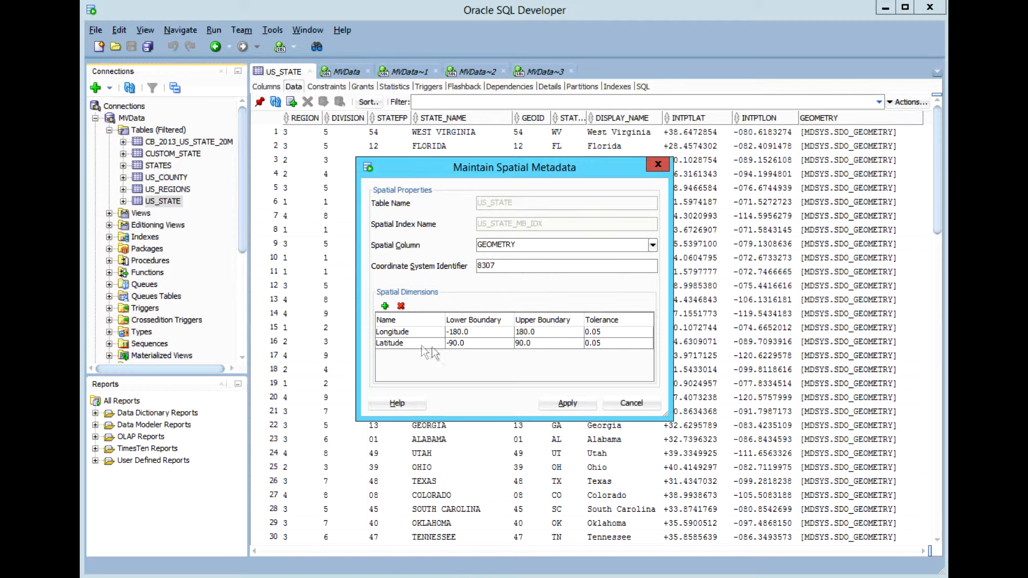
mouse_move(559, 351)
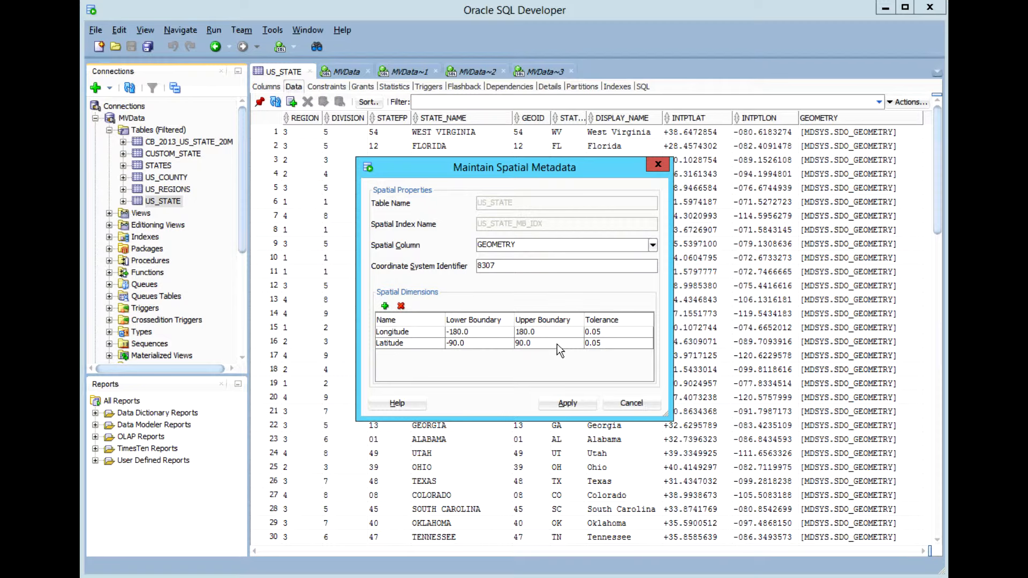
mouse_move(590, 319)
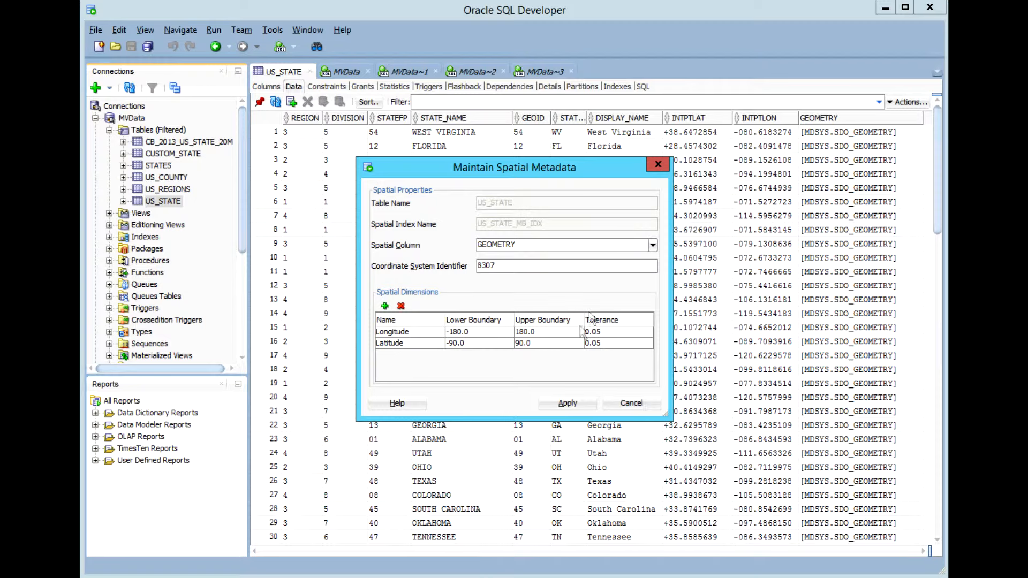
mouse_move(636, 341)
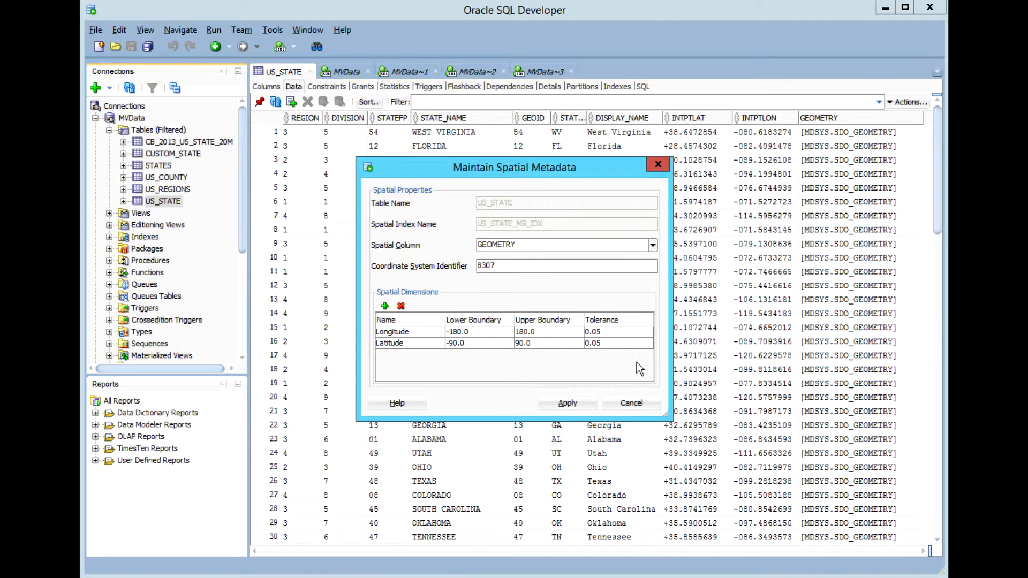
mouse_move(594, 405)
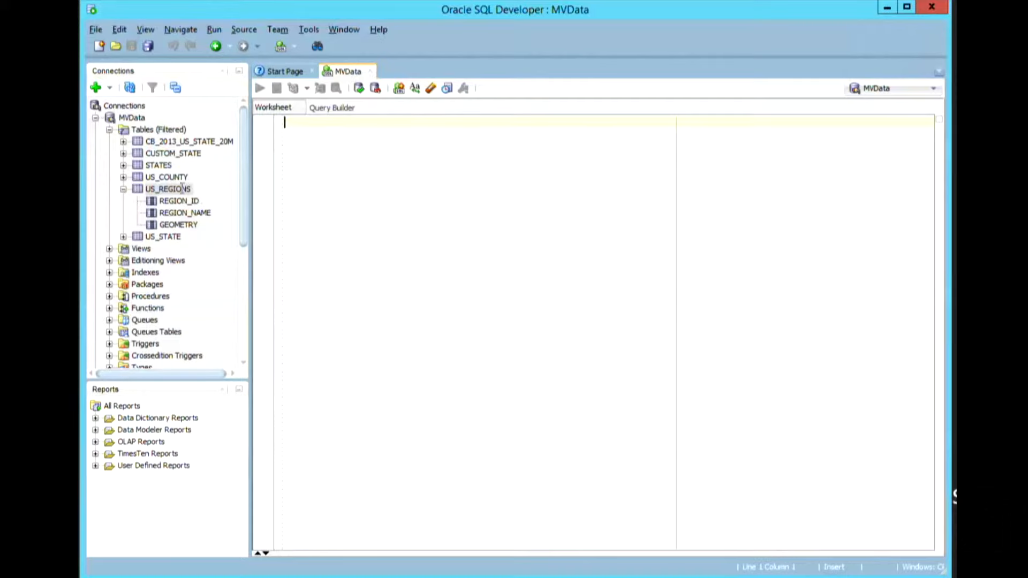
View US_REGIONS columns and start Update Spatial Metadata from its Spatial menu.
double_click(167, 189)
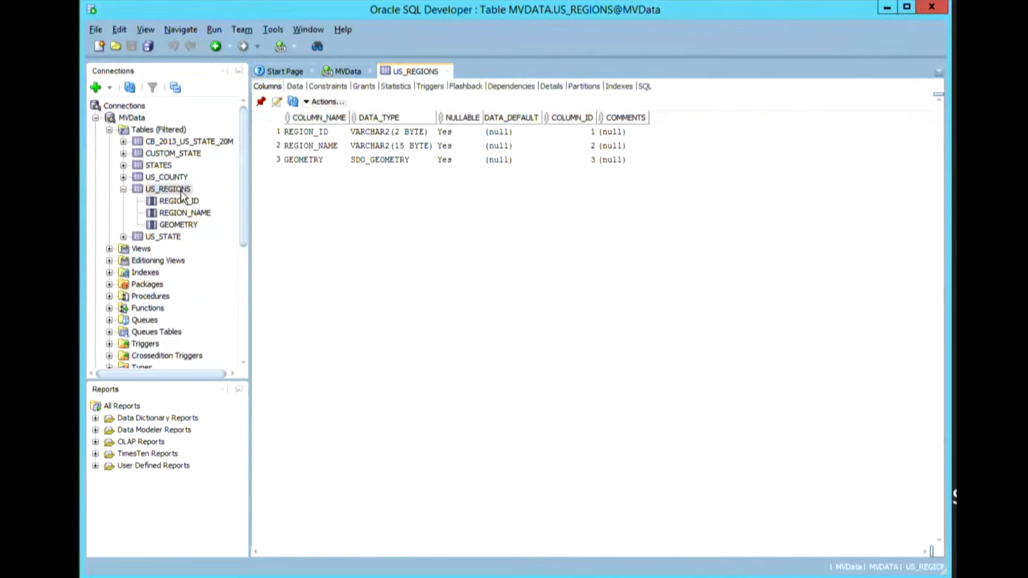
right_click(167, 189)
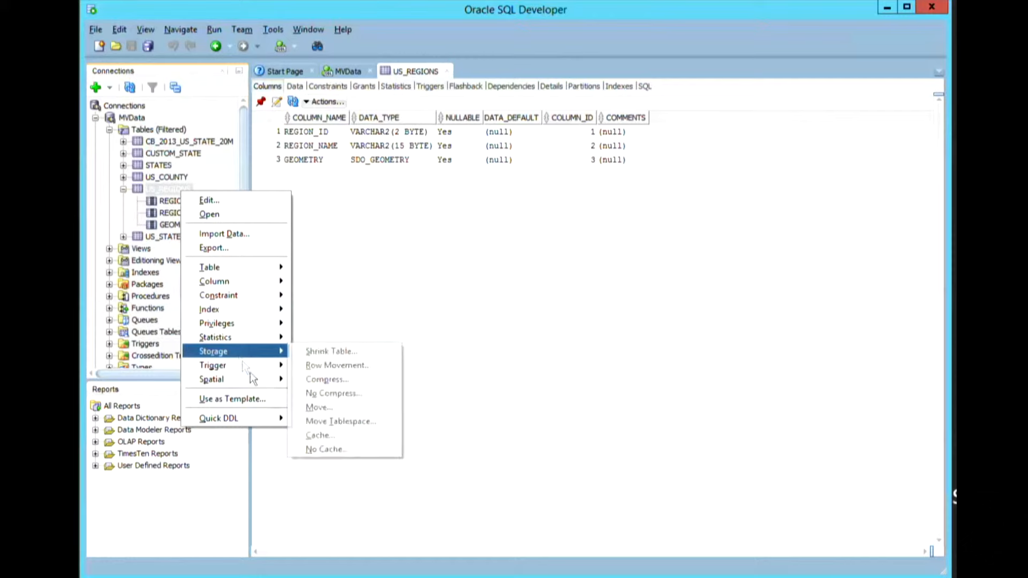
mouse_move(211, 380)
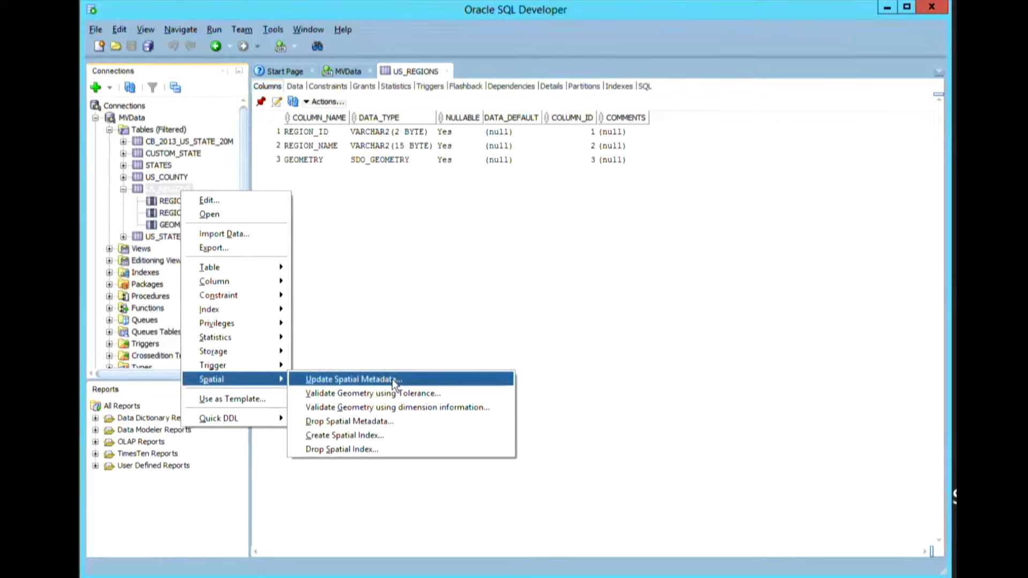
click(352, 379)
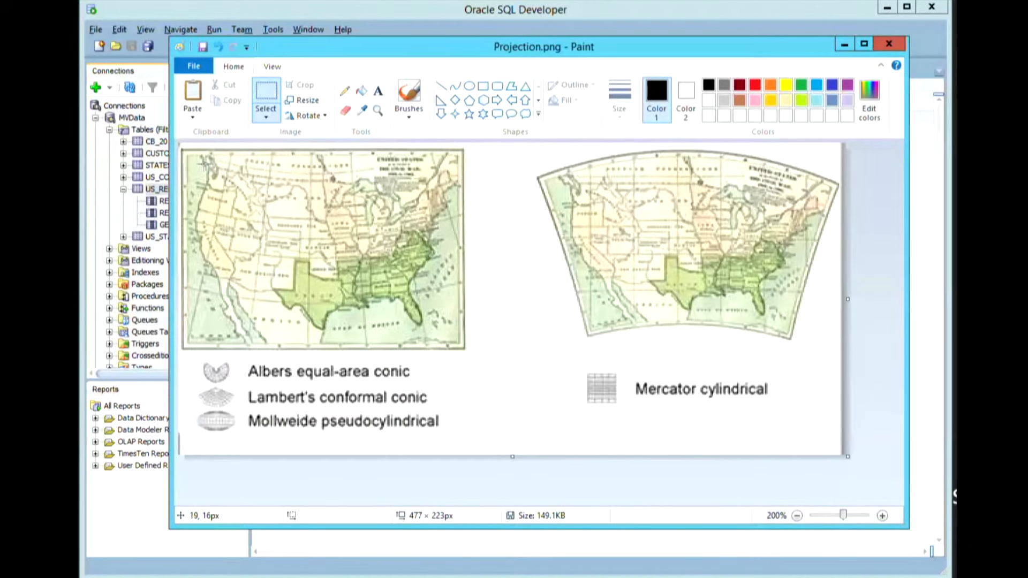
mouse_move(443, 164)
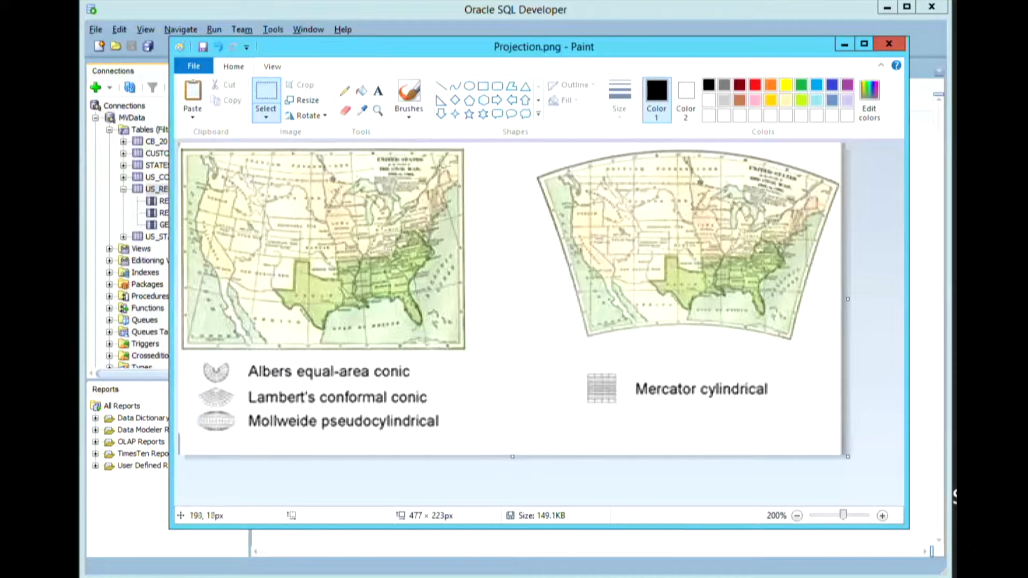
mouse_move(529, 182)
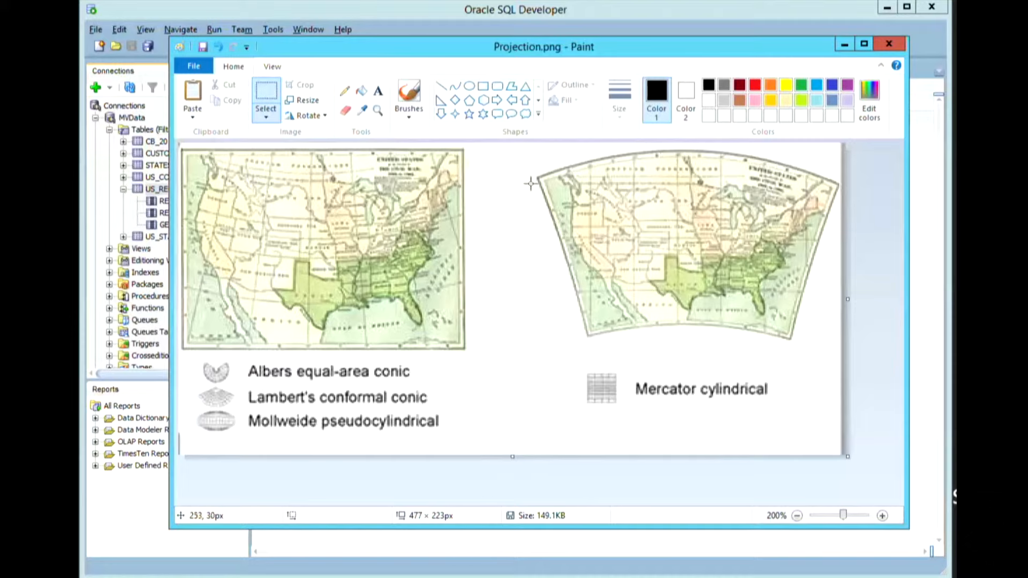
mouse_move(759, 182)
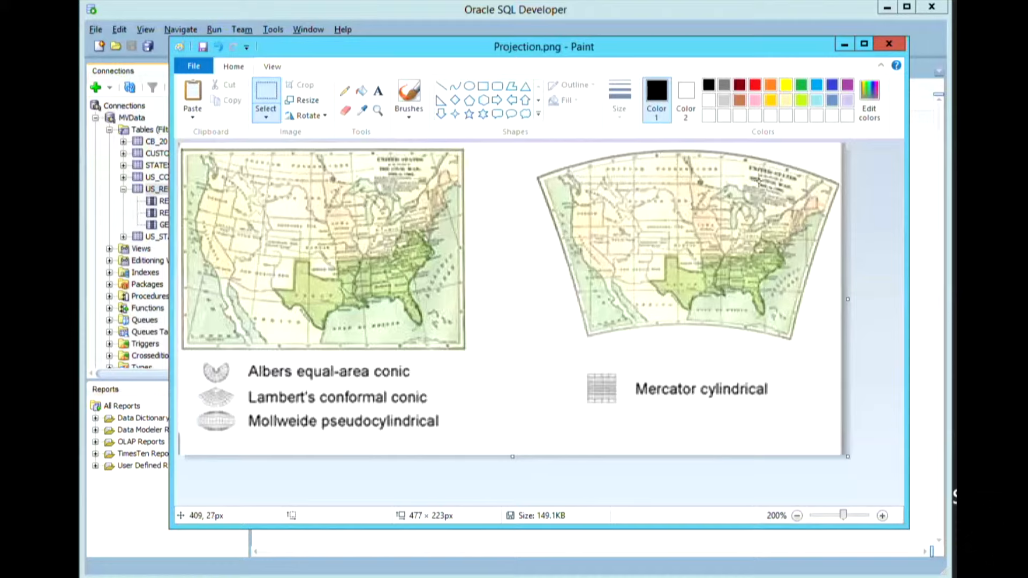
mouse_move(735, 303)
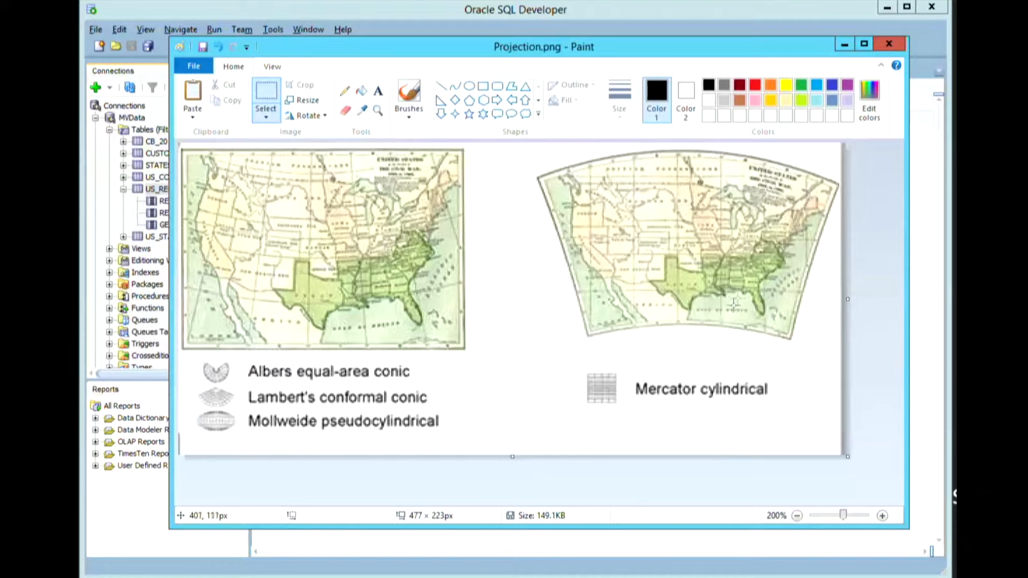
mouse_move(627, 345)
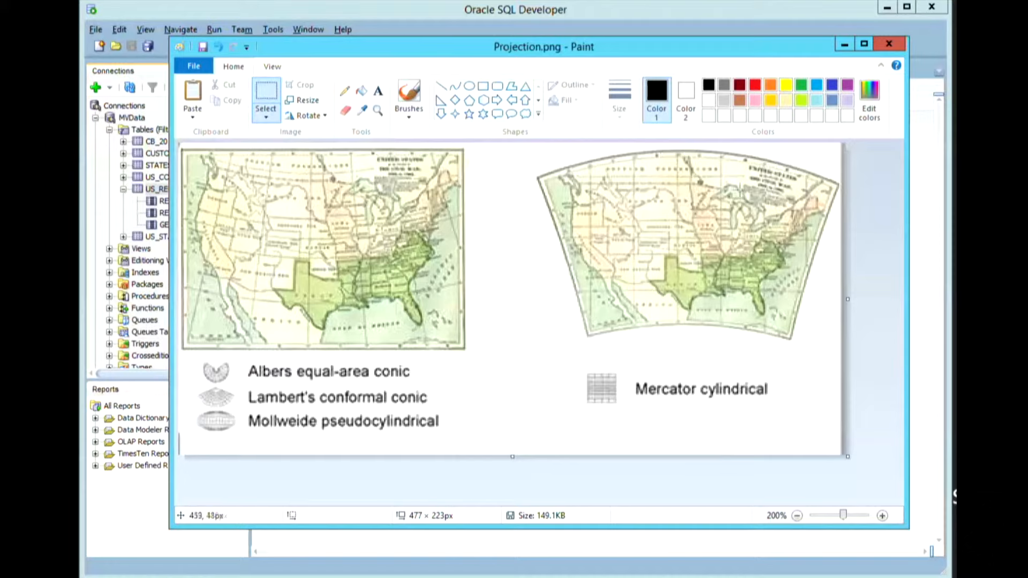
mouse_move(838, 188)
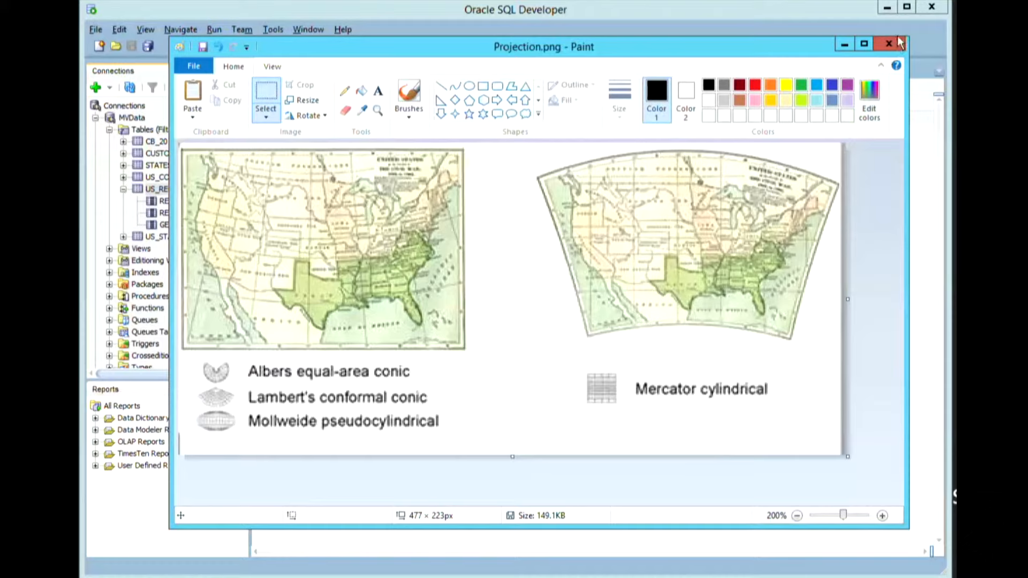
mouse_move(888, 44)
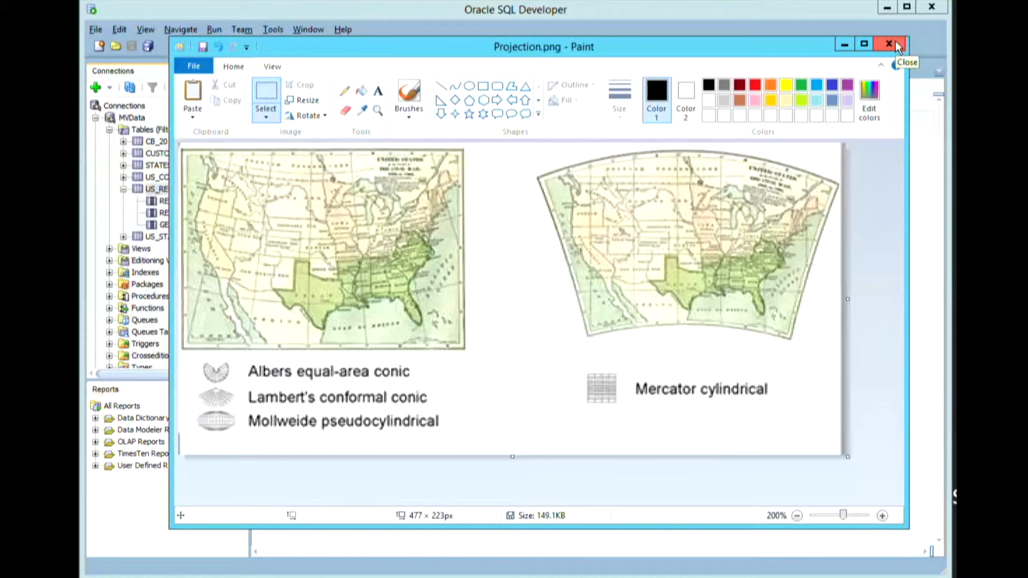
Close the Projection.png map projection comparison image in Paint.
click(889, 44)
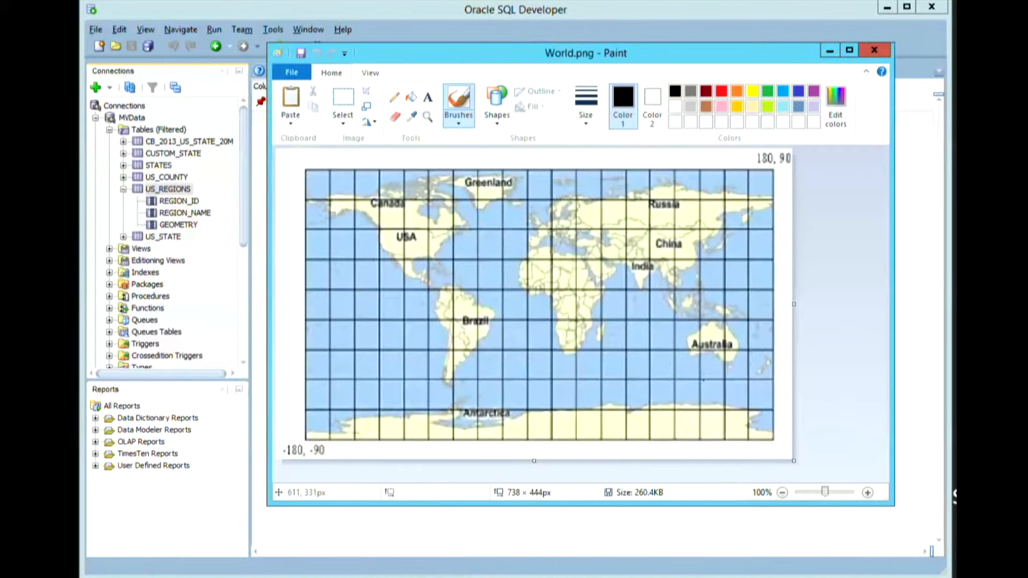
mouse_move(274, 162)
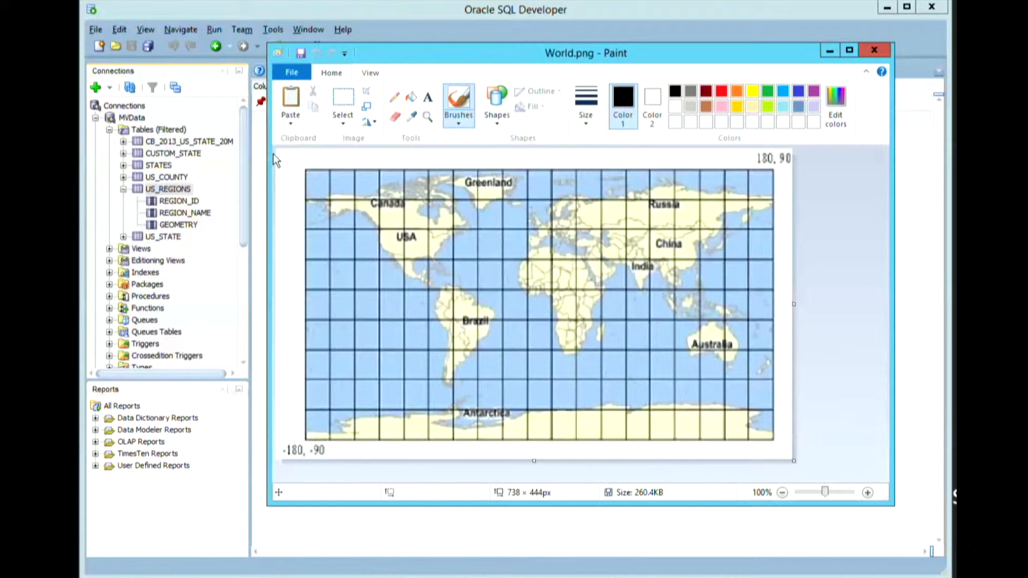
mouse_move(275, 160)
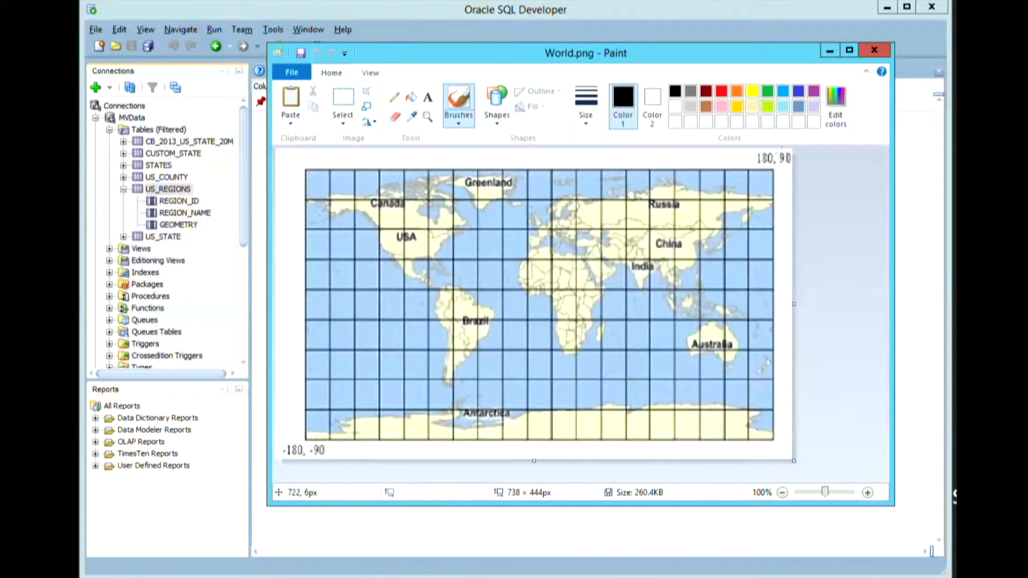
mouse_move(359, 331)
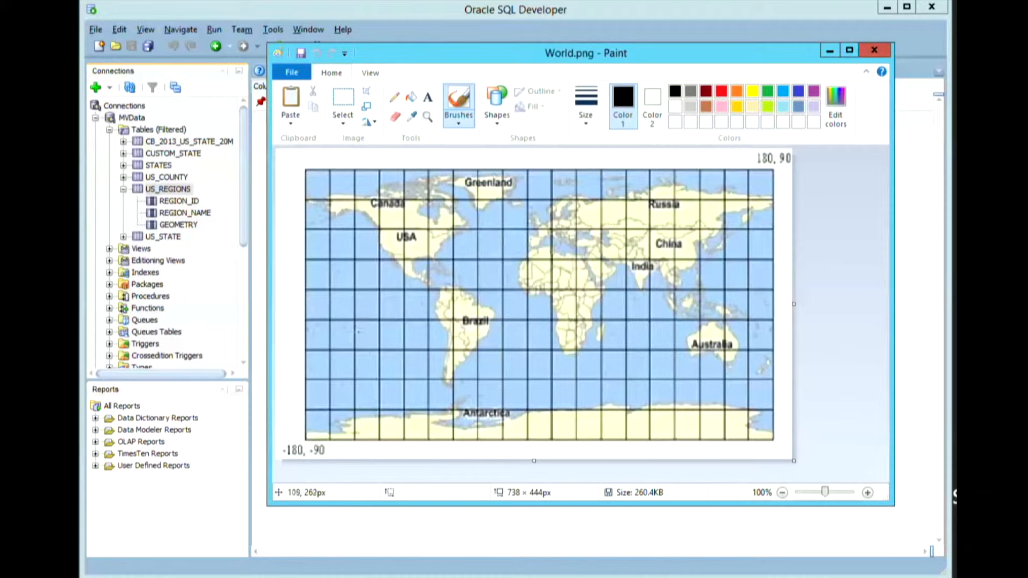
mouse_move(334, 317)
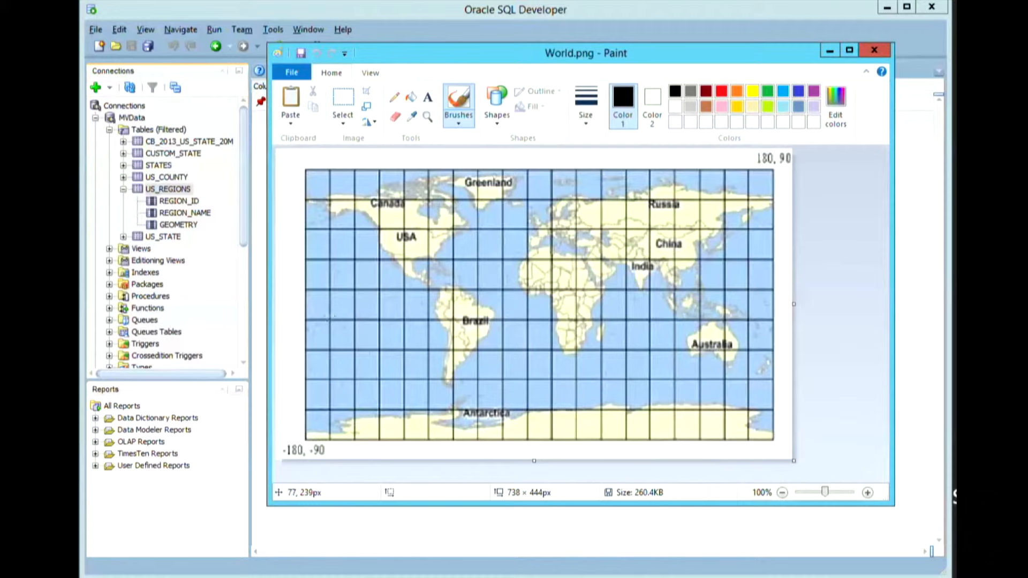
mouse_move(314, 347)
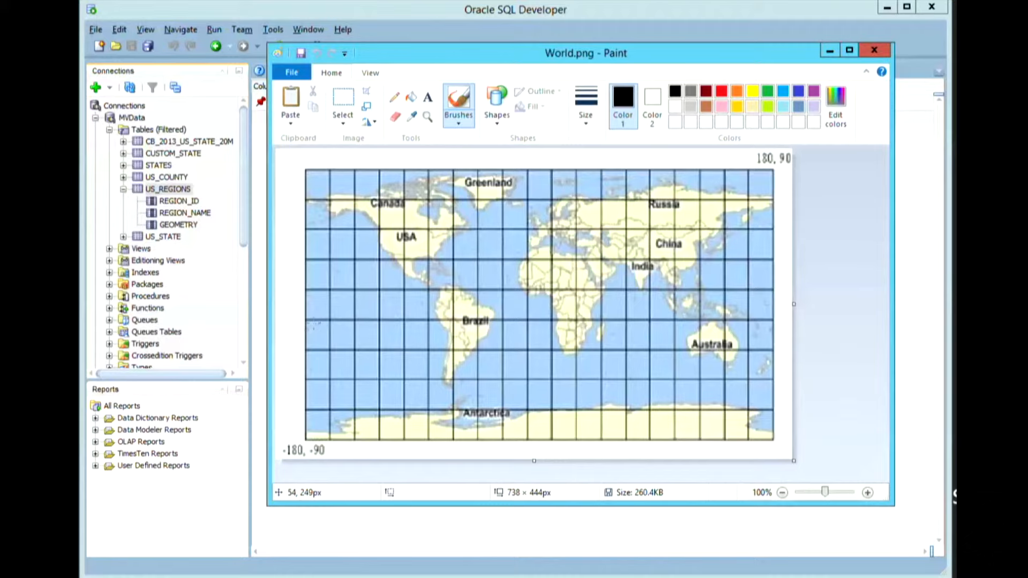
mouse_move(313, 324)
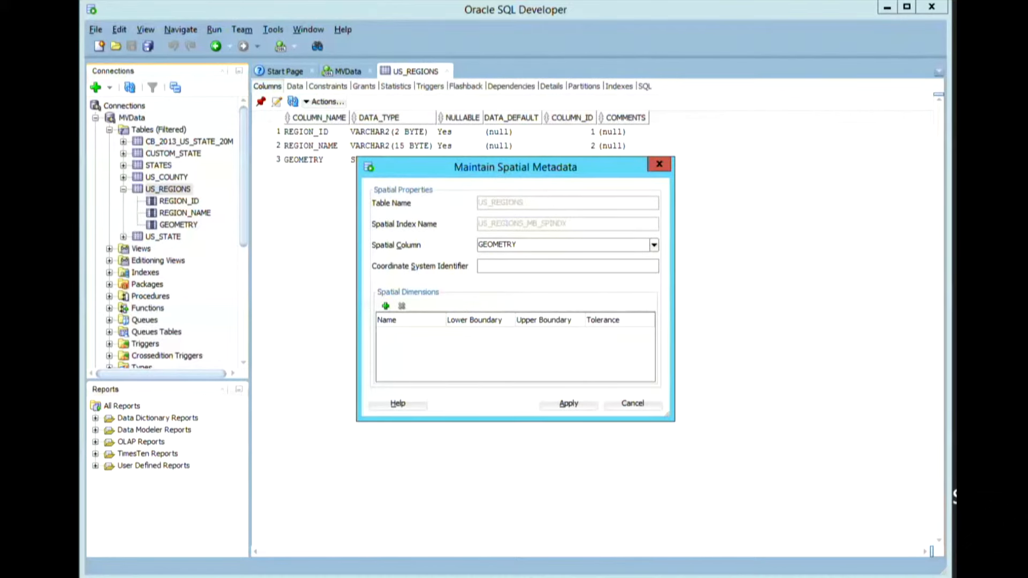
Set SRID 8307 and add a Longitude dimension from -180 to 180 with tolerance 0.05.
click(567, 265)
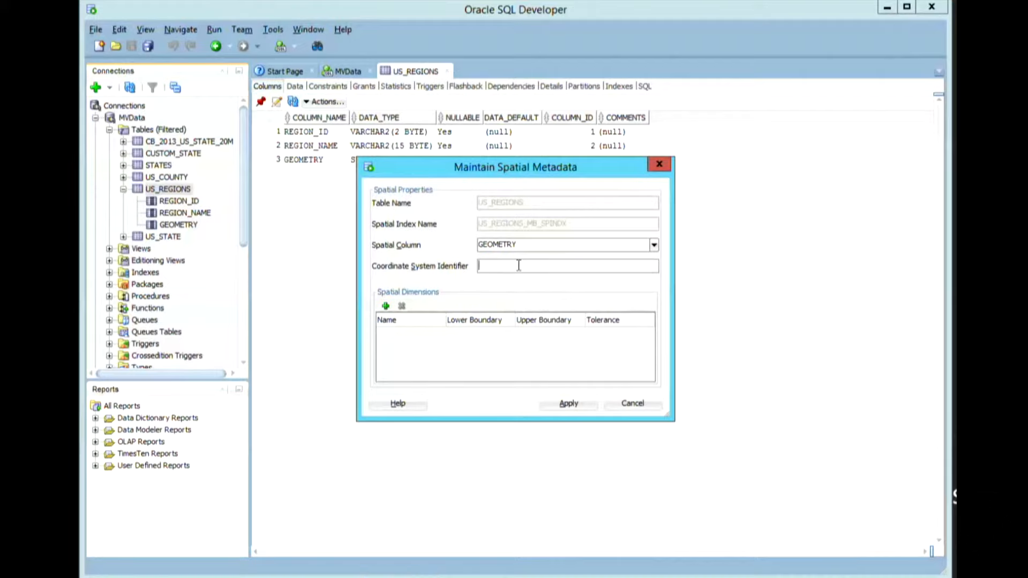
text(8)
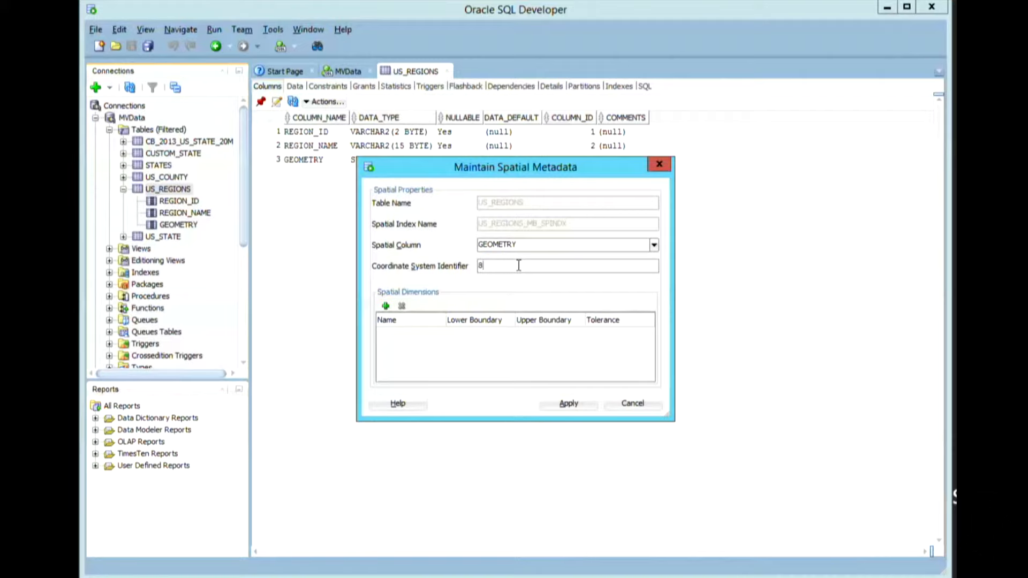
text(307)
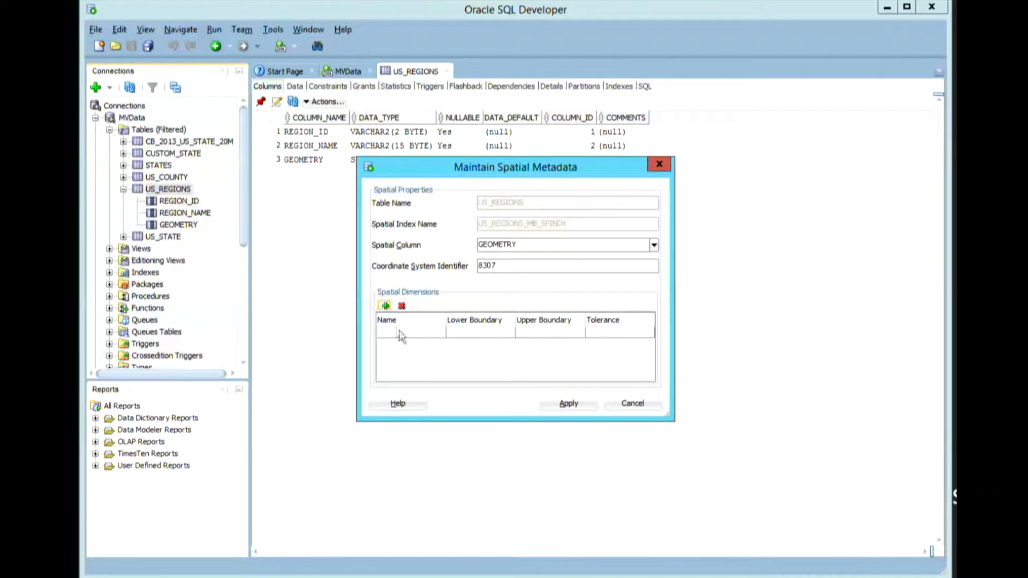
click(386, 306)
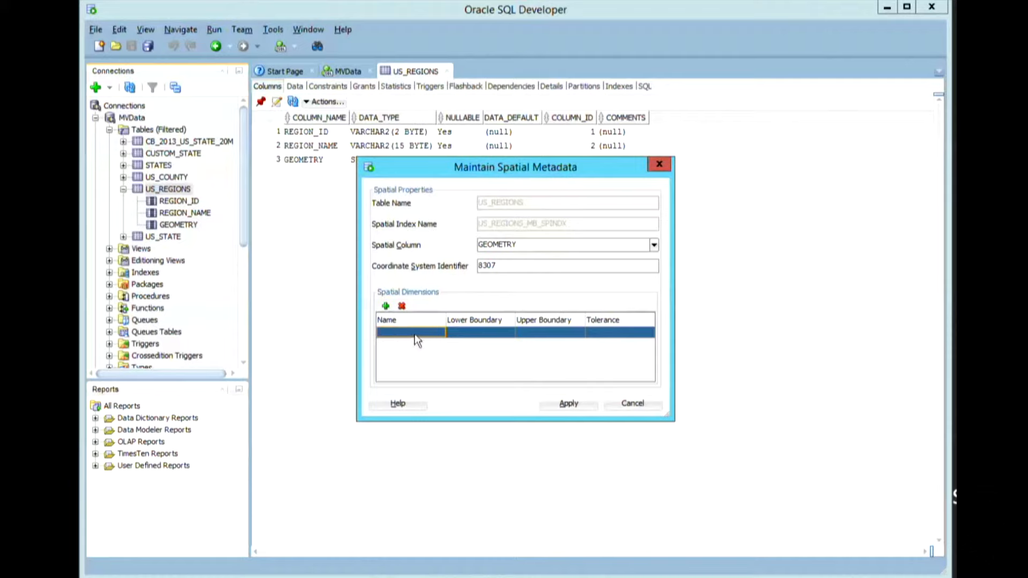
click(411, 332)
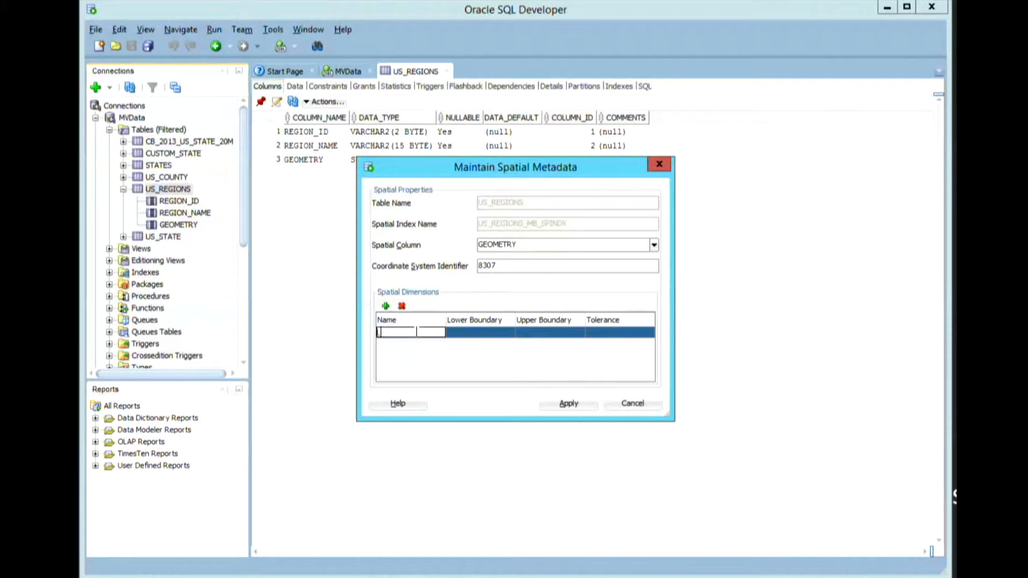
text(Longitude)
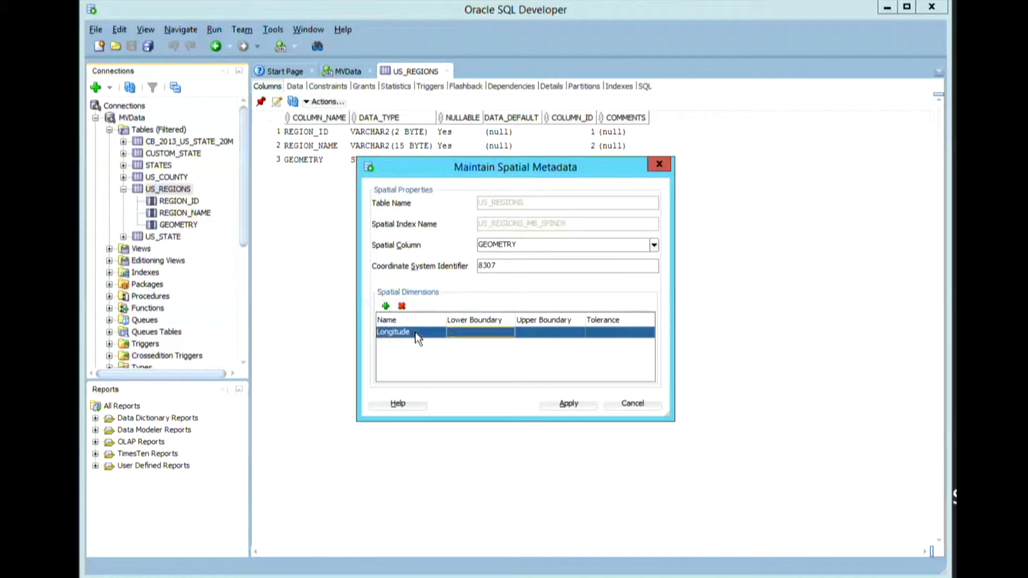
click(480, 332)
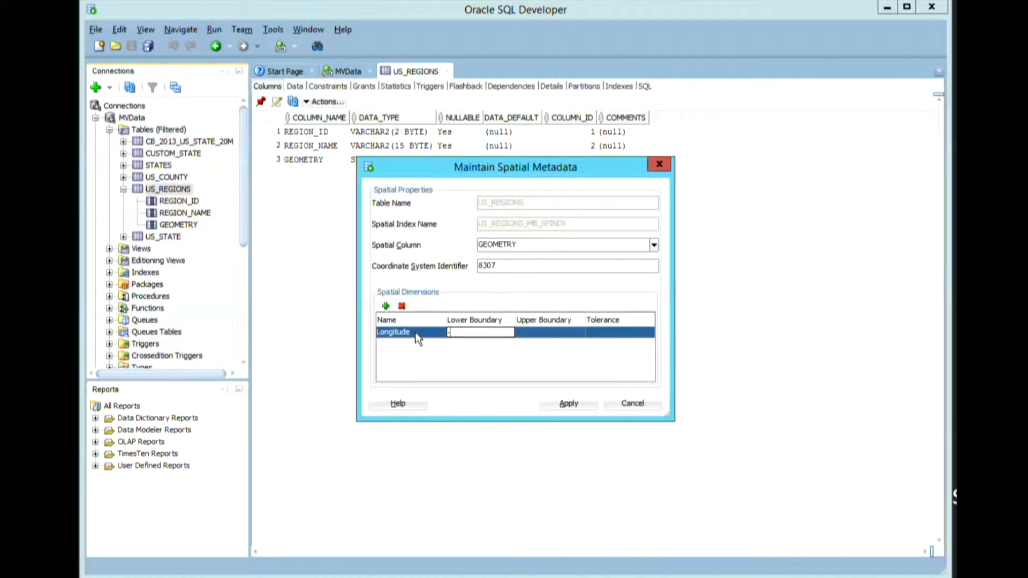
text(180)
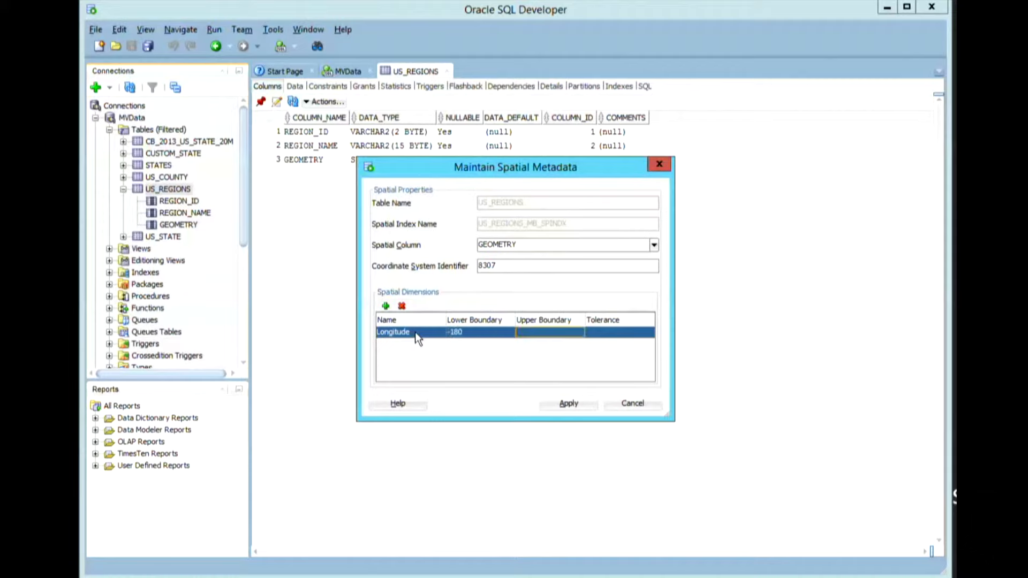
click(549, 332)
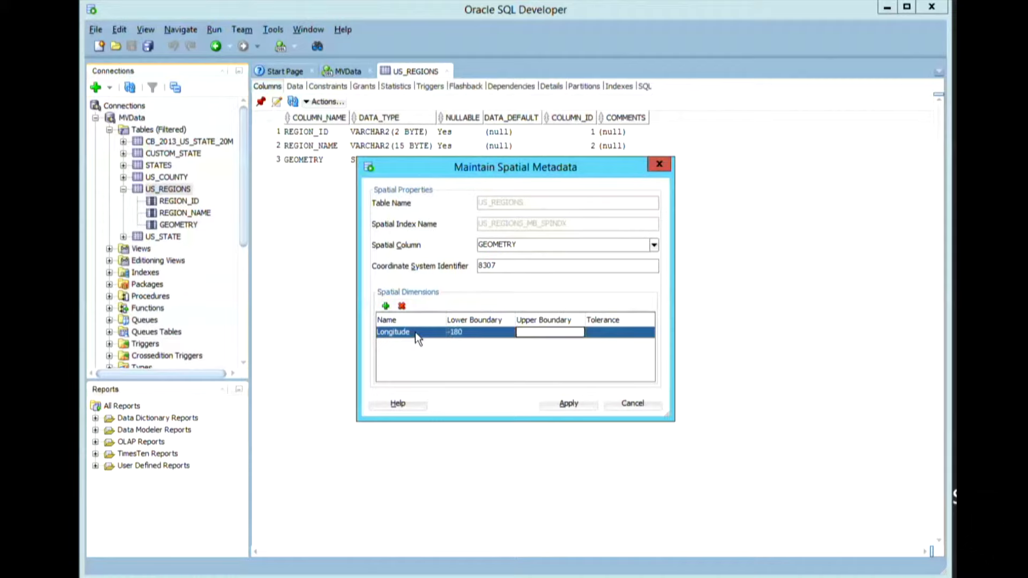
click(550, 332)
text(180)
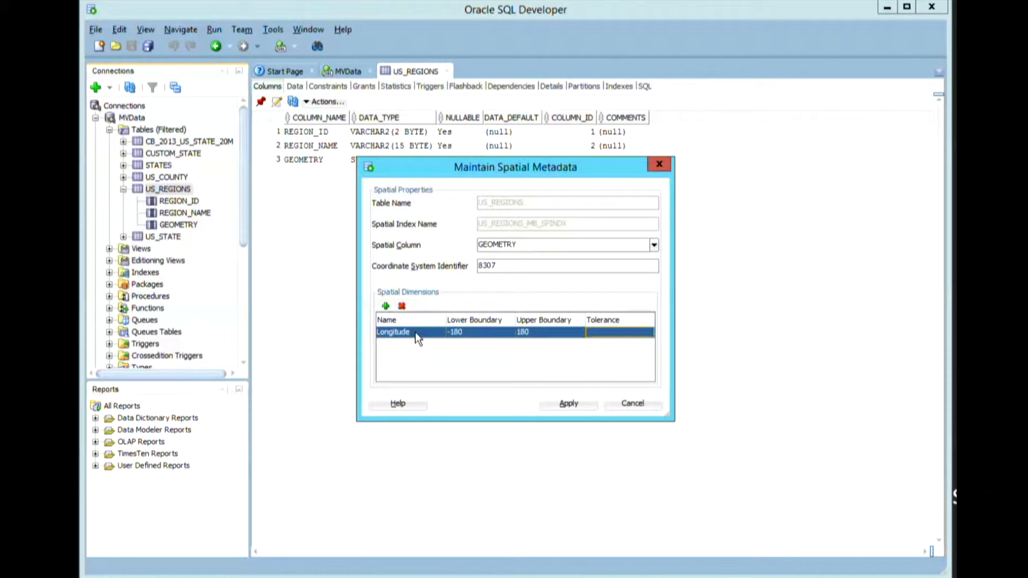
click(616, 332)
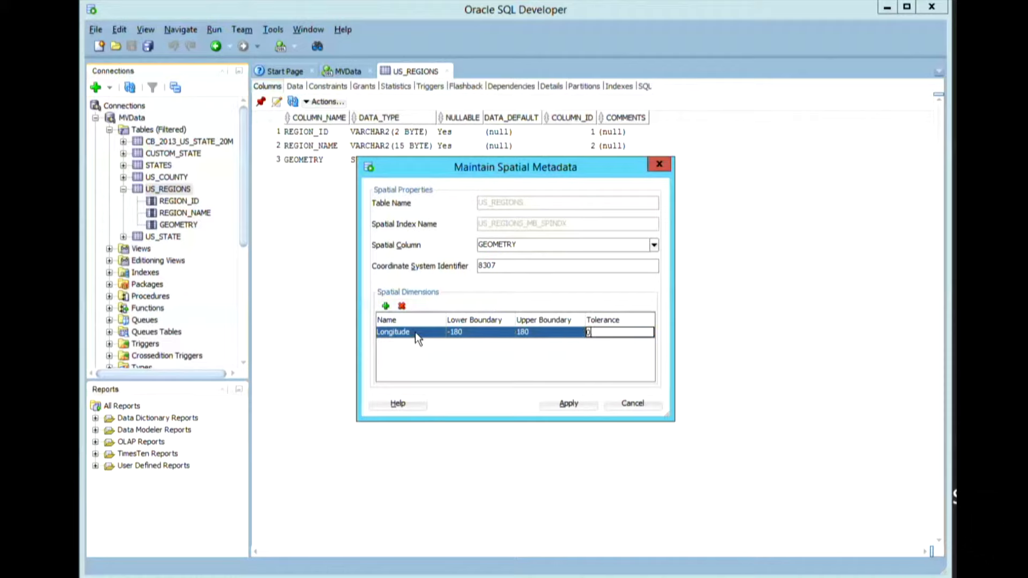
text(0.05)
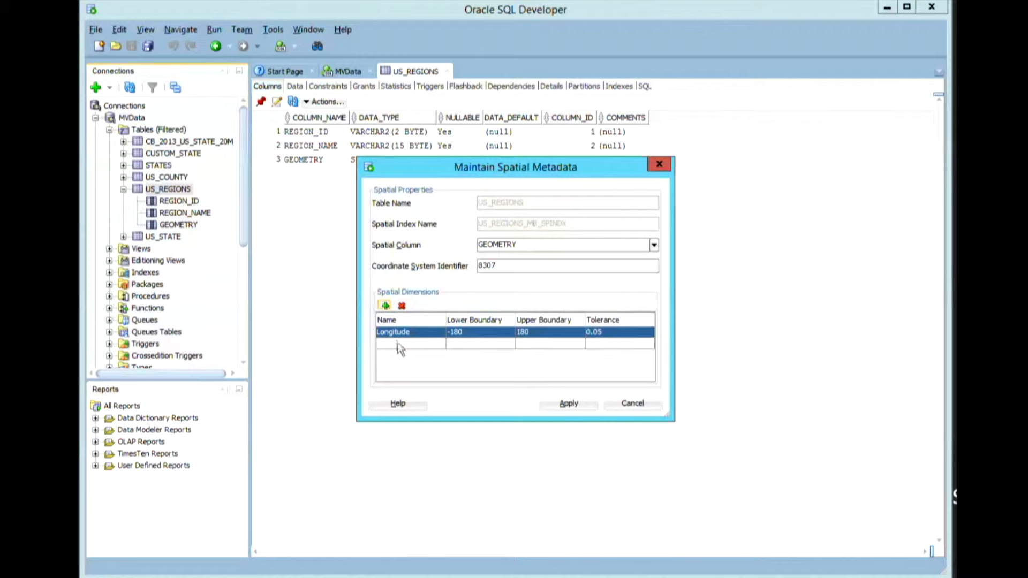
Add a Latitude dimension from -90 to 90 with tolerance 0.05 and apply the metadata.
click(386, 306)
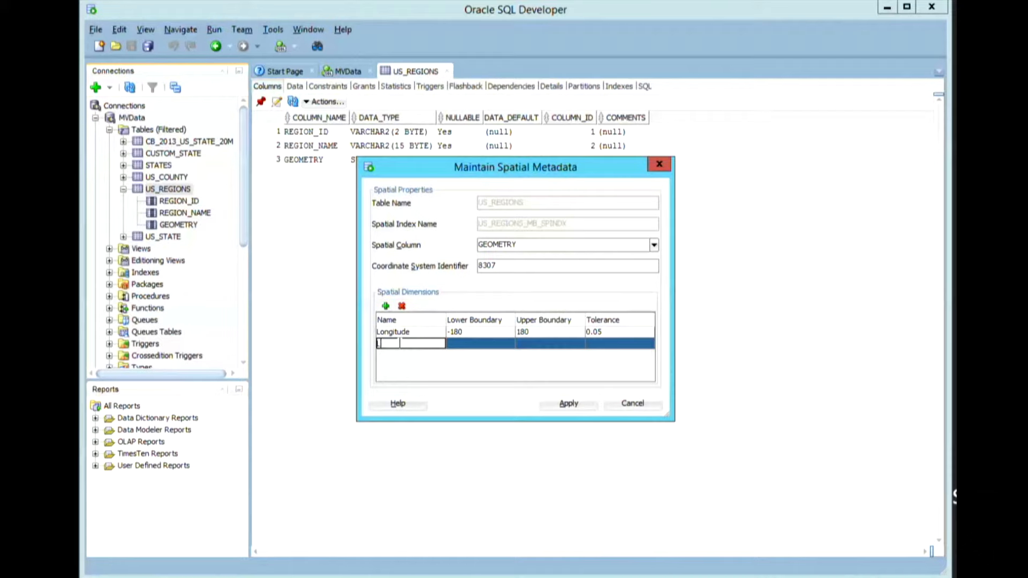
text(Latitude)
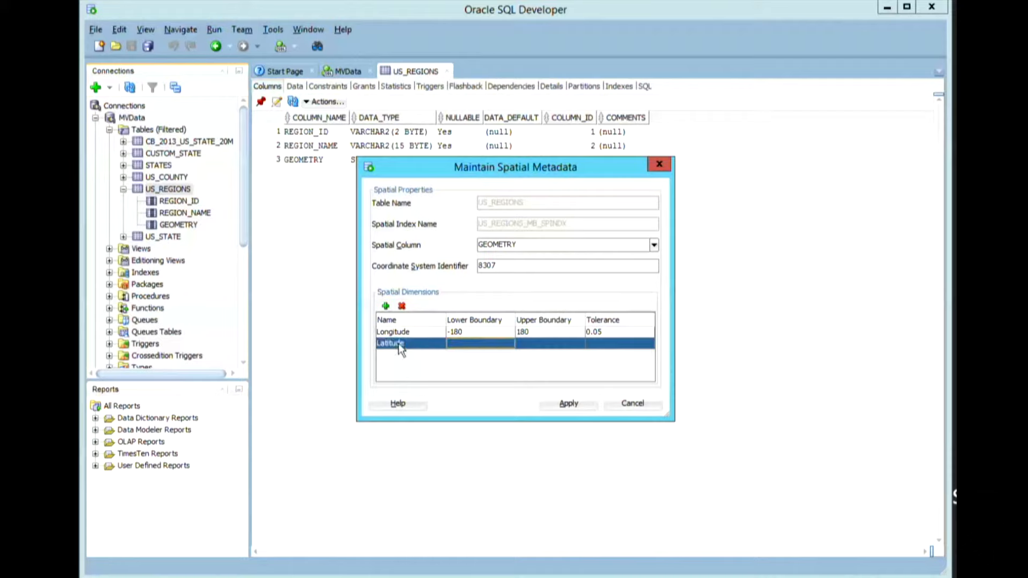
text(-90)
click(620, 343)
text(0.05)
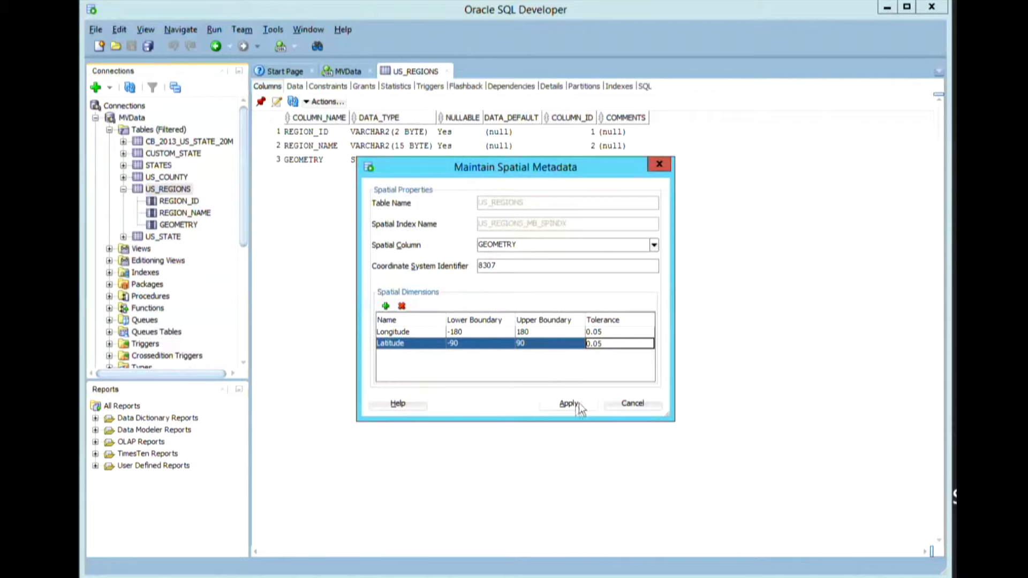
click(569, 403)
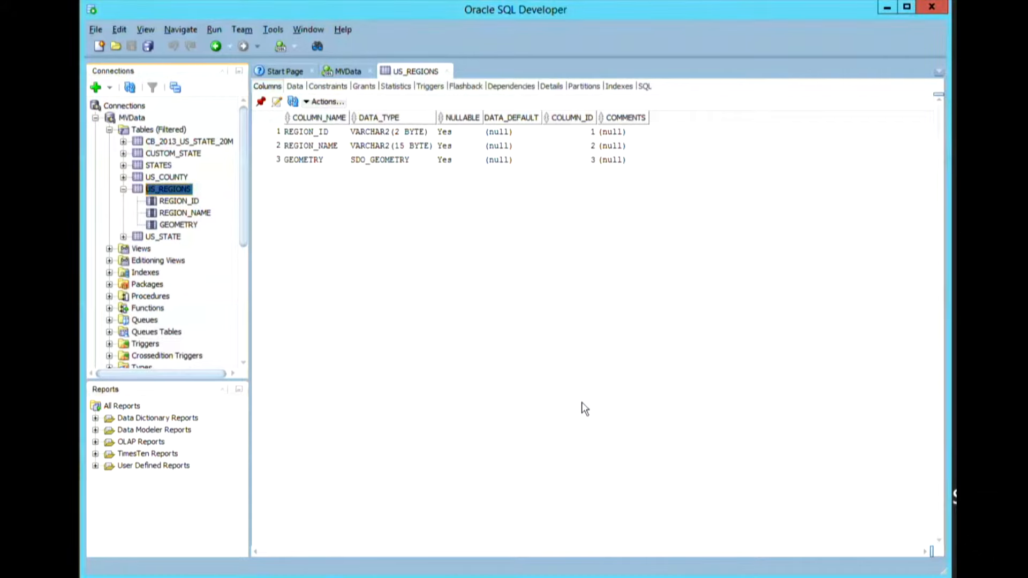
Confirm US_REGIONS has no rows, then switch to the MVData~3 insert worksheet.
click(294, 86)
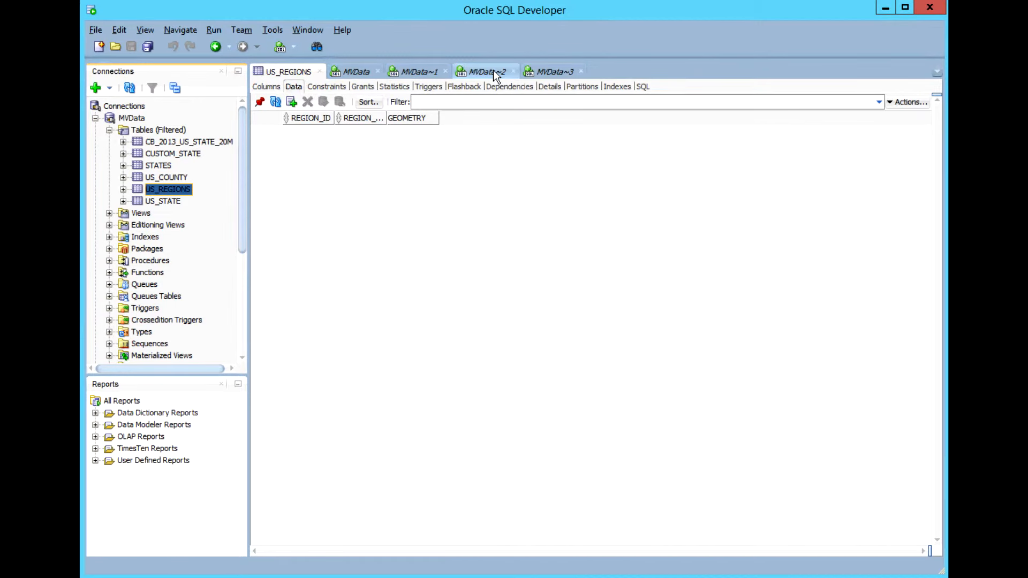
mouse_move(484, 71)
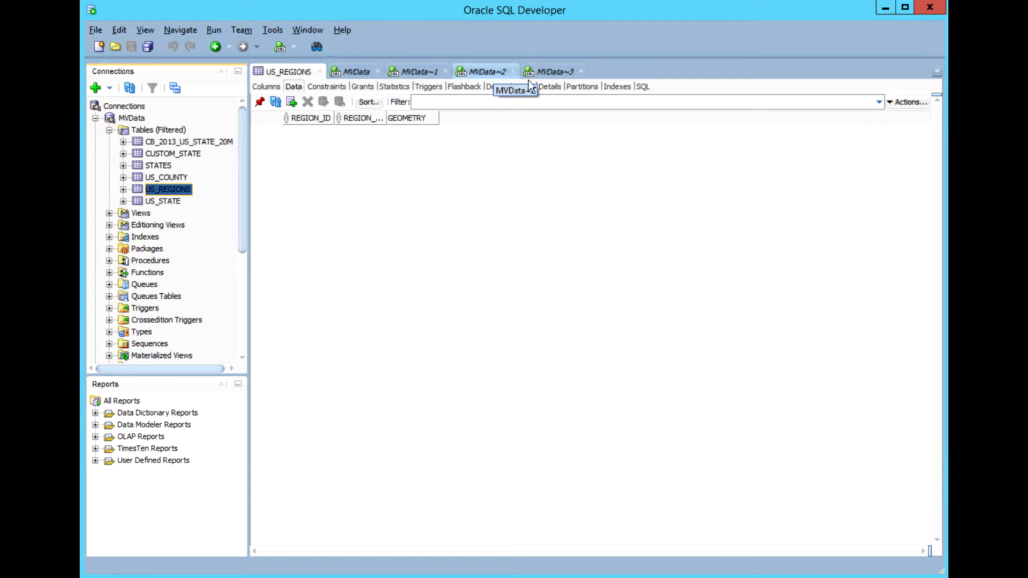
mouse_move(552, 71)
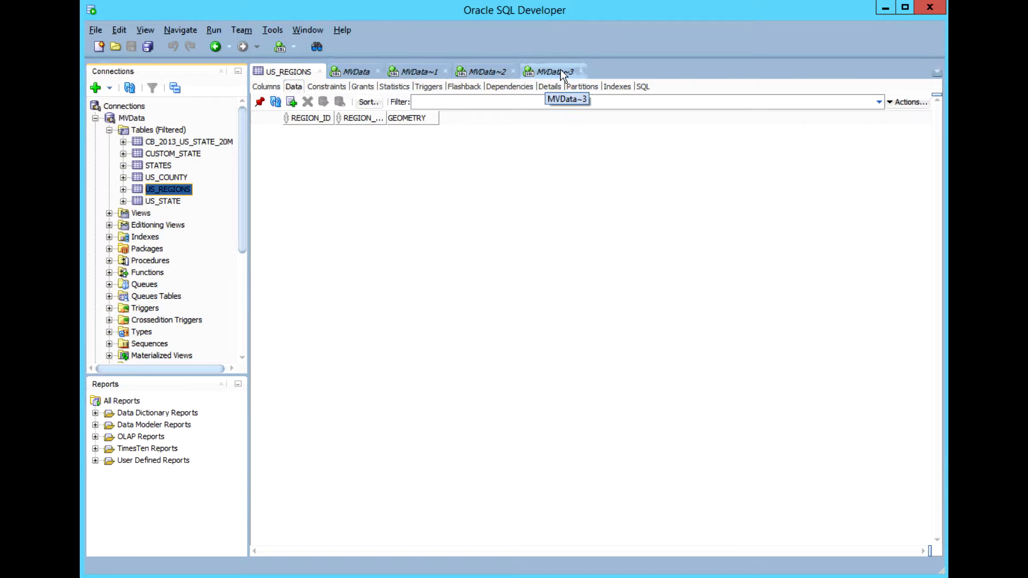
mouse_move(162, 200)
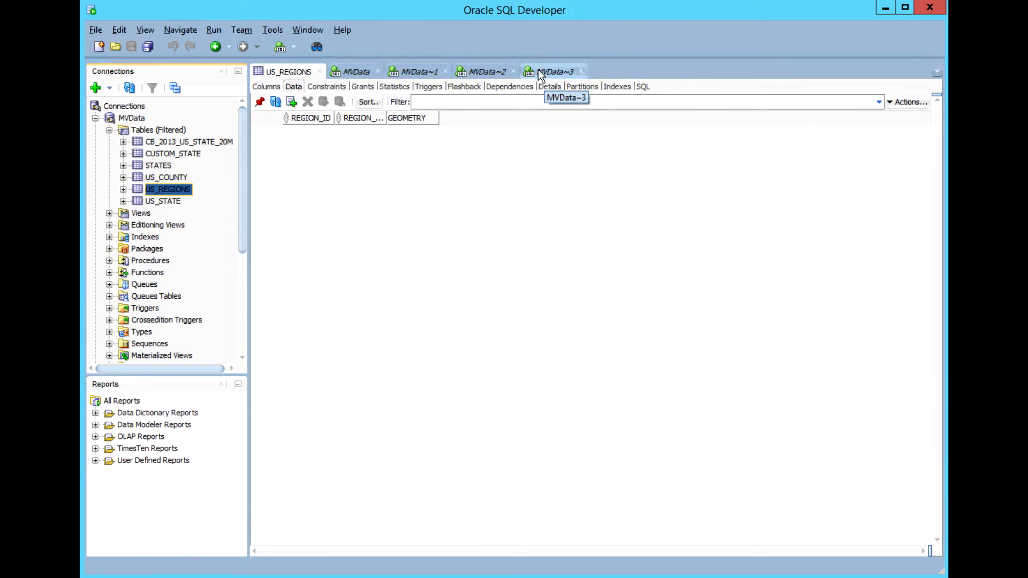
click(555, 72)
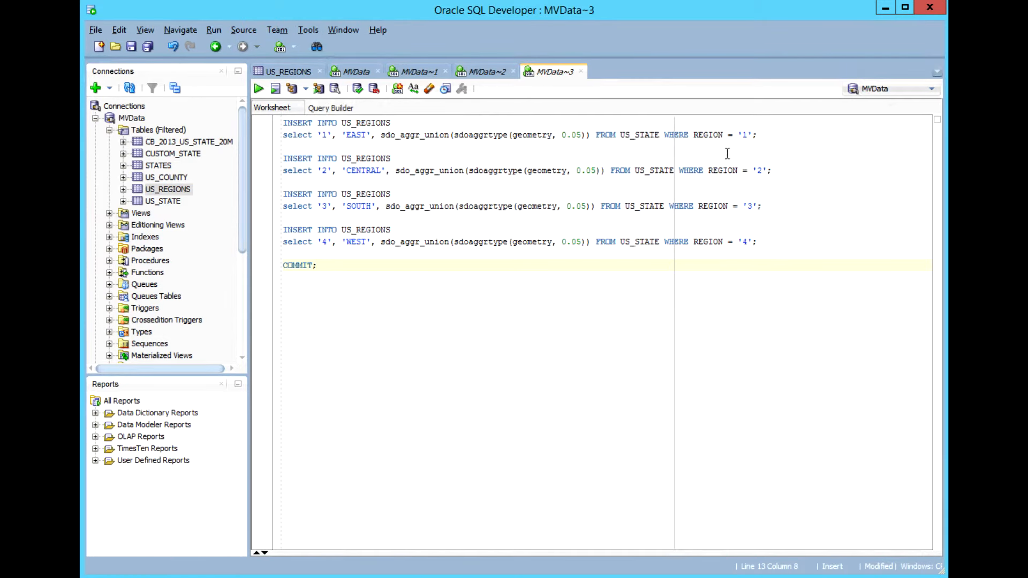
mouse_move(810, 214)
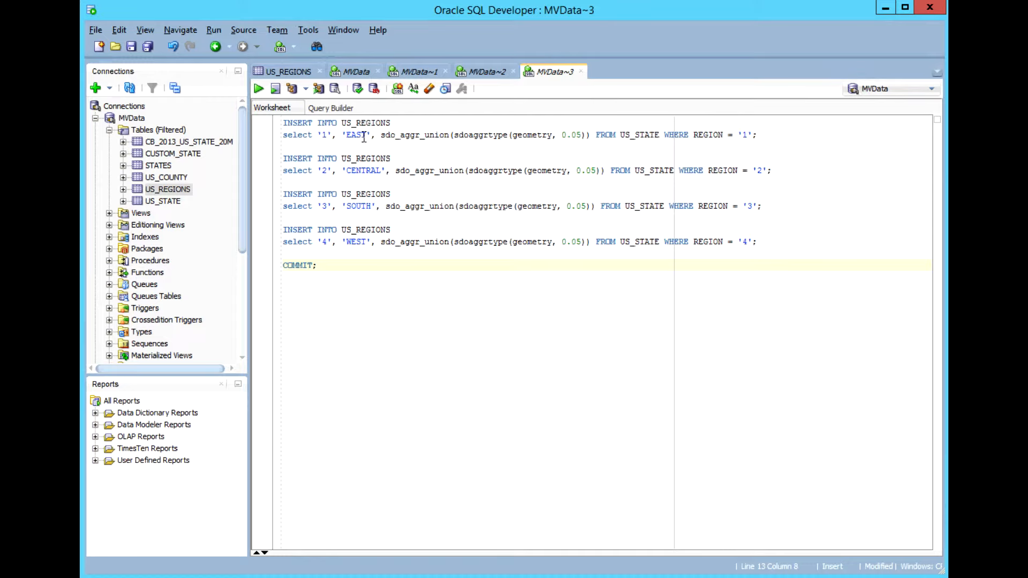
mouse_move(524, 141)
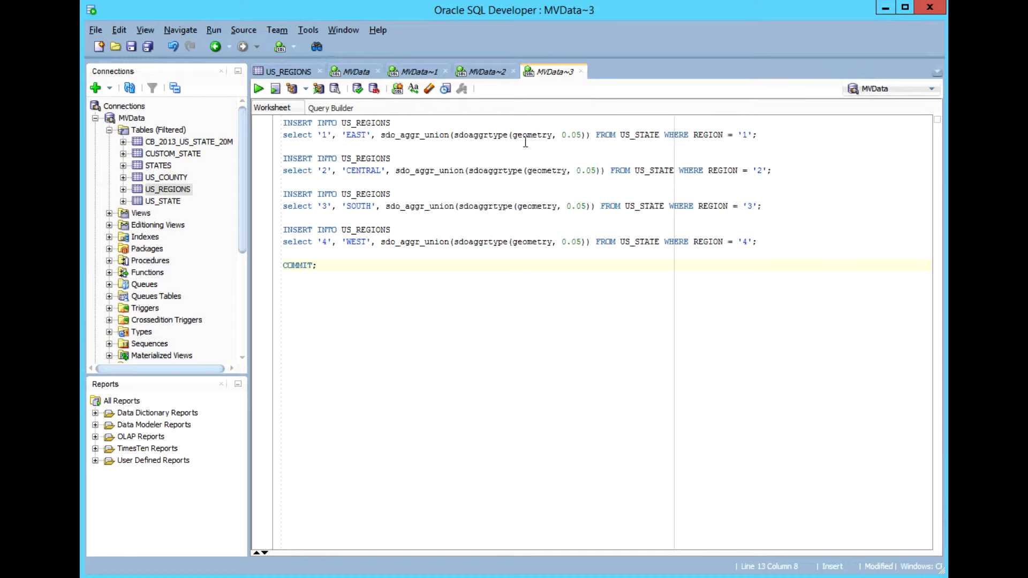
mouse_move(680, 134)
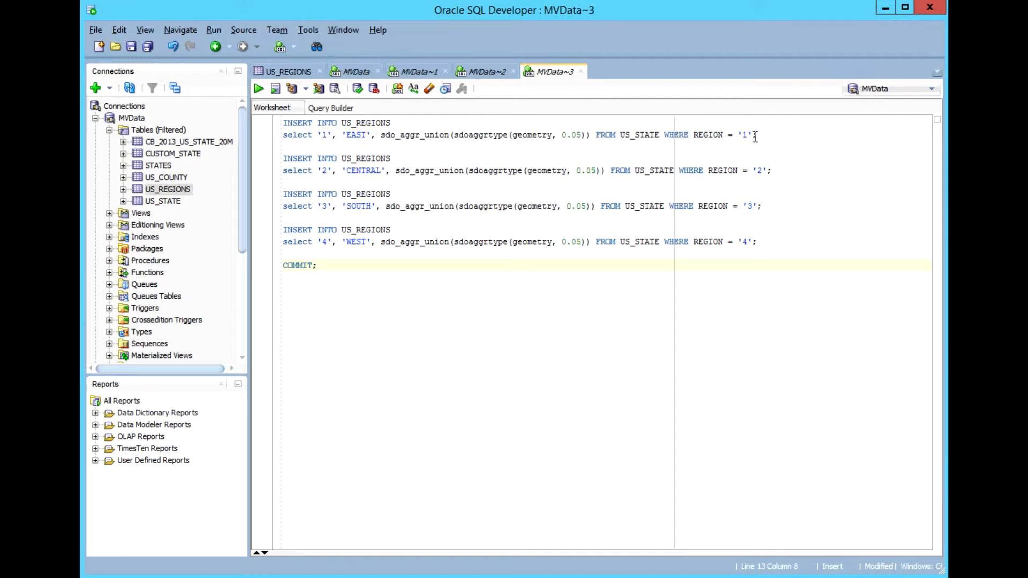
mouse_move(431, 137)
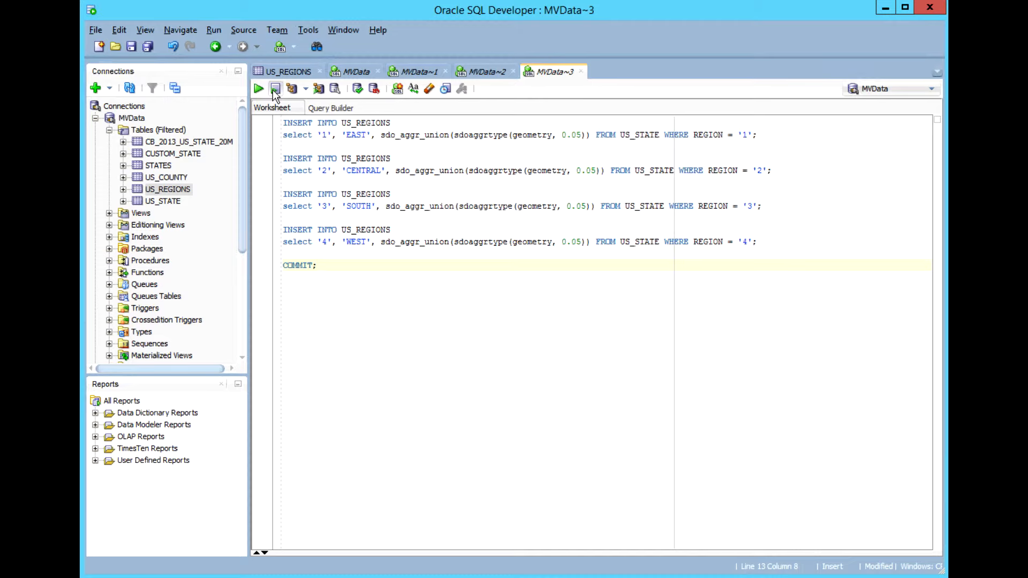
Run the script inserting EAST, CENTRAL, SOUTH and WEST geometries into US_REGIONS and committing.
click(274, 88)
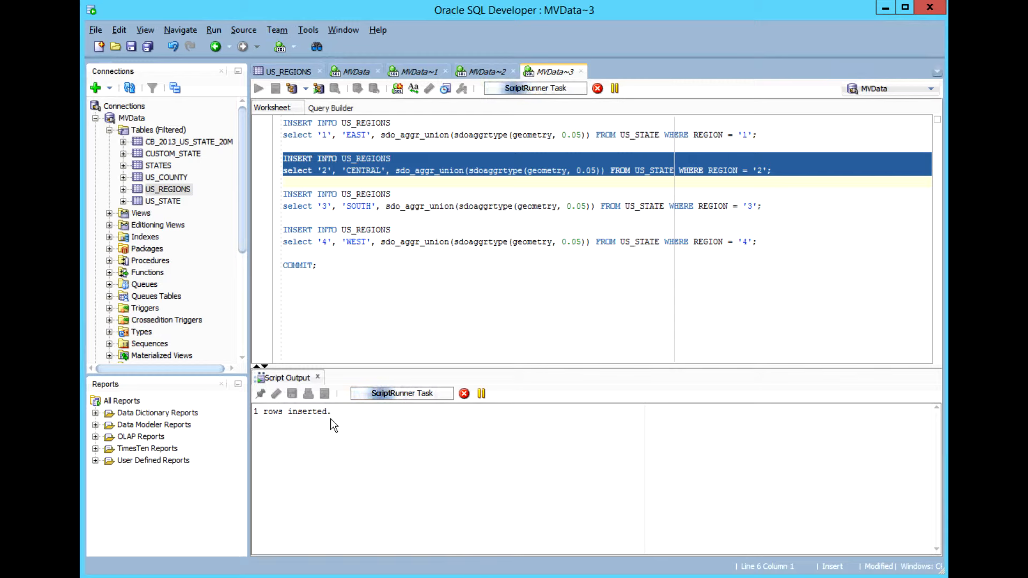
click(275, 88)
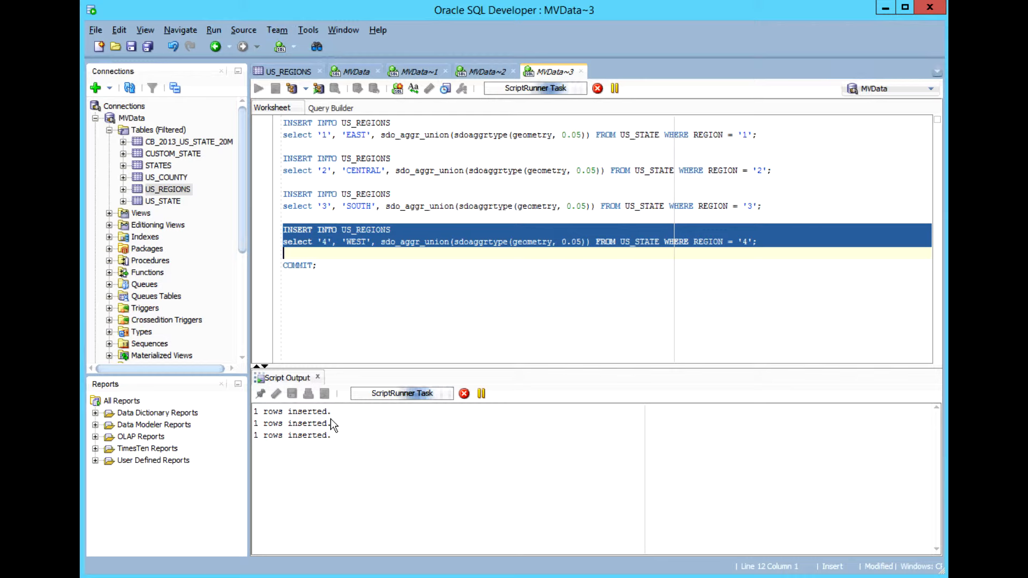
mouse_move(370, 459)
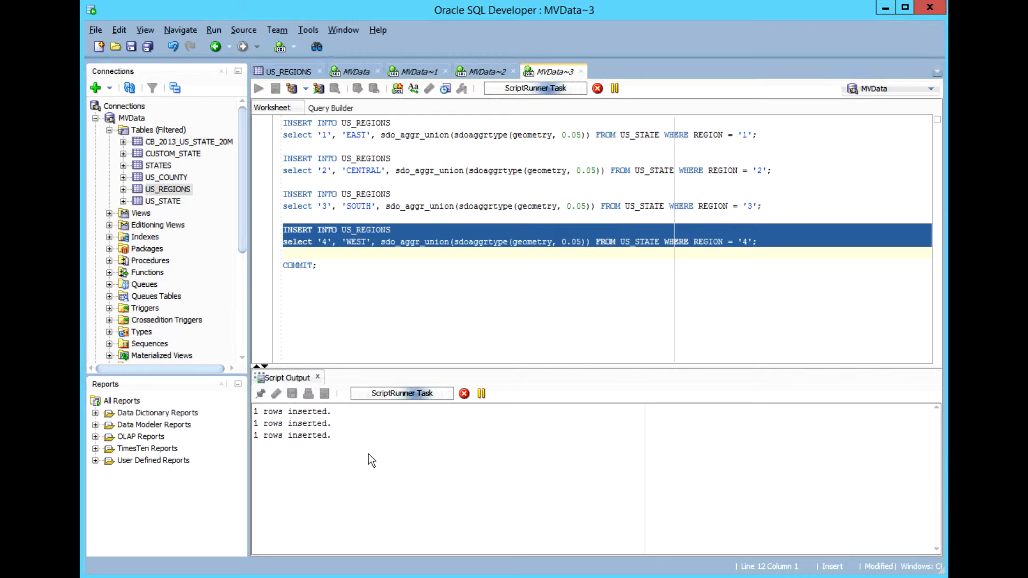
click(275, 88)
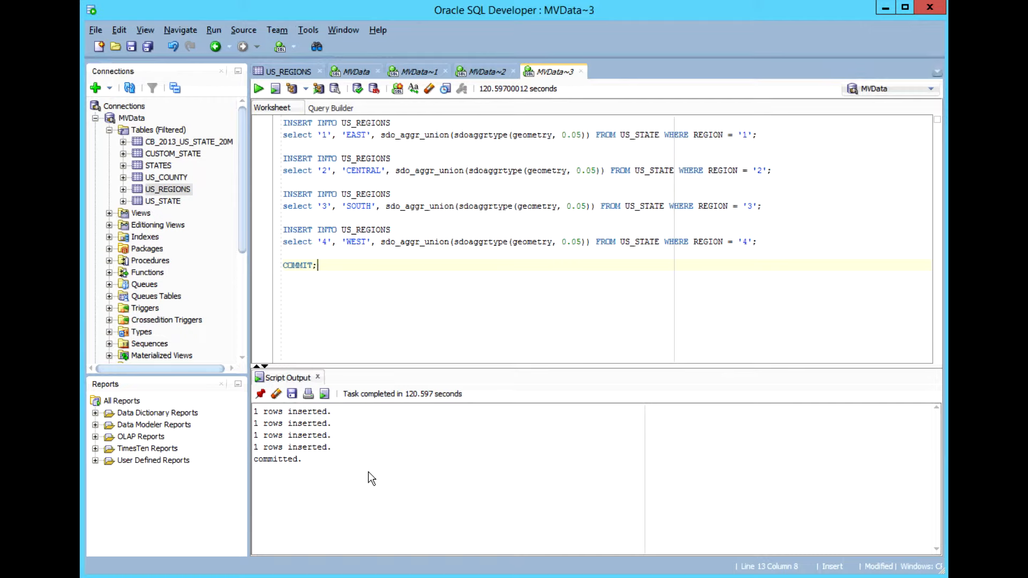
mouse_move(377, 457)
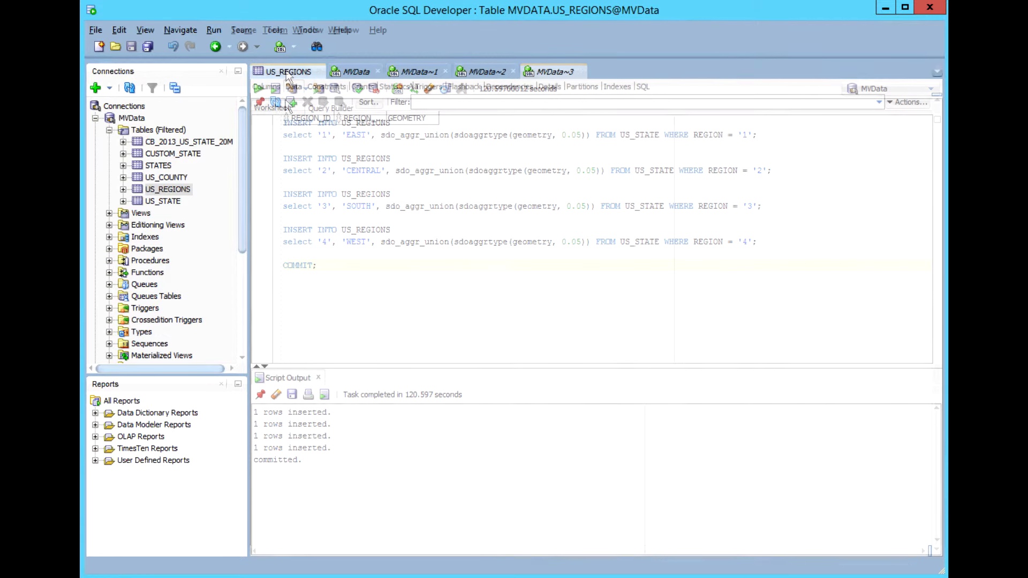
Refresh the US_REGIONS Data grid to list EAST, CENTRAL, SOUTH and WEST with geometries.
click(293, 86)
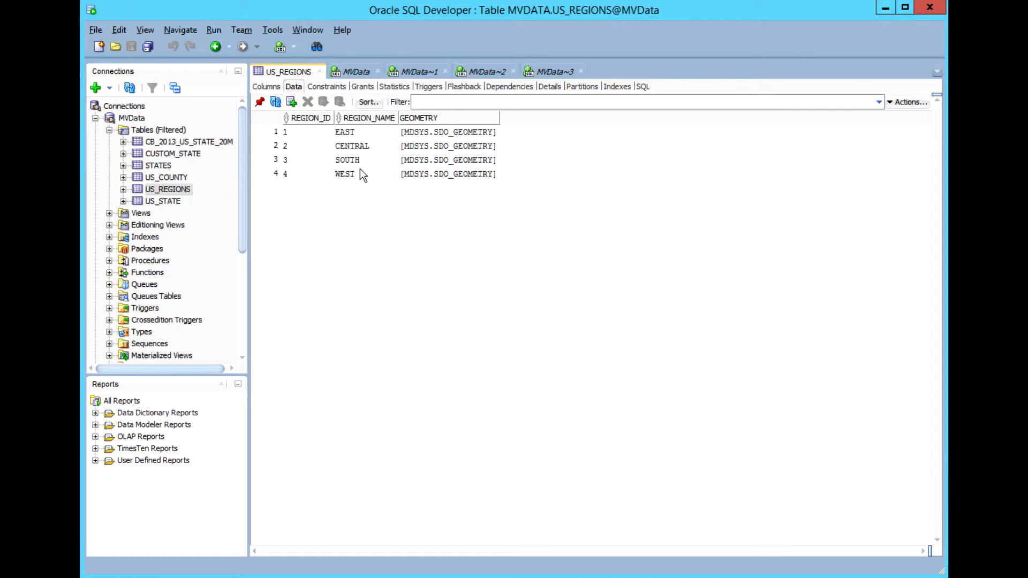
mouse_move(380, 138)
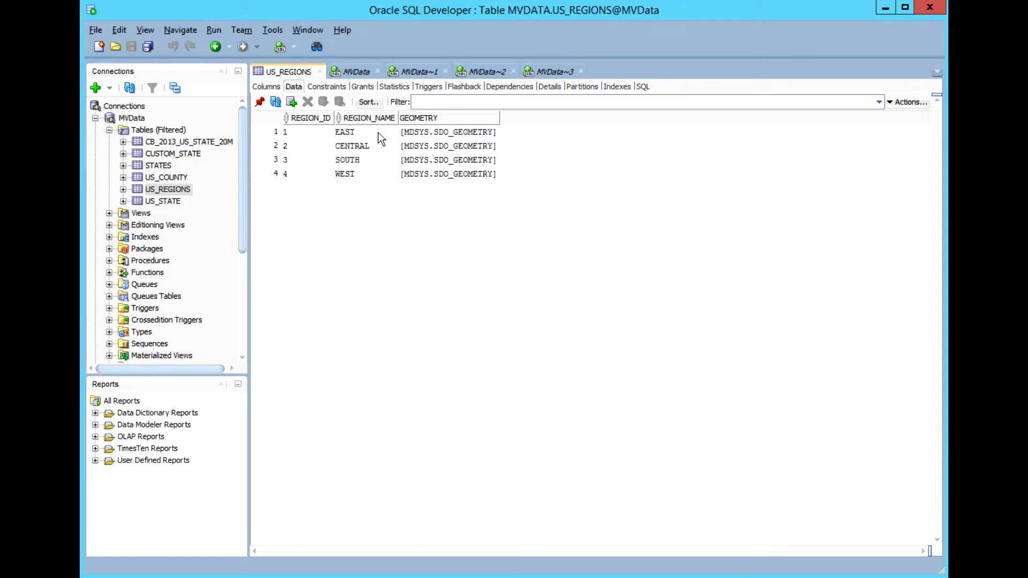
mouse_move(447, 143)
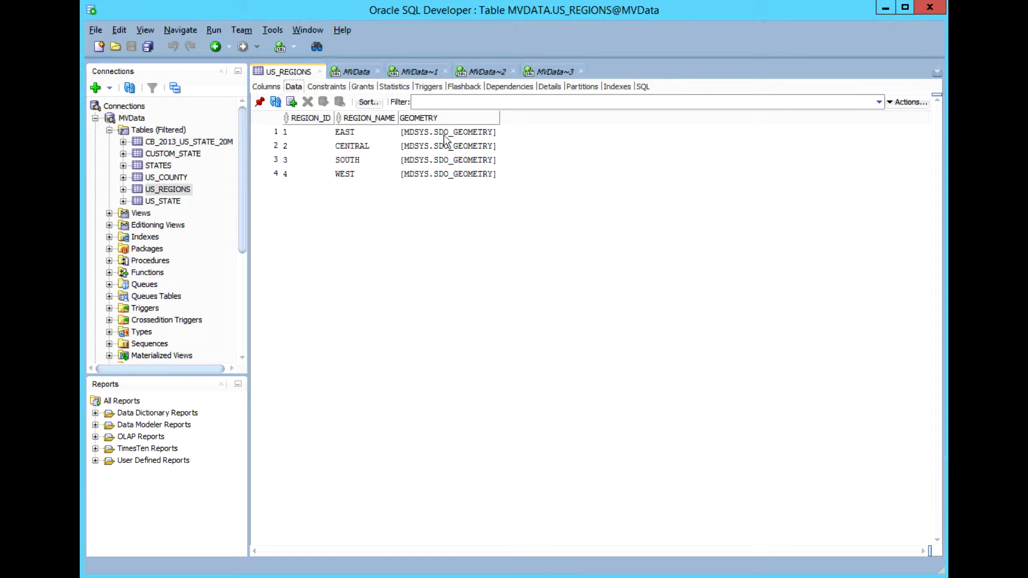
mouse_move(188, 197)
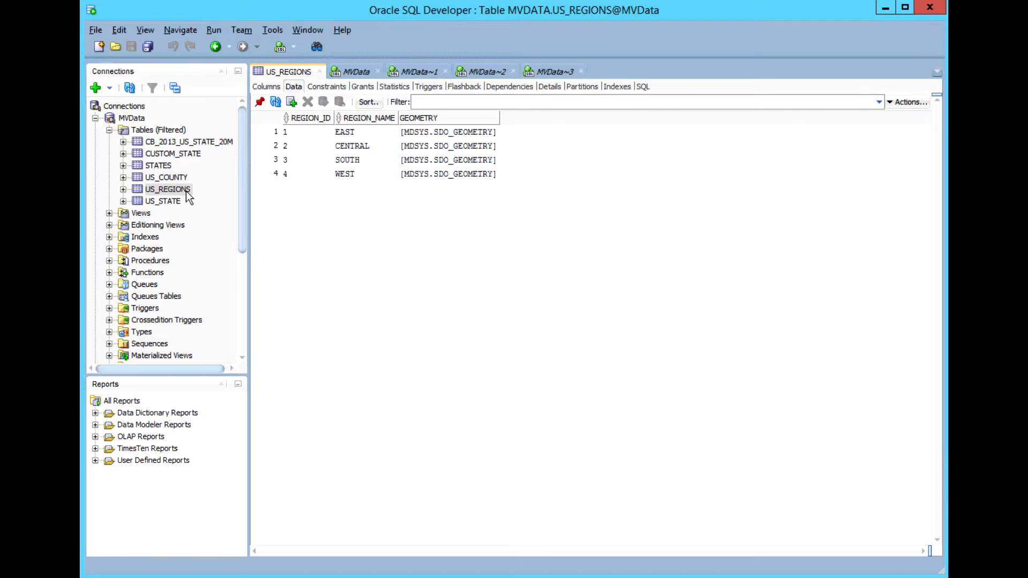
Create spatial index US_REGIONS_MB_SPINDX on US_REGIONS' GEOMETRY column and acknowledge the confirmation.
right_click(167, 189)
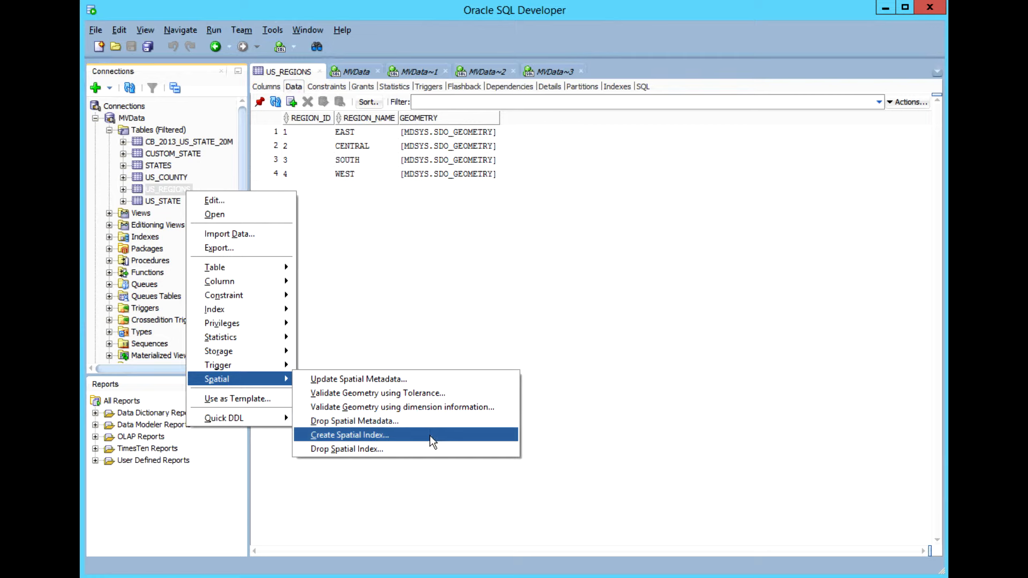
click(350, 435)
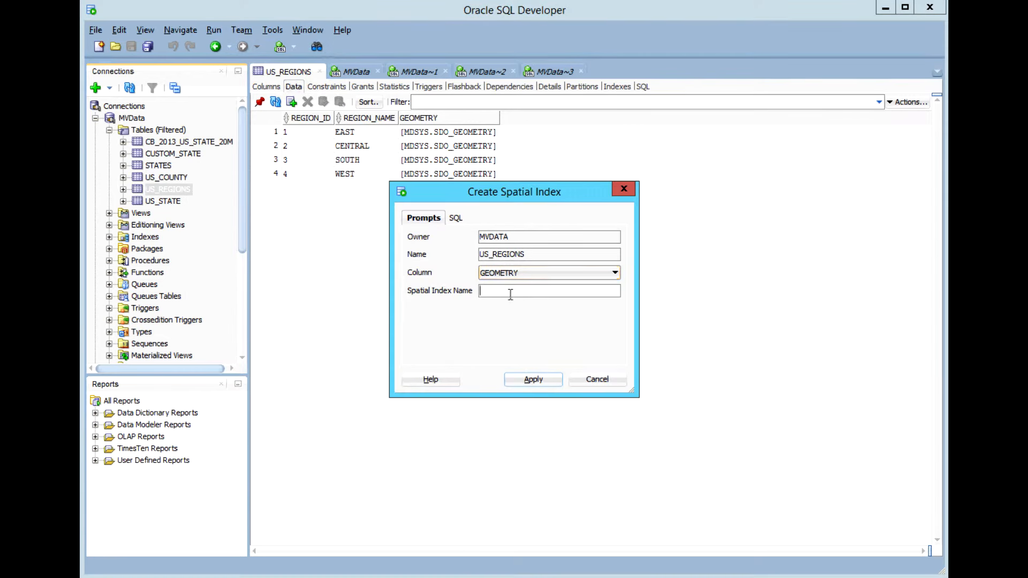
text(US_REGIONS_MB_SPINDX)
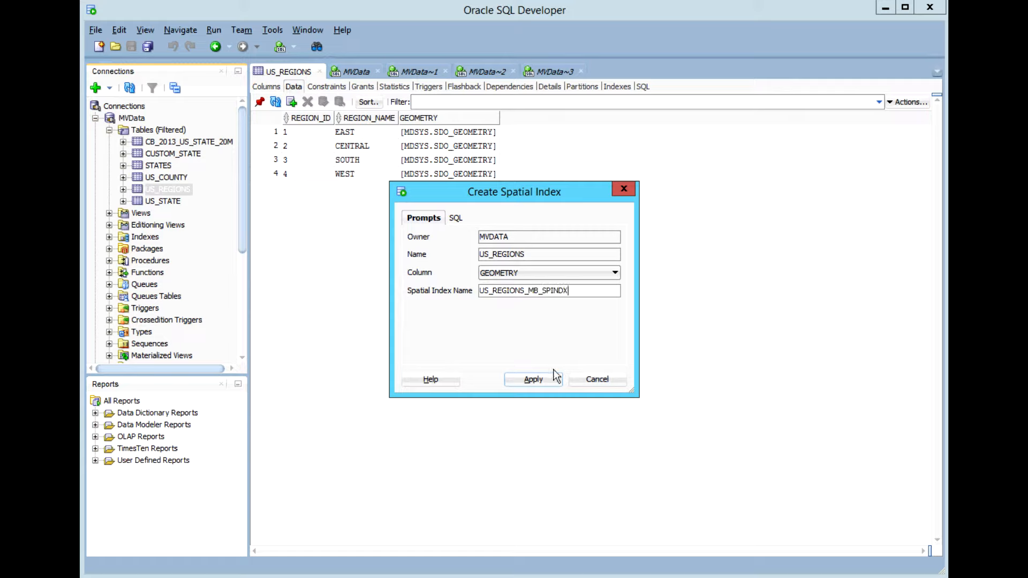
click(532, 380)
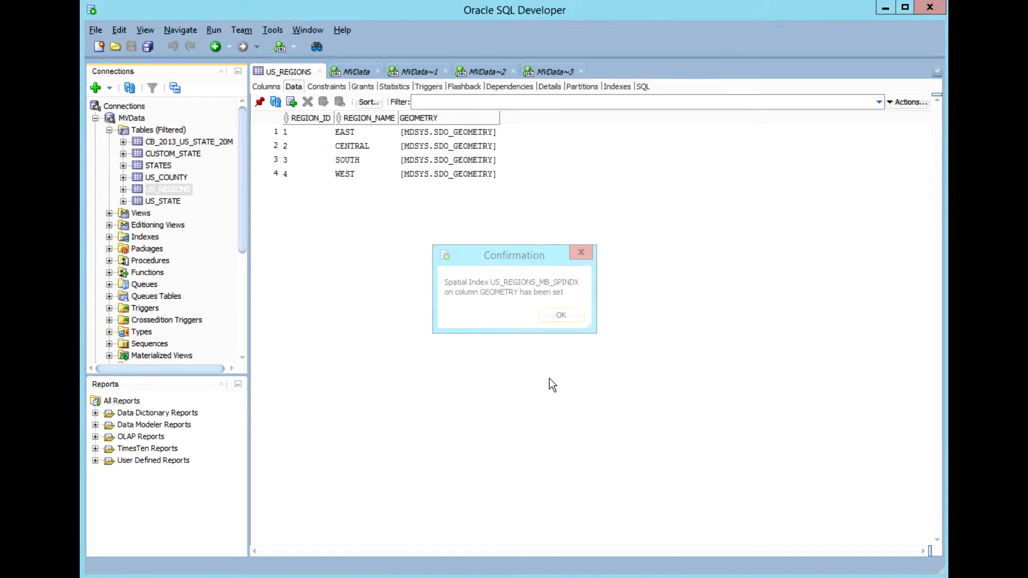
click(561, 315)
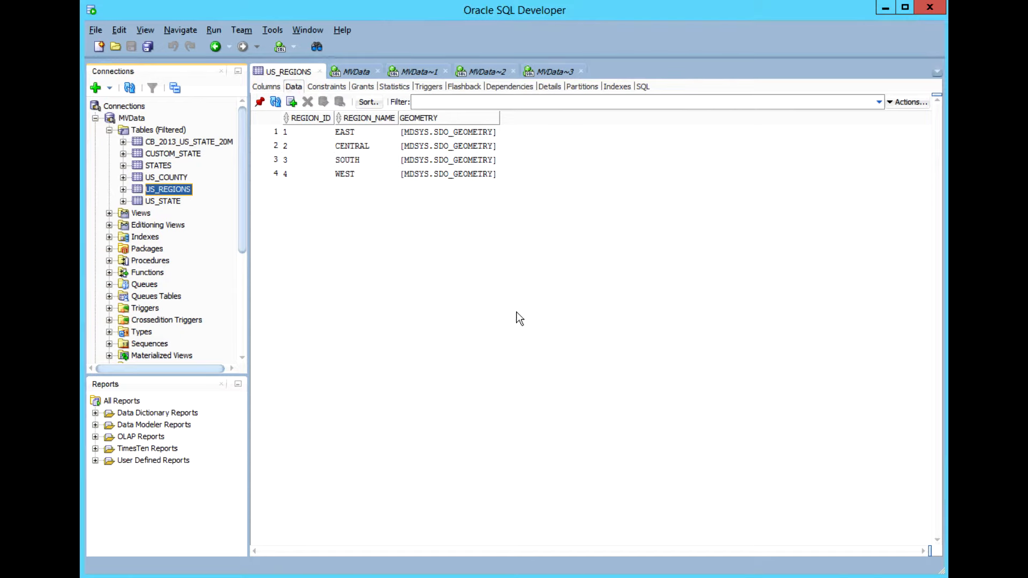
mouse_move(368, 348)
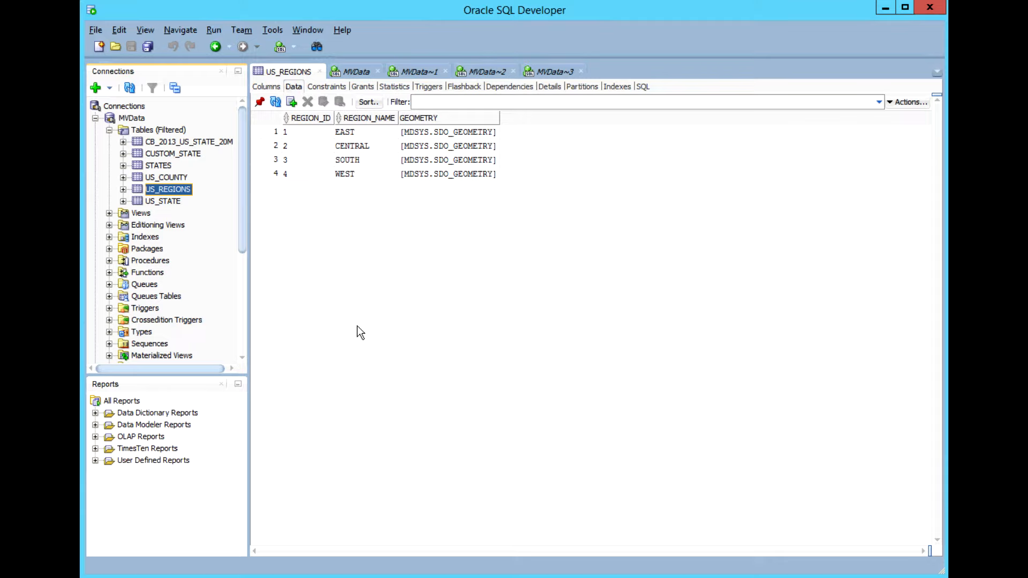
mouse_move(358, 326)
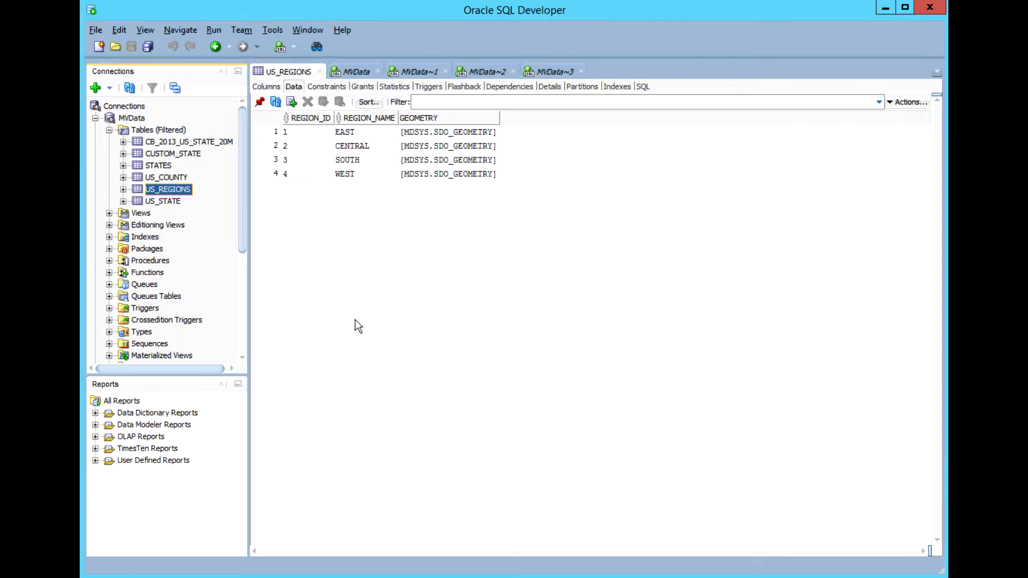
mouse_move(353, 302)
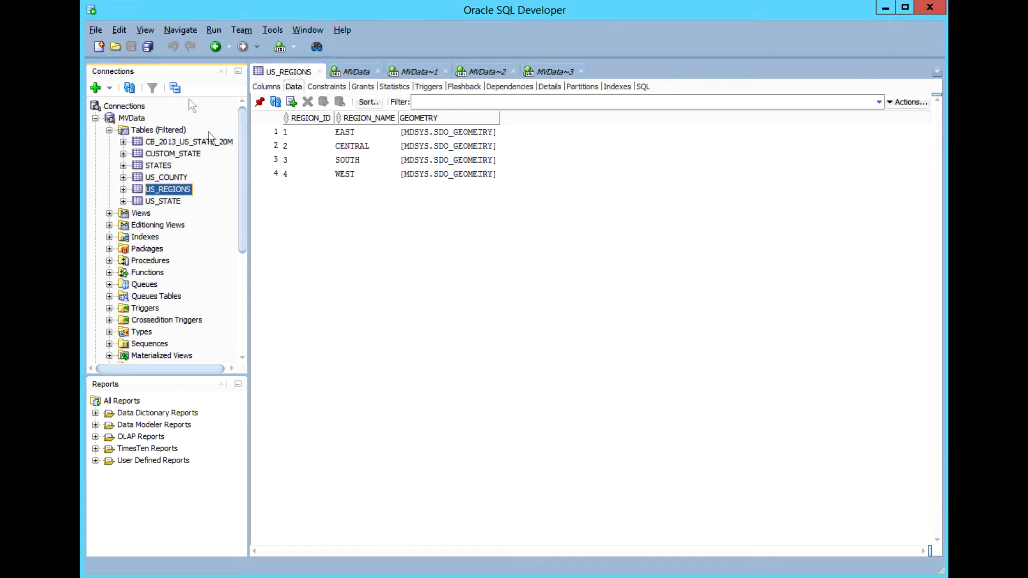
Show the Map View panel from the View menu, empty and ready for a query.
click(145, 29)
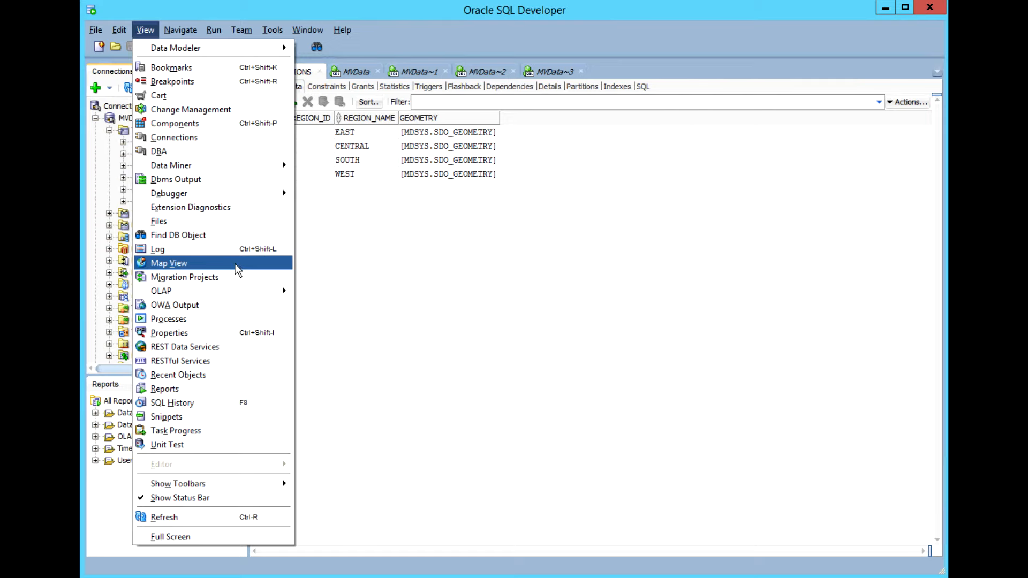
click(169, 263)
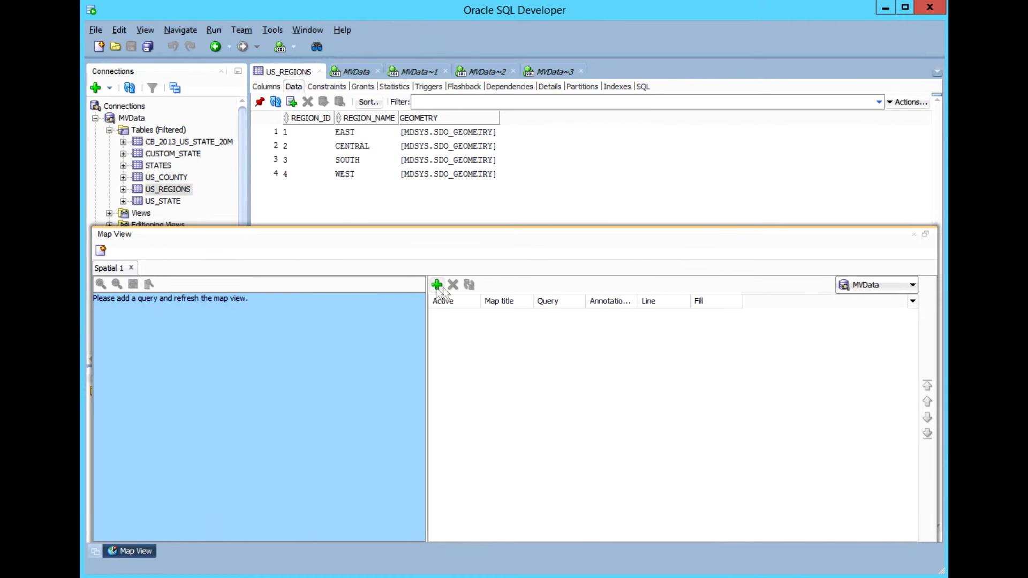
Add a map query titled Regions with SELECT * FROM US_REGIONS and confirm it.
click(437, 284)
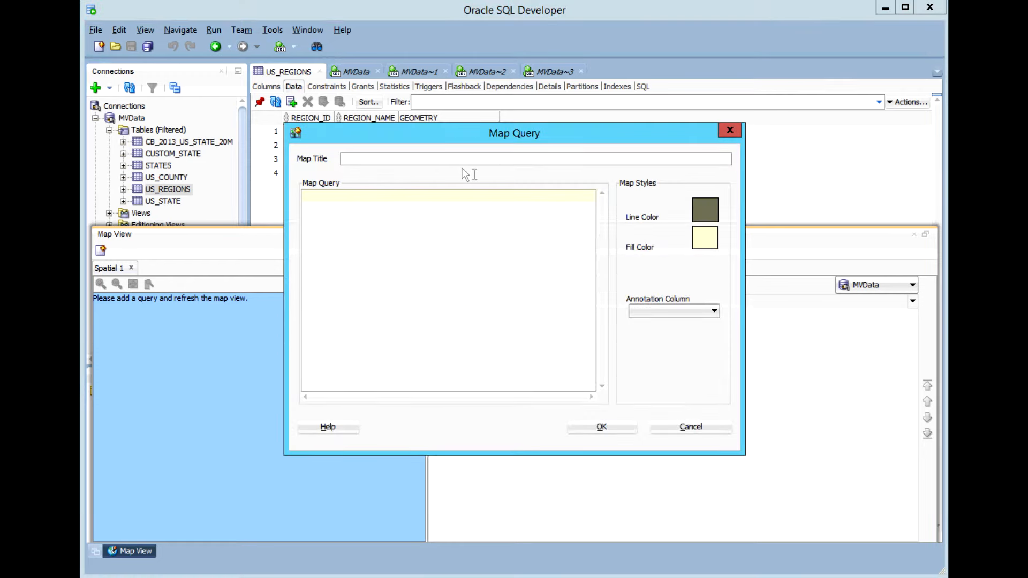
text(Rg)
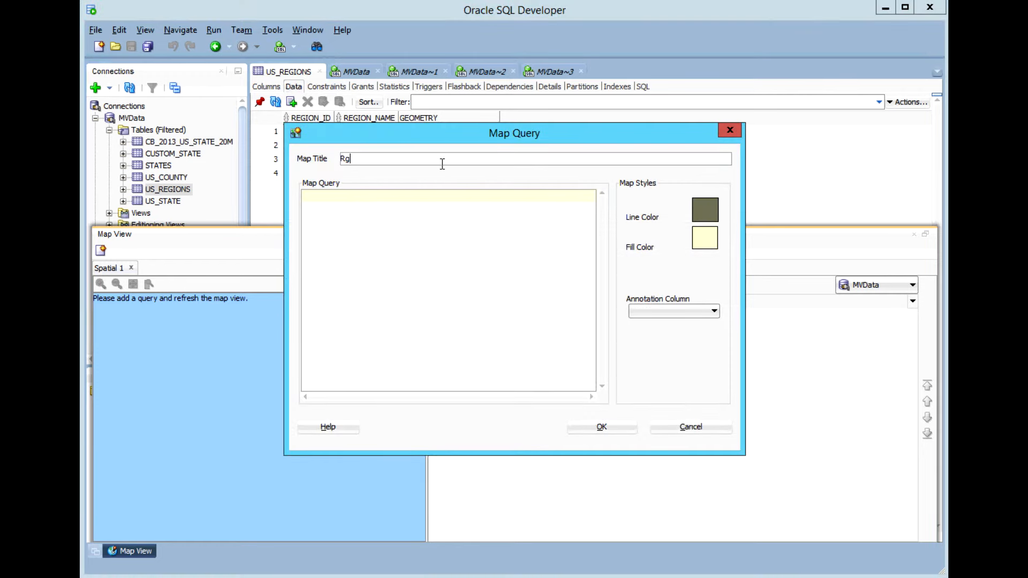
key(BackSpace)
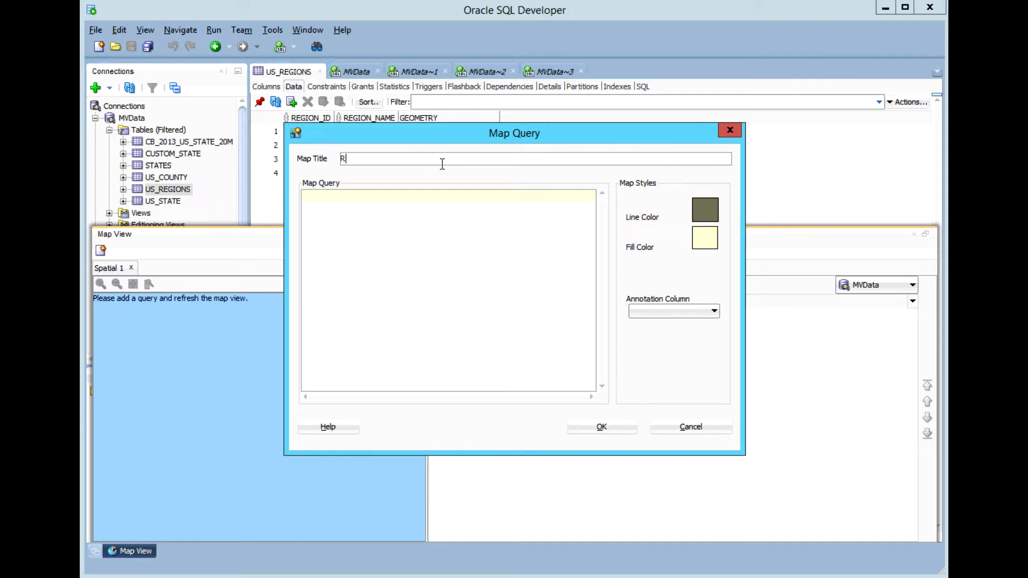
text(egion:)
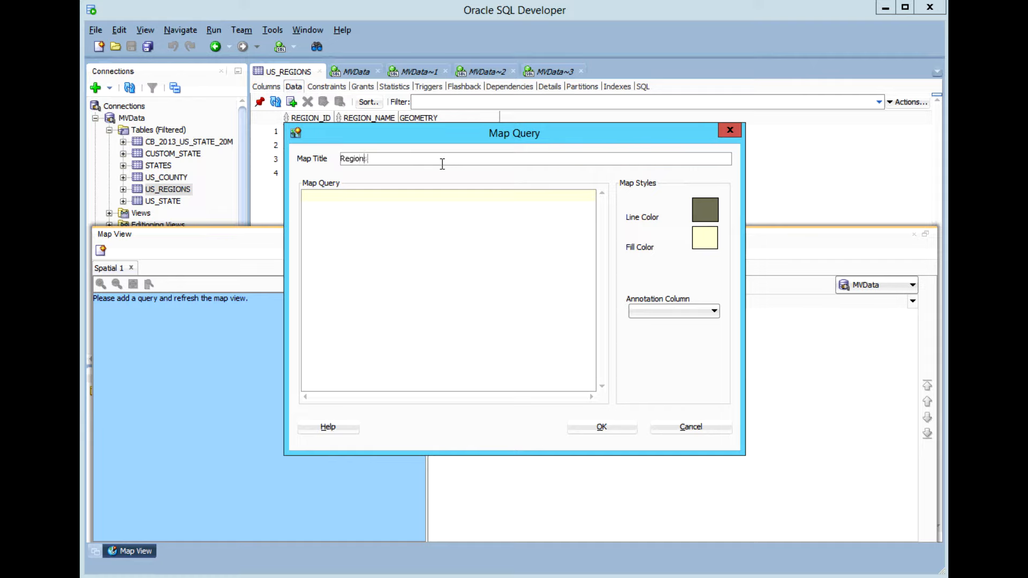
text(s)
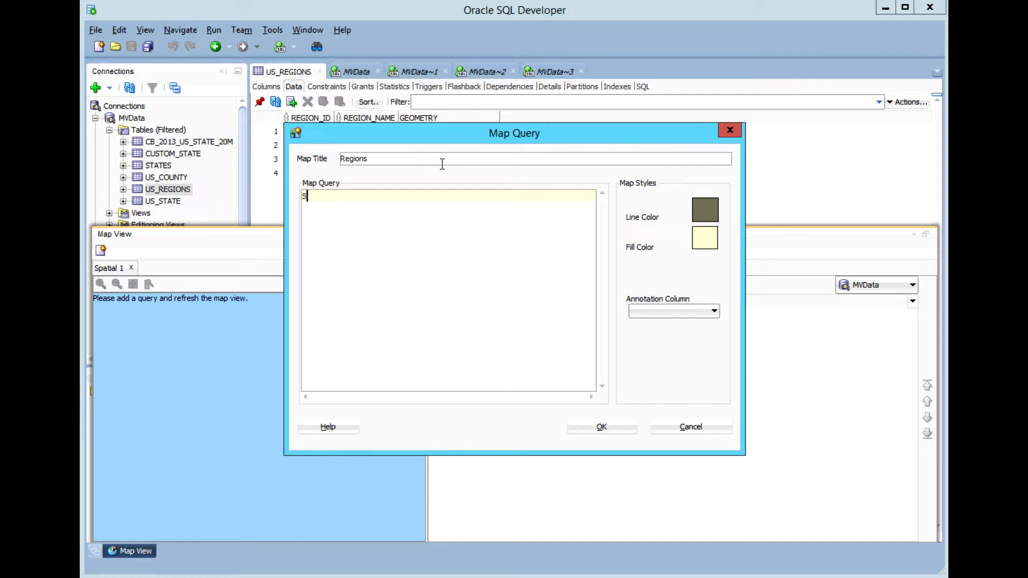
text(ELECT * FROM US_)
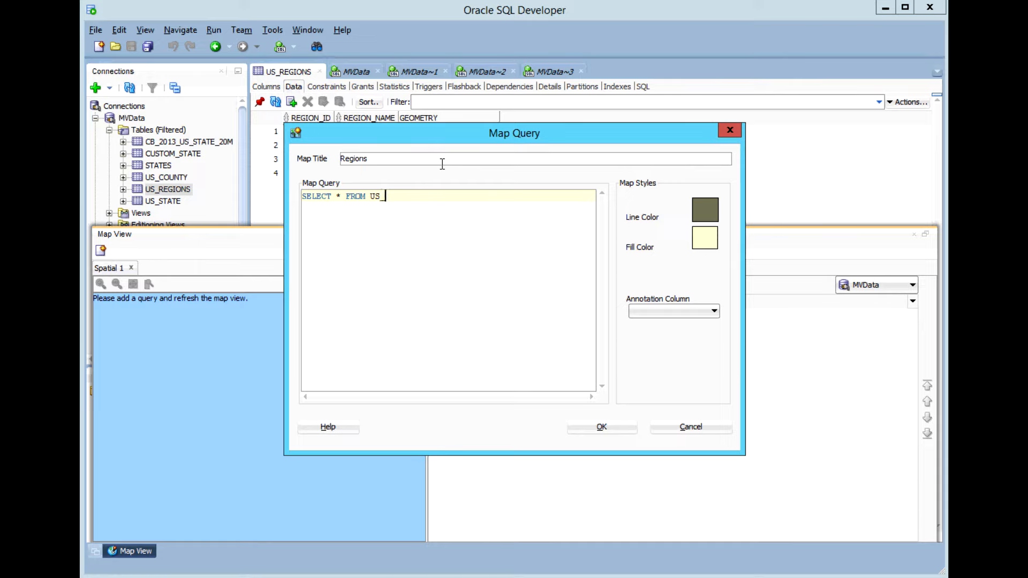
text(REGIONS)
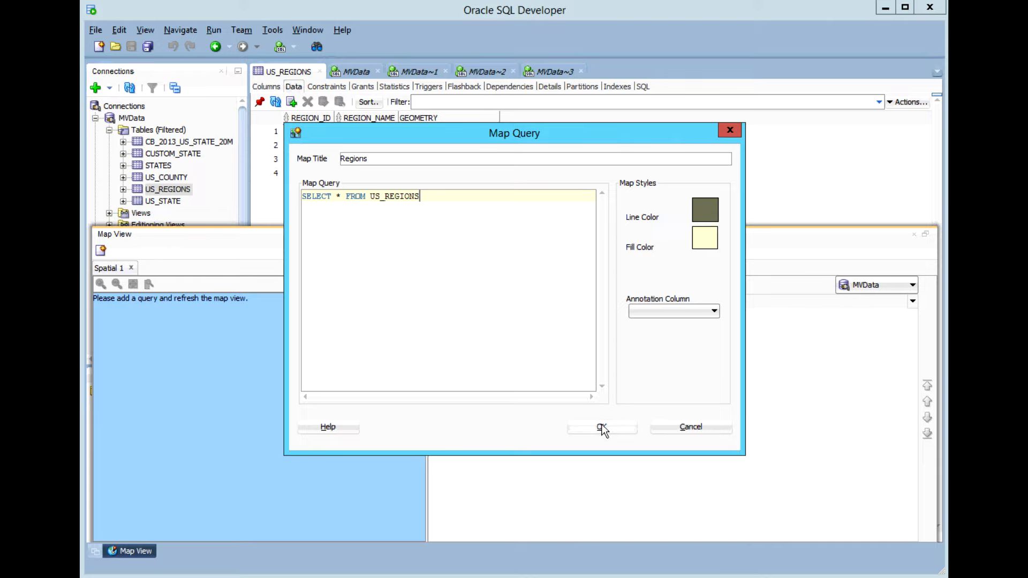
click(601, 426)
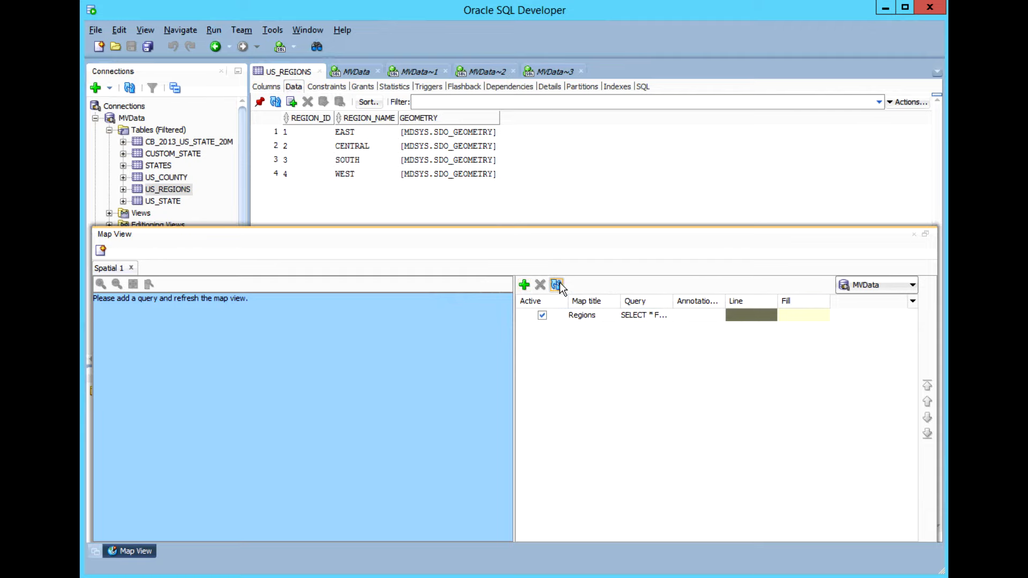
Draw the Regions map of US region shapes and zoom in three times for a closer look.
click(556, 284)
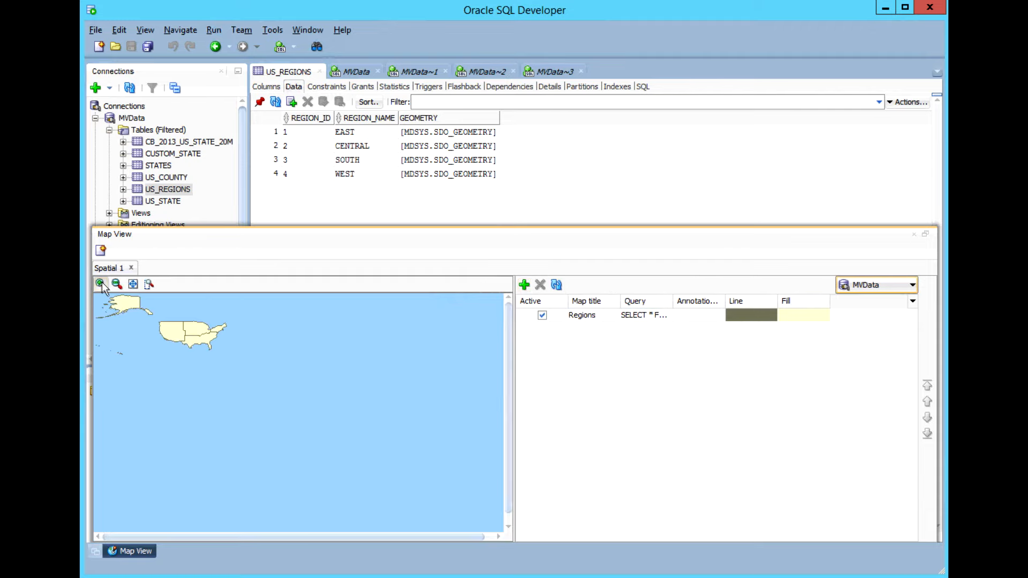
click(100, 284)
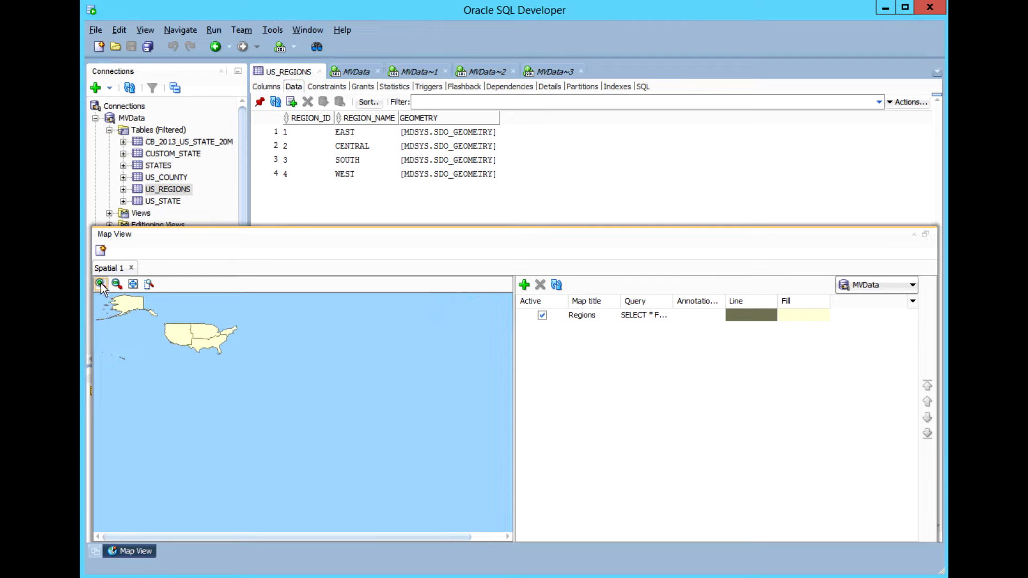
click(99, 283)
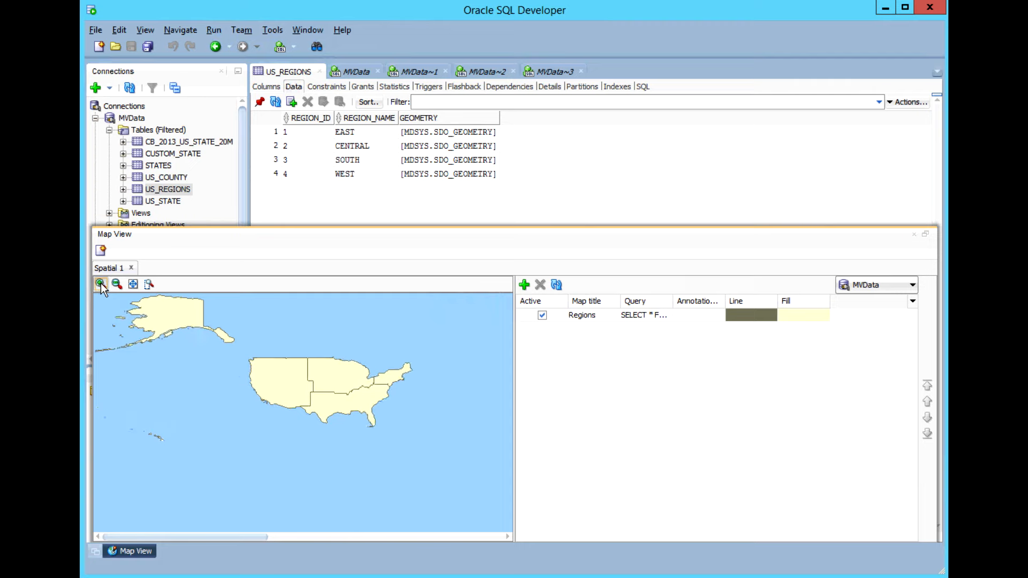
click(99, 283)
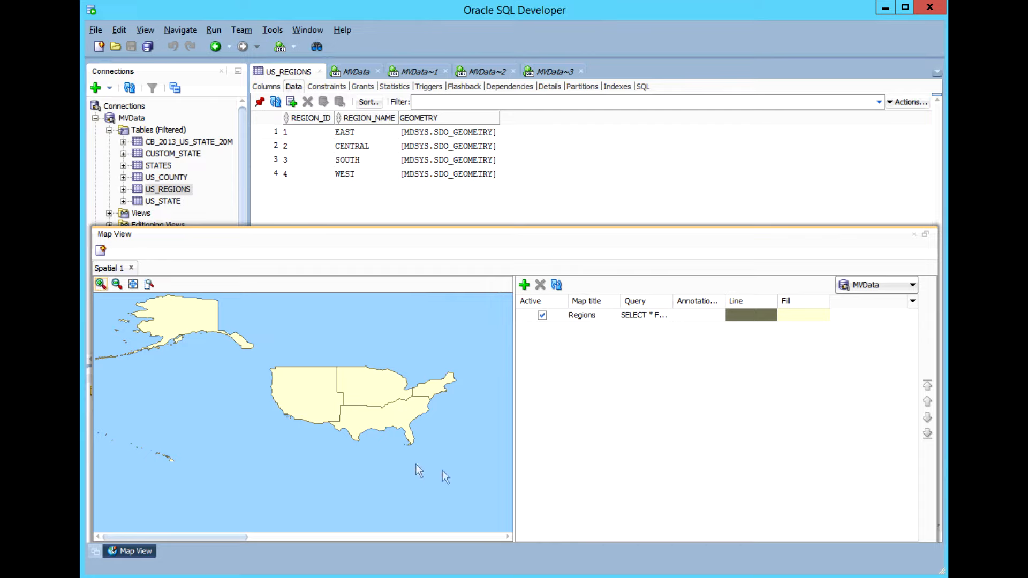
mouse_move(469, 488)
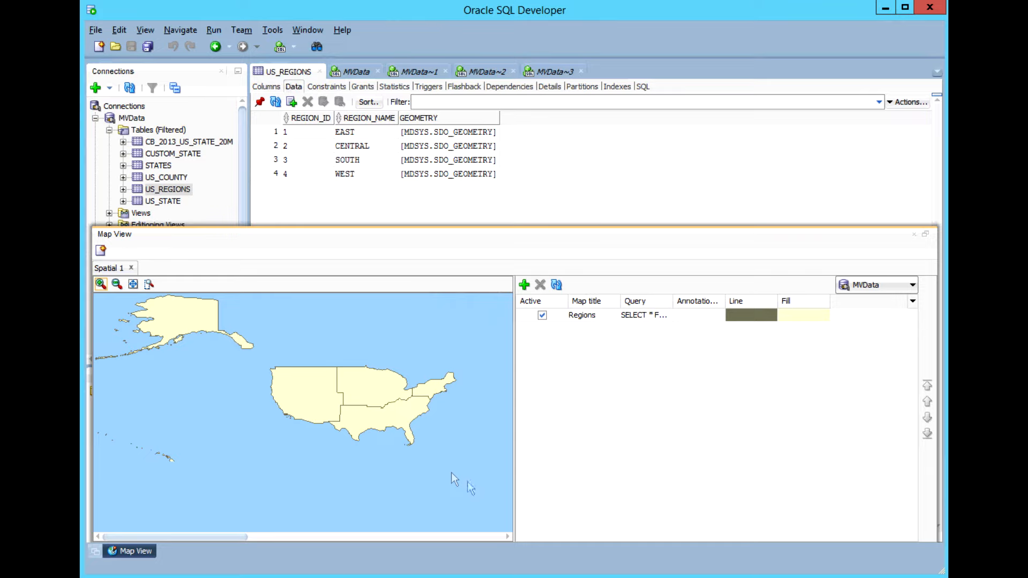
mouse_move(537, 561)
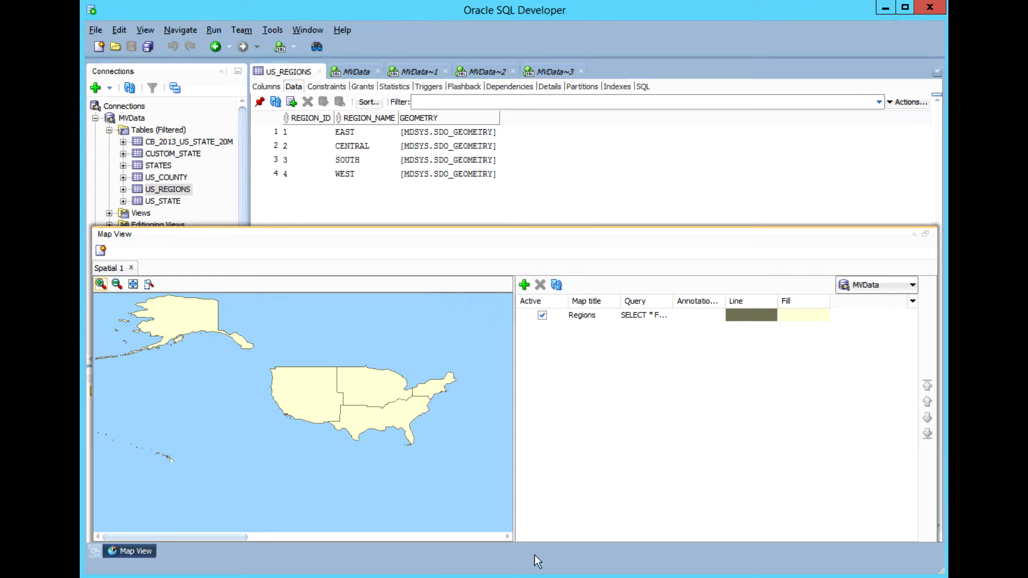
mouse_move(541, 562)
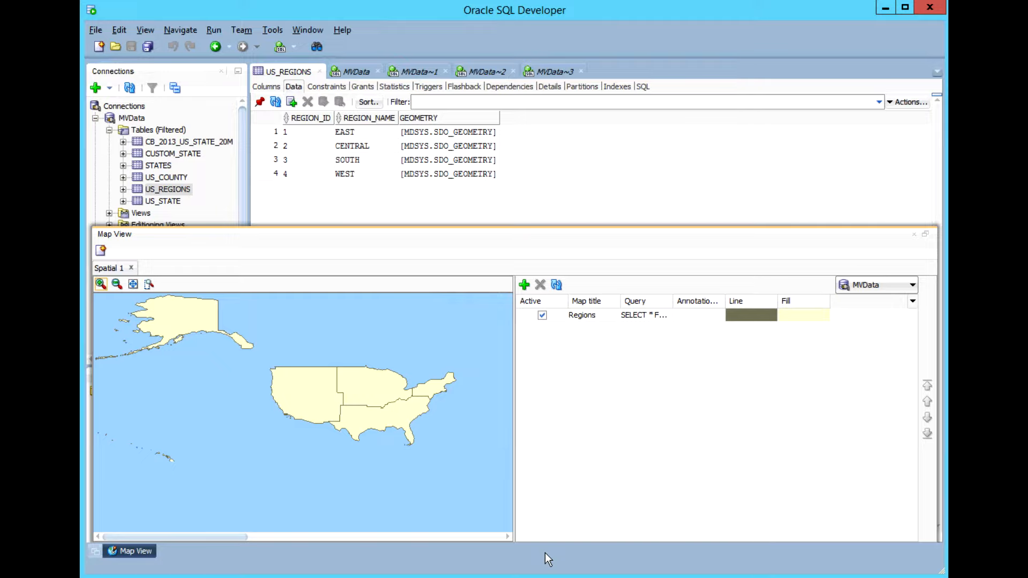
click(383, 328)
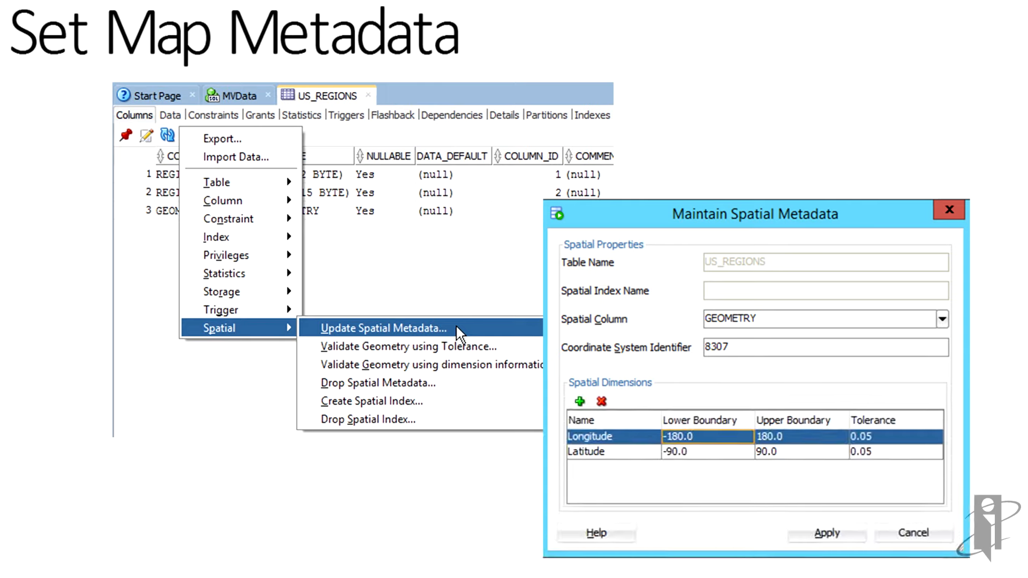
click(371, 401)
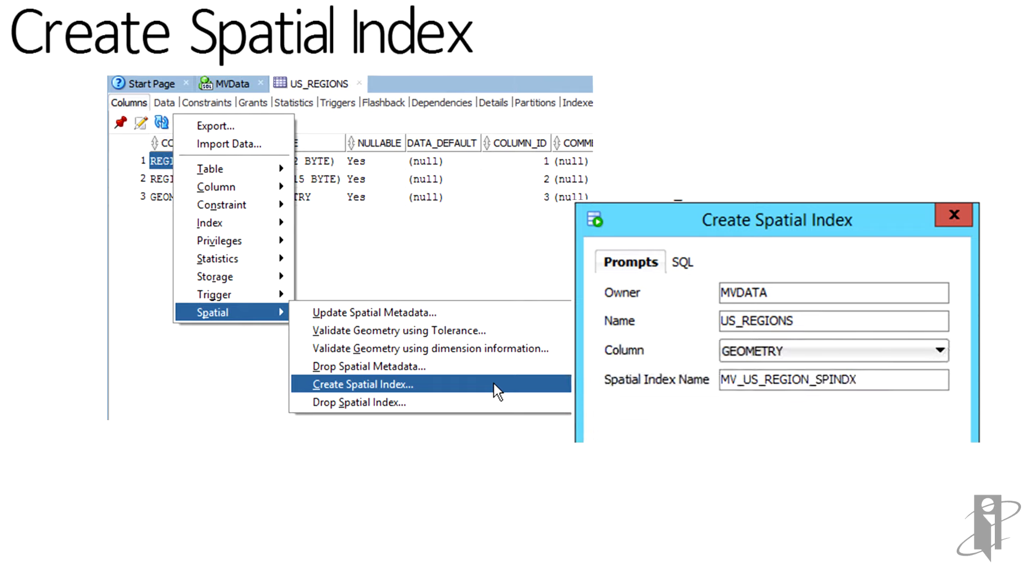